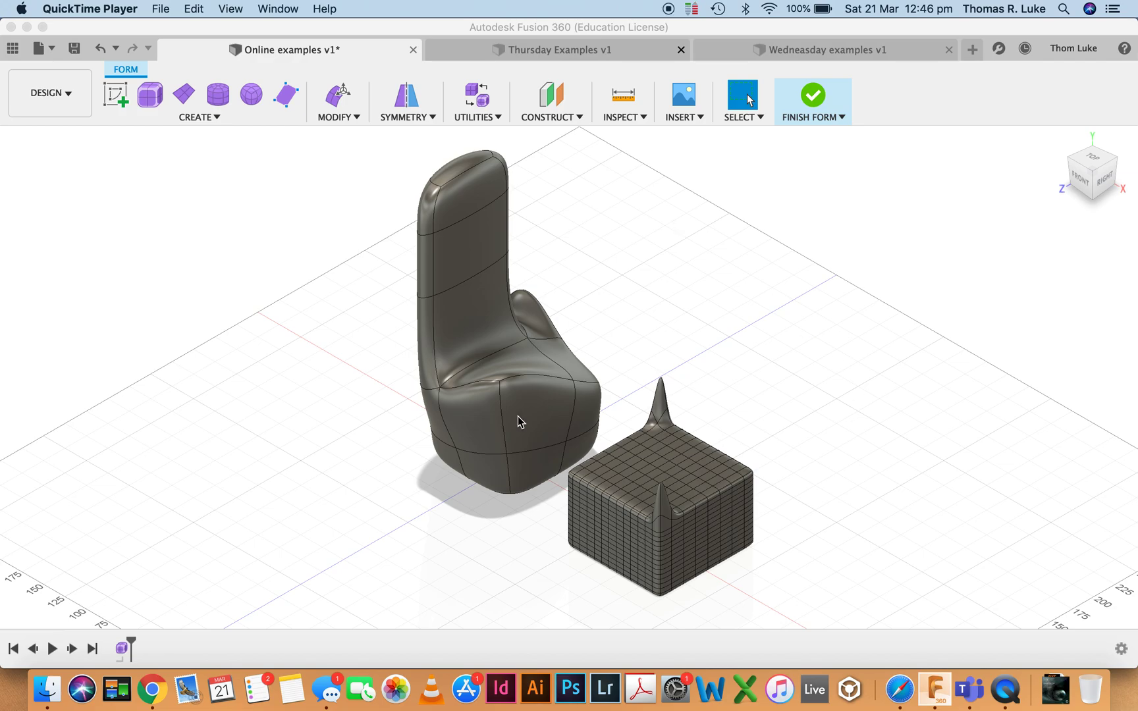
pyautogui.moveTo(642, 414)
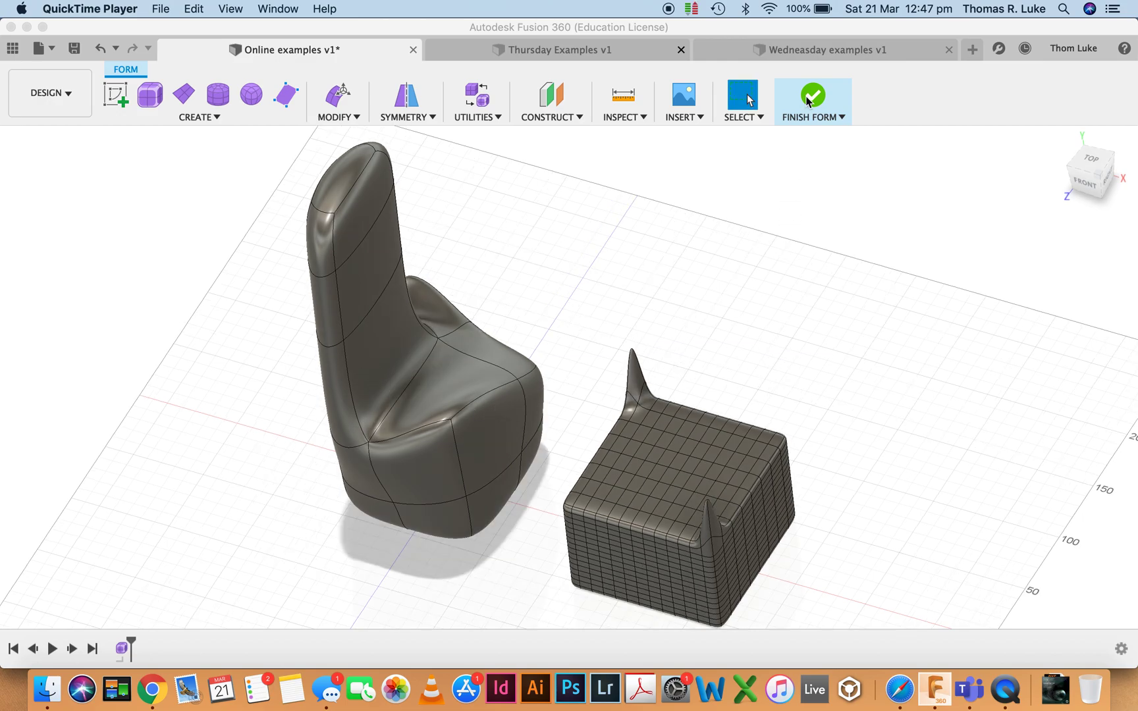
# Step: Finish the forms, briefly re-edit to inspect vertices with a changed selection filter, then return to solid bodies
pyautogui.click(812, 100)
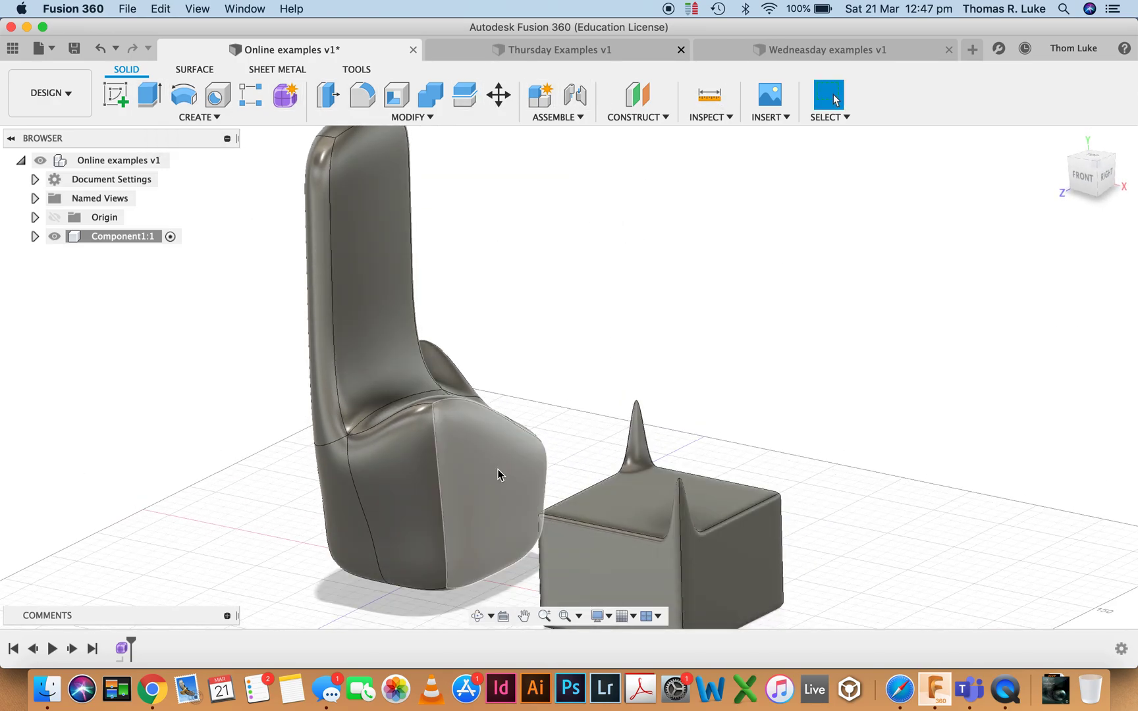
pyautogui.rightClick(499, 474)
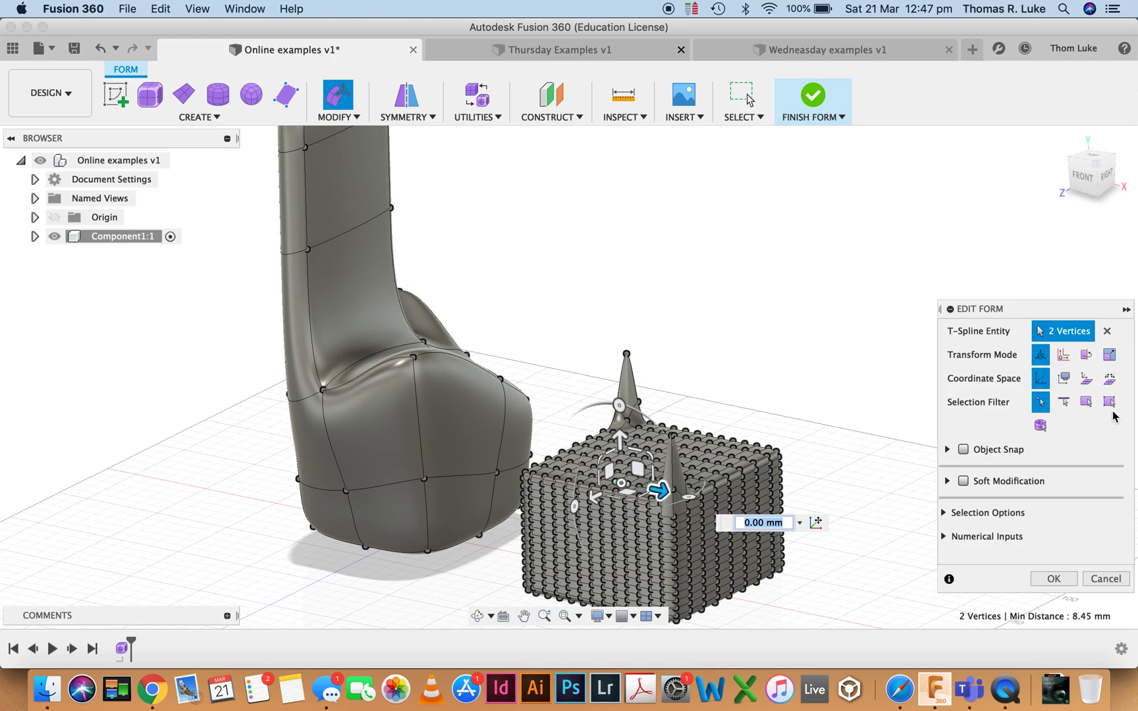
pyautogui.click(1110, 401)
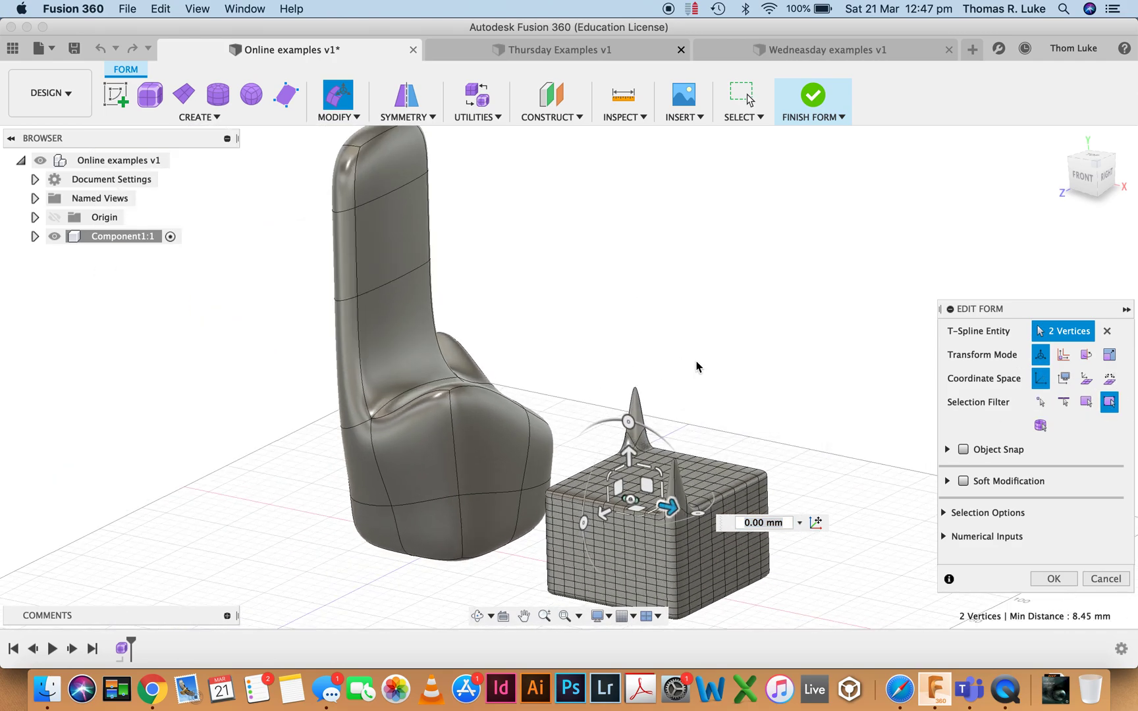
pyautogui.click(811, 100)
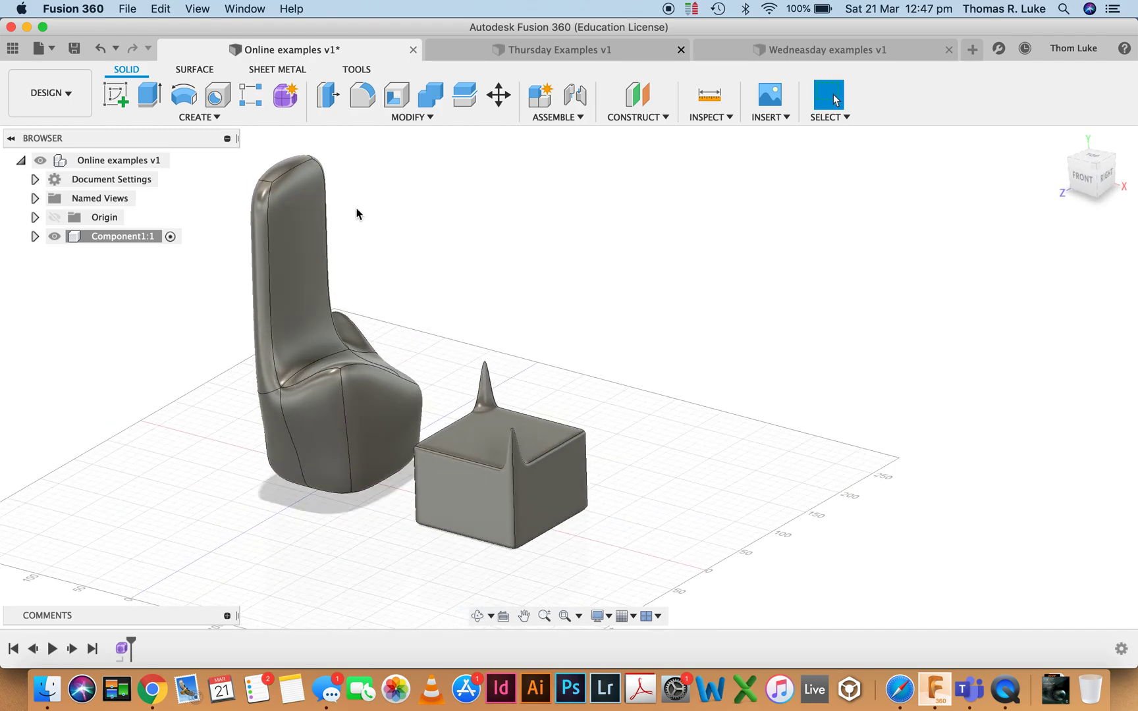
# Step: Create a T-spline cylinder about 128 mm wide and drag its height to roughly 126 mm
pyautogui.click(285, 94)
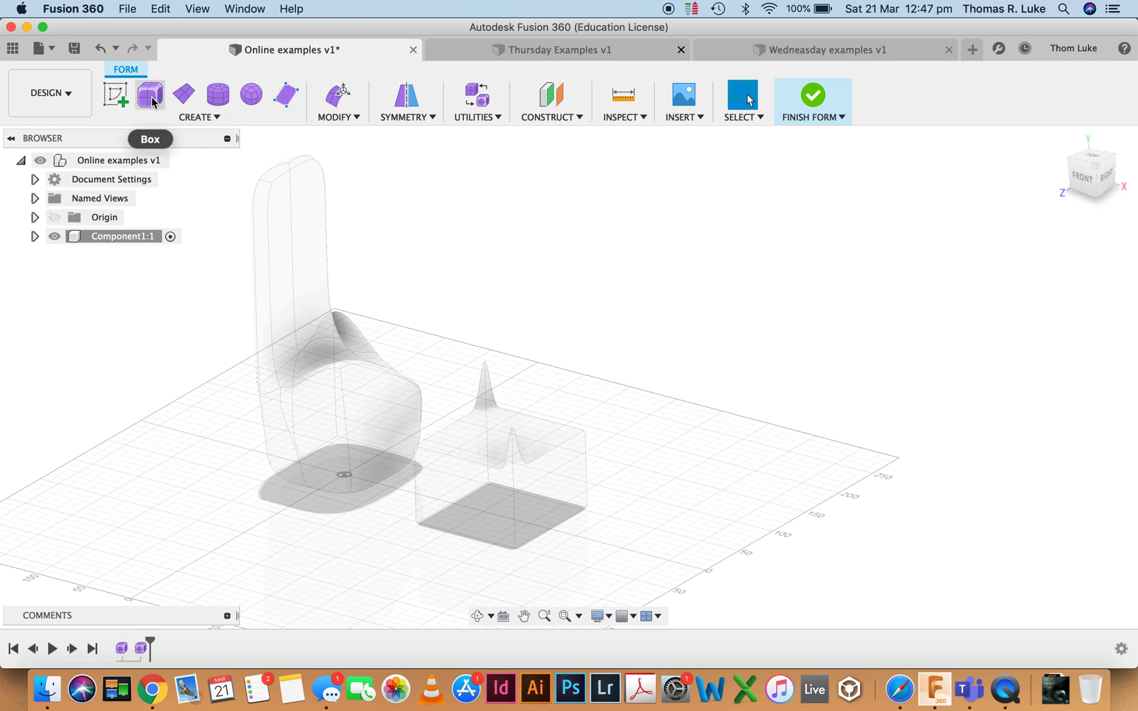
pyautogui.click(197, 118)
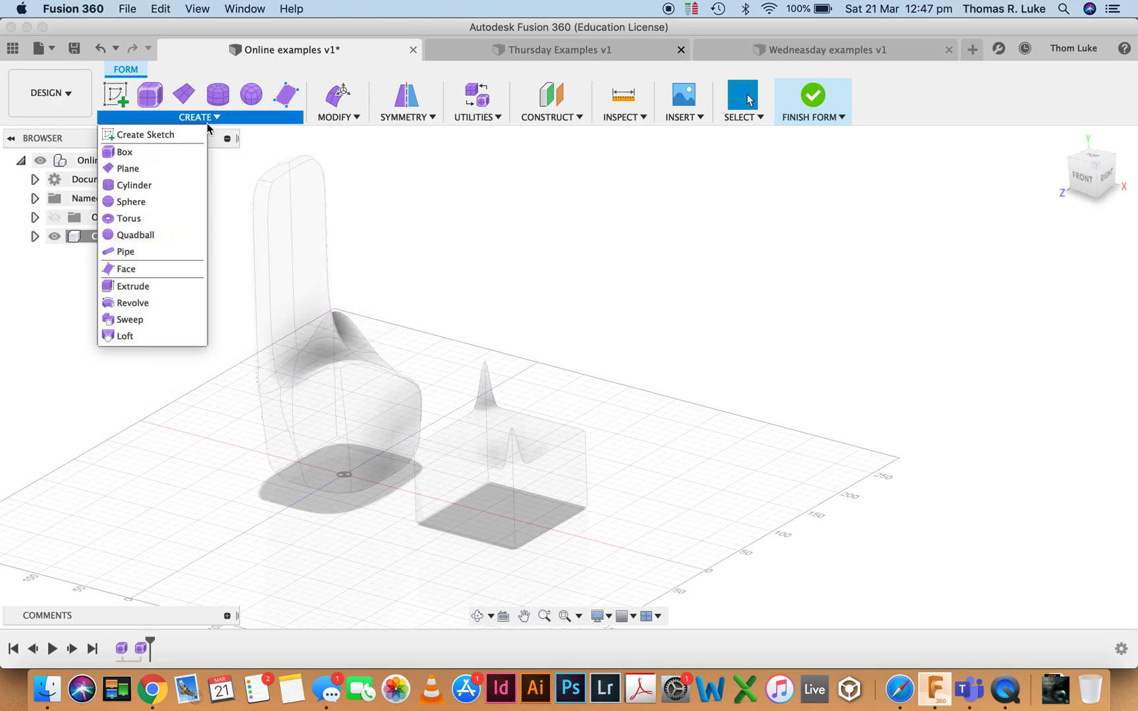
pyautogui.moveTo(135, 186)
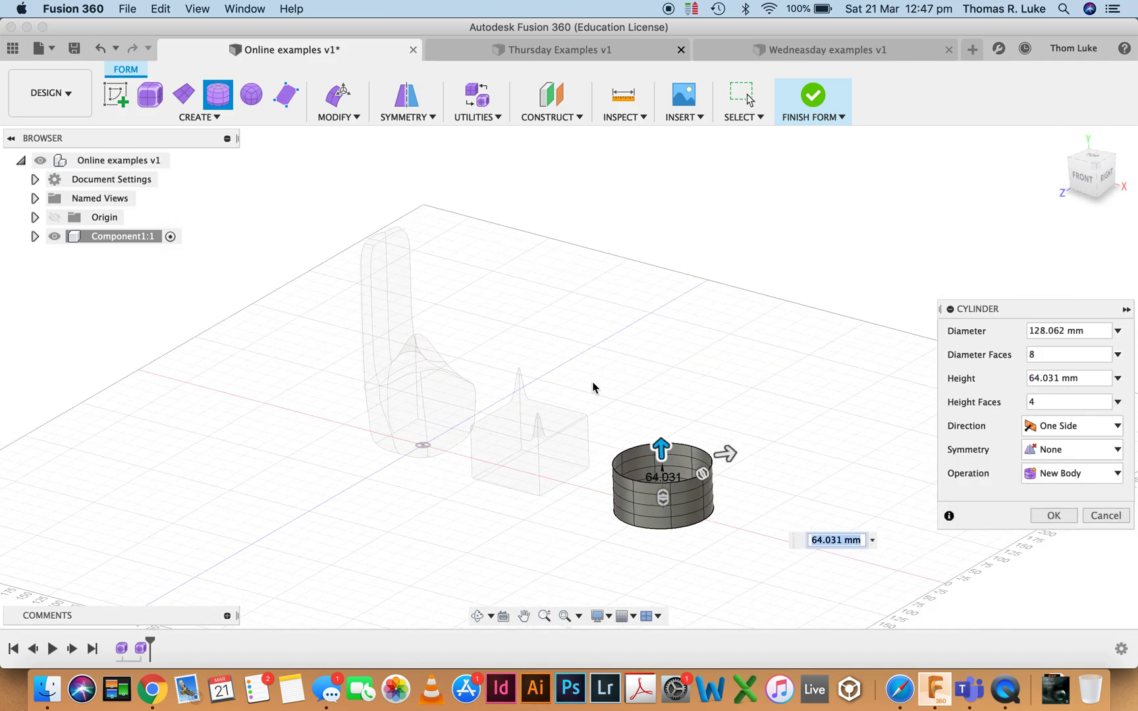
pyautogui.moveTo(661, 443); pyautogui.dragTo(586, 290)
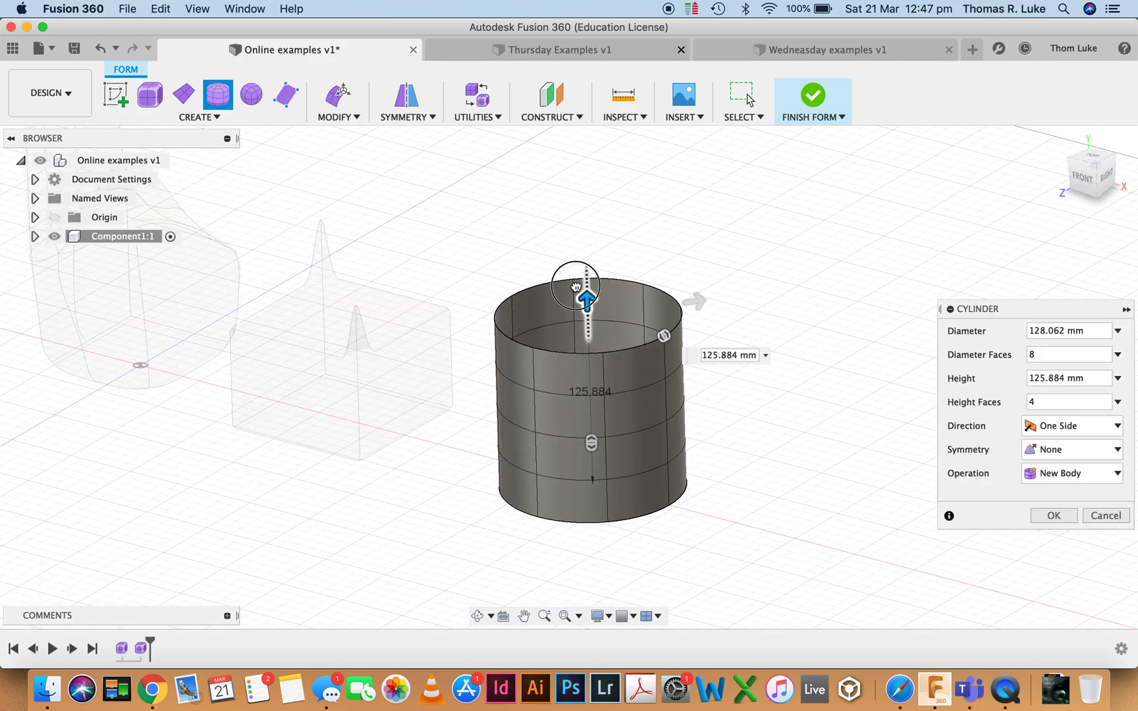
pyautogui.moveTo(586, 287); pyautogui.dragTo(586, 279)
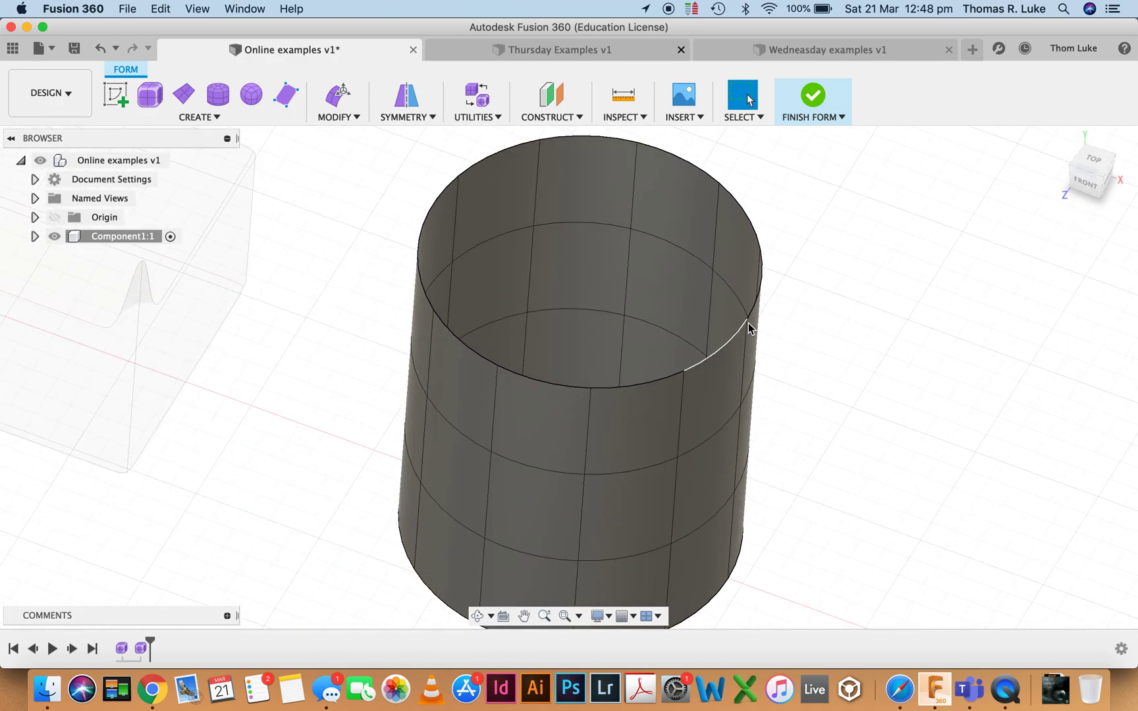
pyautogui.moveTo(751, 327); pyautogui.dragTo(798, 164)
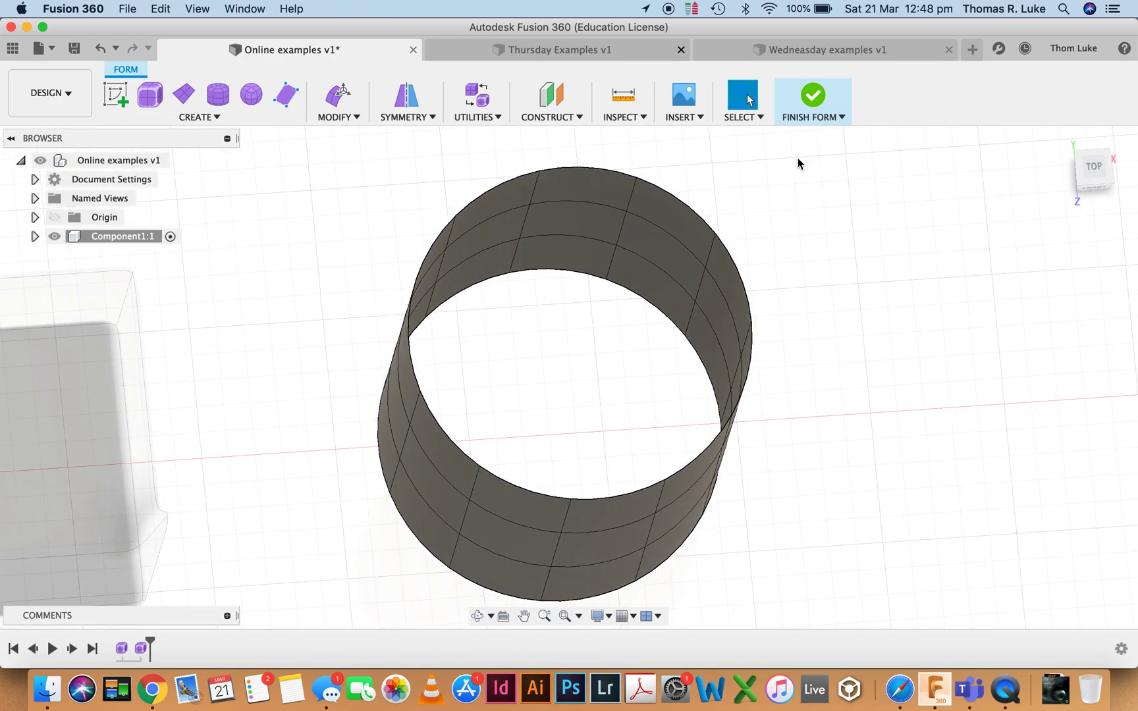
# Step: Finish the cylinder form so it becomes a smooth open tube body
pyautogui.click(813, 95)
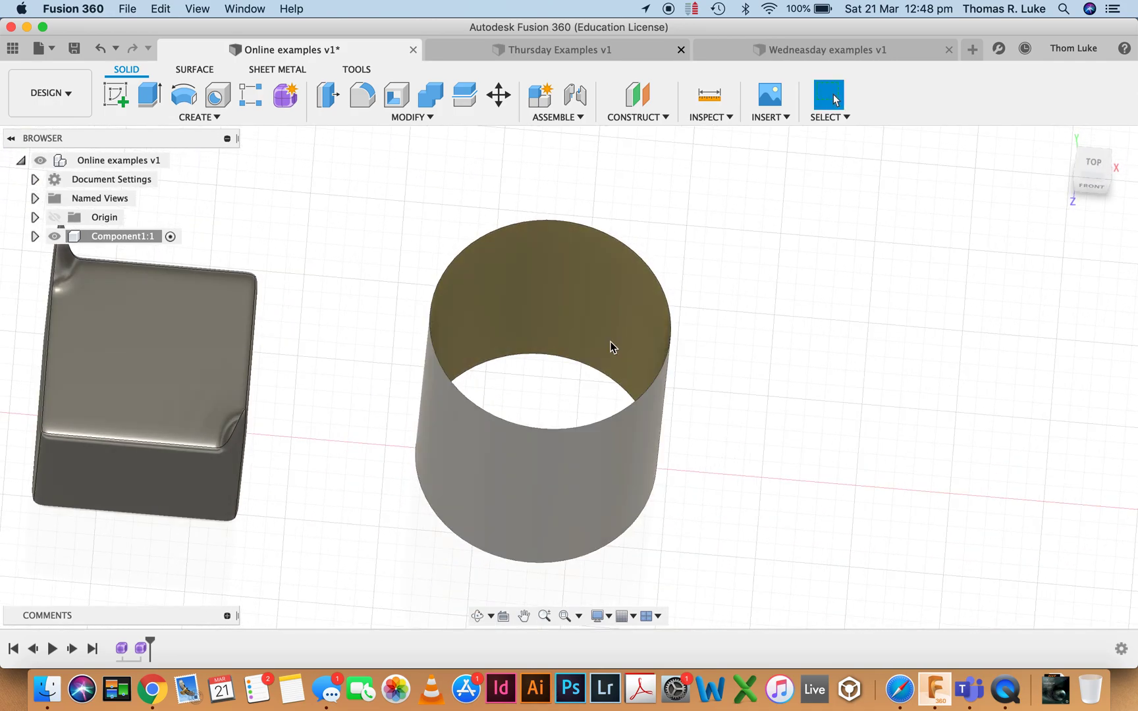
pyautogui.moveTo(640, 346)
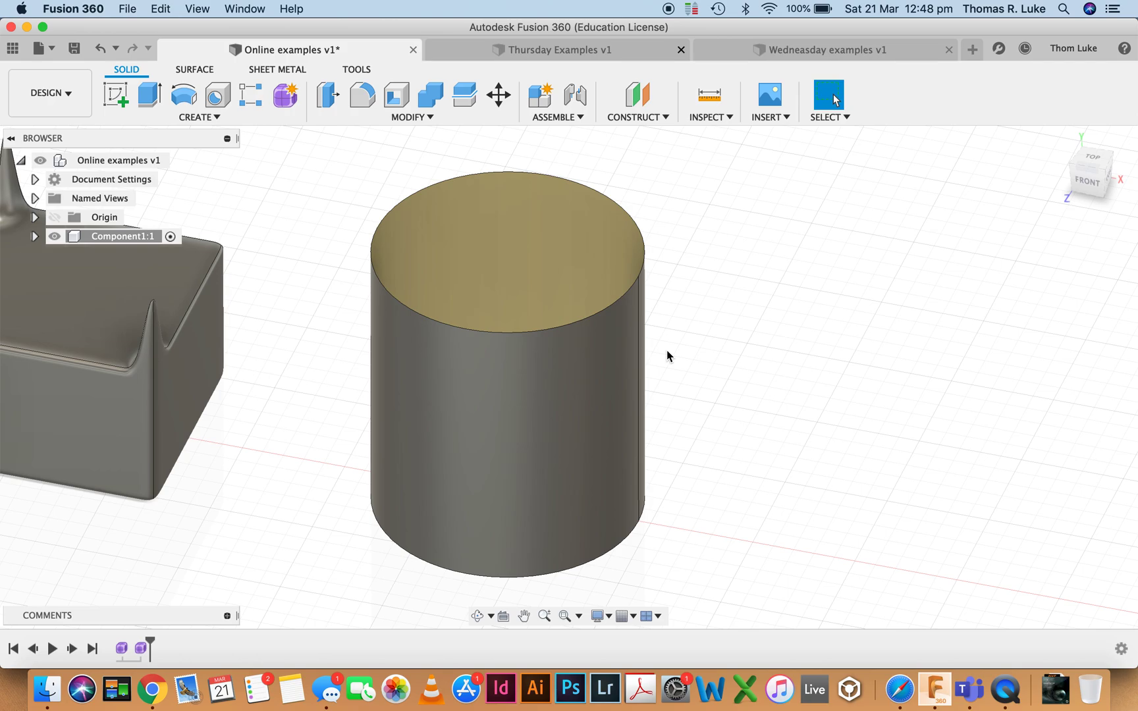
pyautogui.moveTo(658, 271)
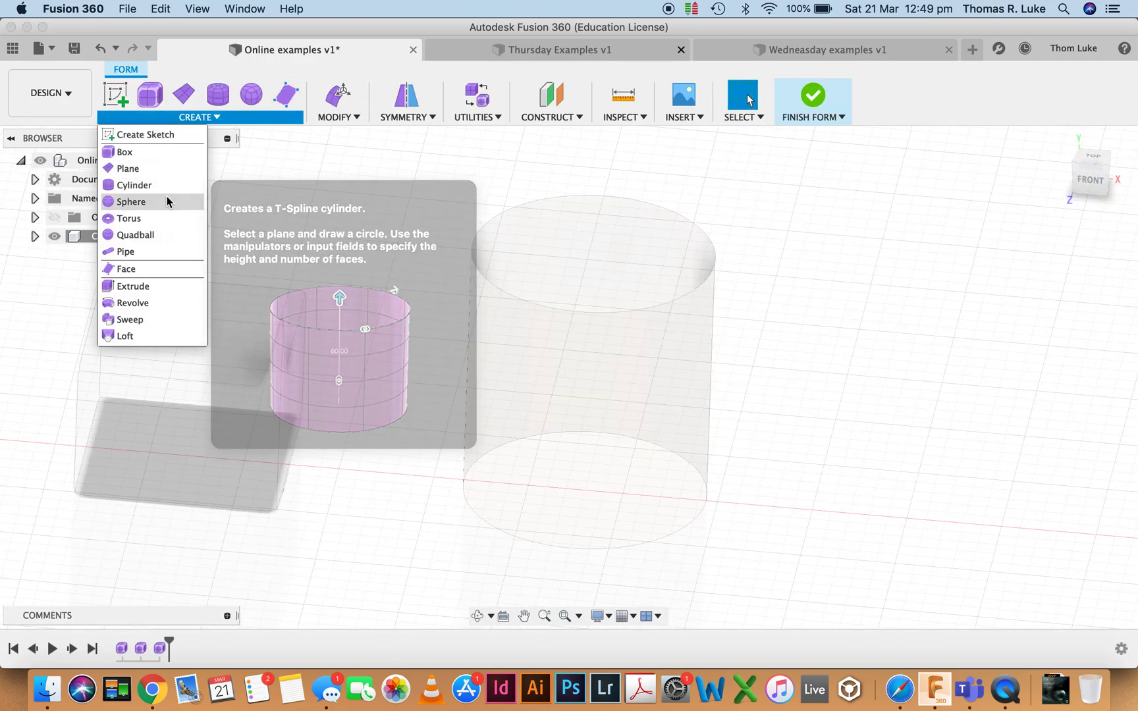
# Step: Add a 200 mm T-spline sphere with 3 by 2 faces and select its top face for editing
pyautogui.click(132, 201)
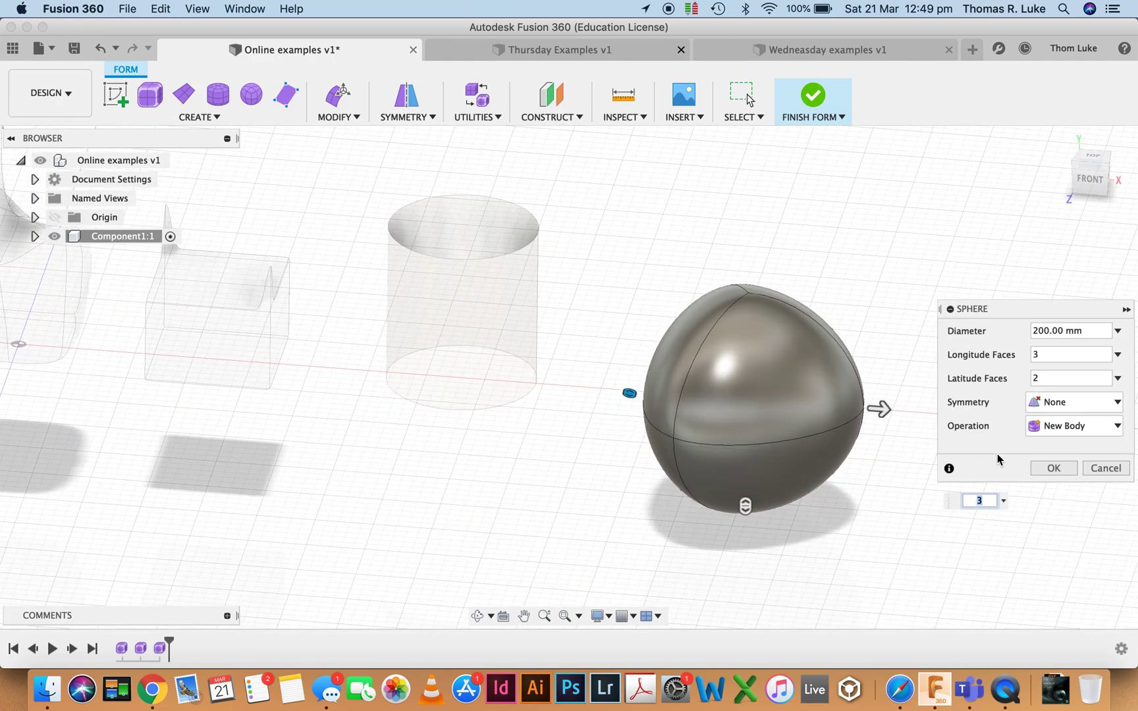
pyautogui.click(777, 378)
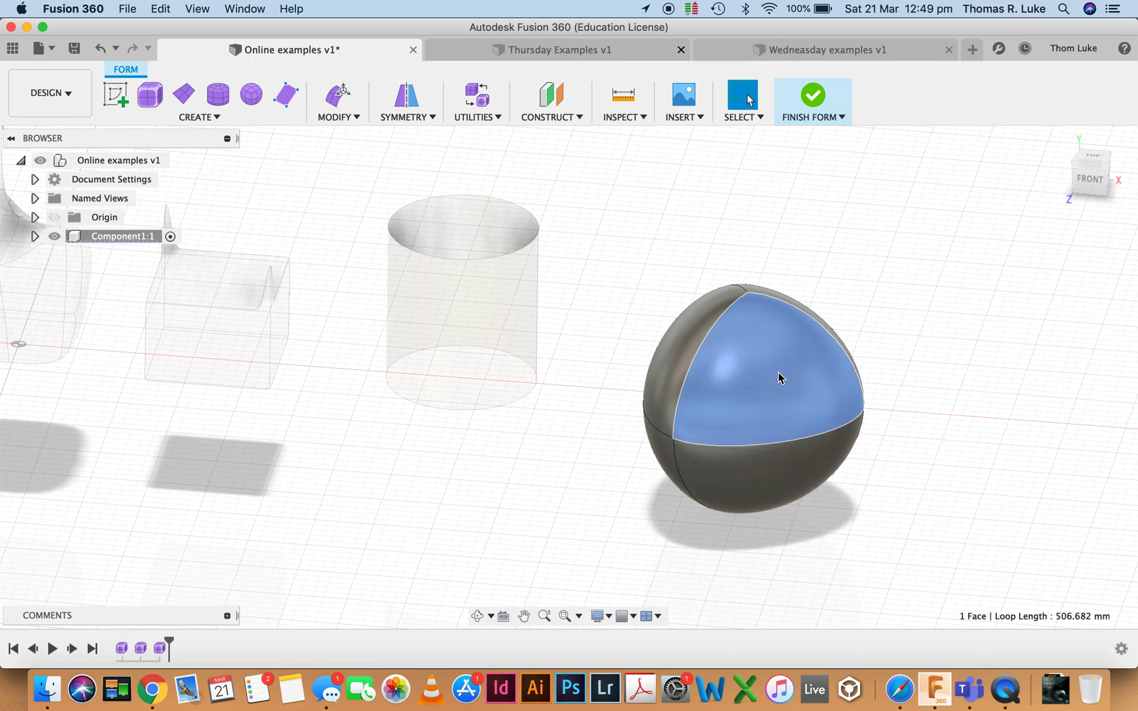
pyautogui.click(336, 117)
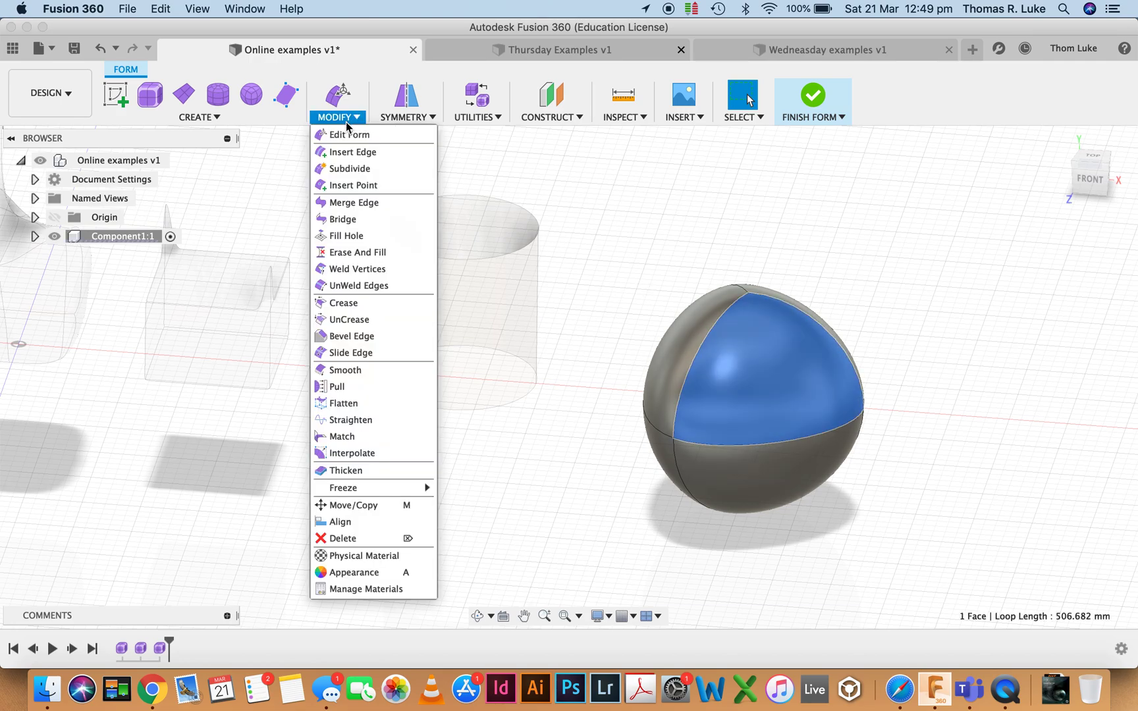
pyautogui.click(351, 134)
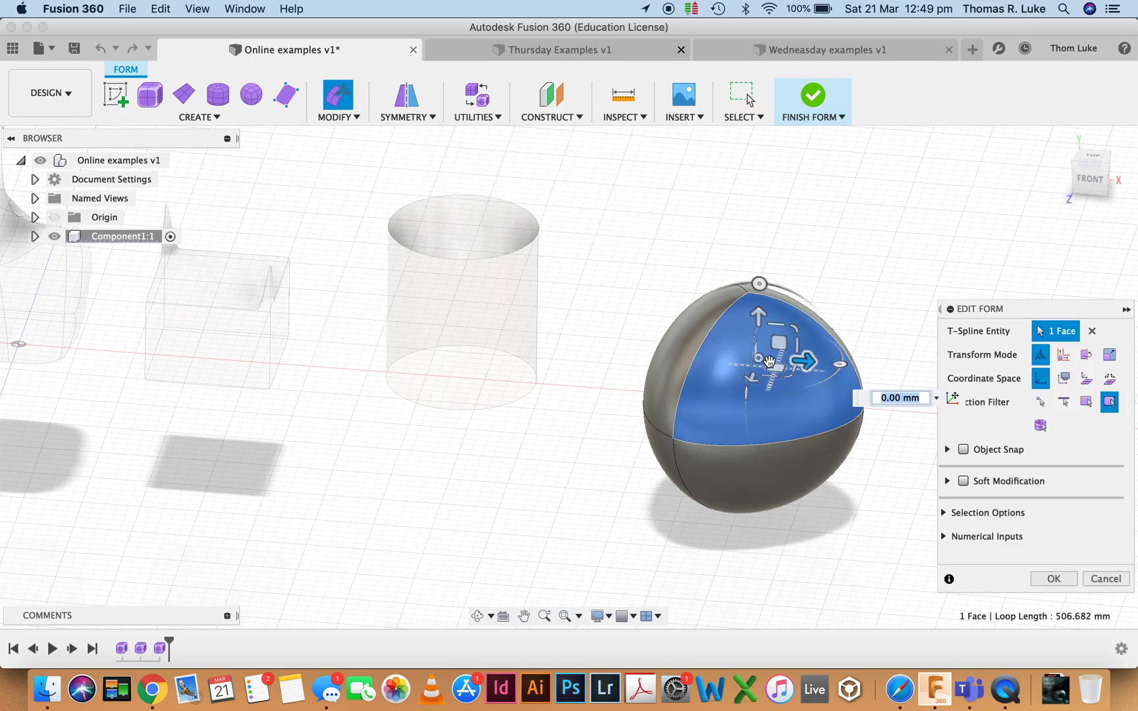
# Step: Push the top face deep into the sphere and stretch rim vertices to form a hollowed scoop
pyautogui.moveTo(802, 361); pyautogui.dragTo(875, 366)
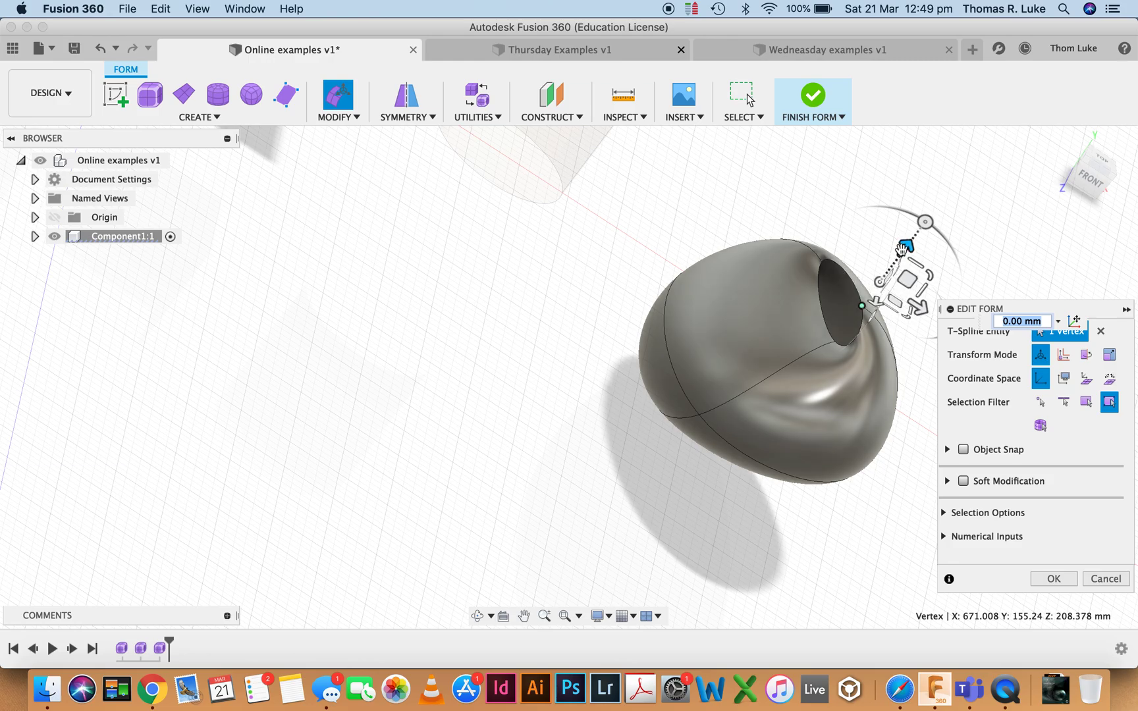
pyautogui.moveTo(902, 250); pyautogui.dragTo(841, 337)
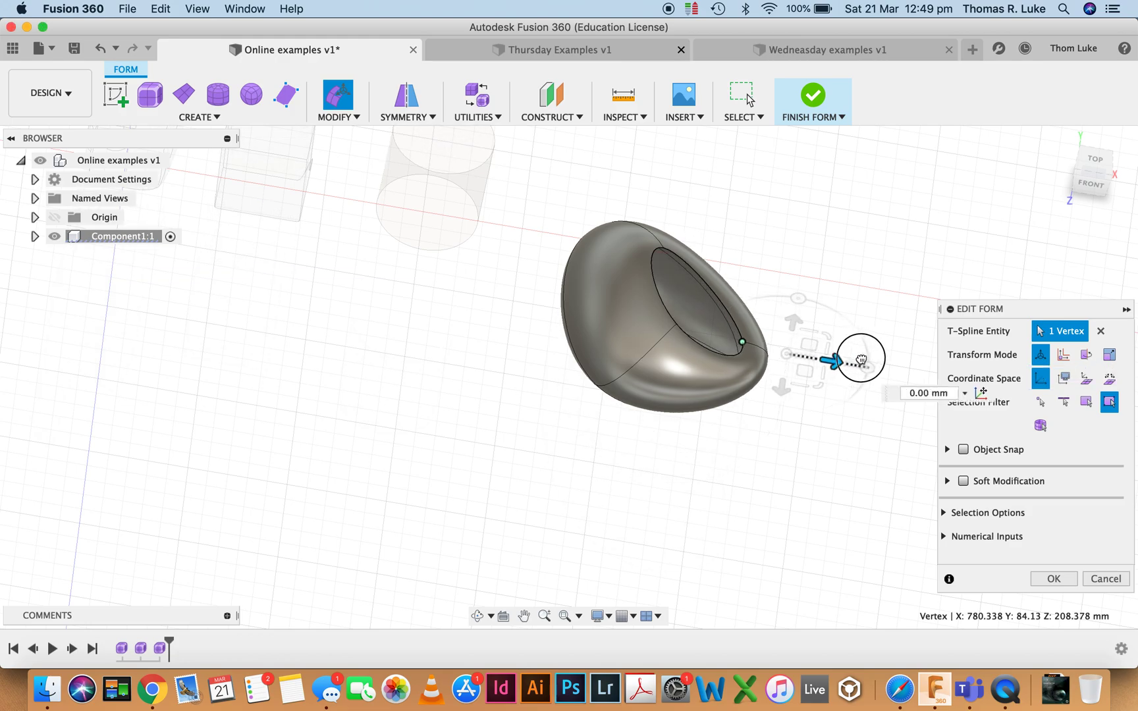
pyautogui.moveTo(860, 355); pyautogui.dragTo(834, 355)
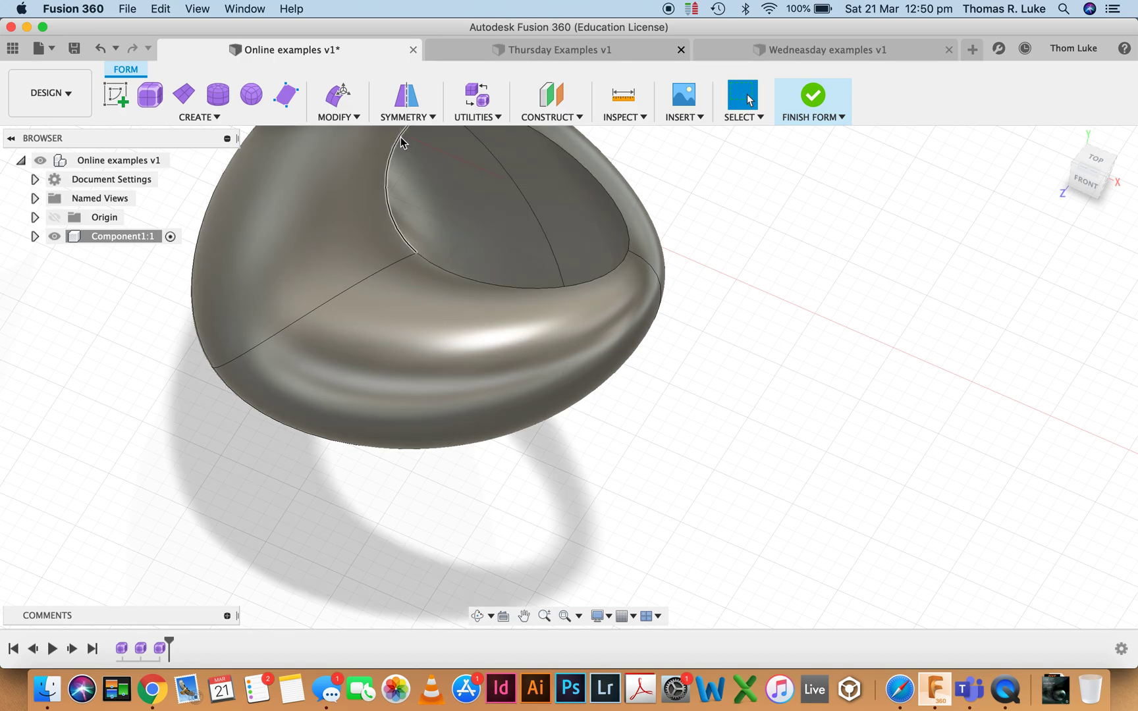
# Step: Thicken the scooped body inward by about 4.9 mm into a solid shell
pyautogui.click(335, 117)
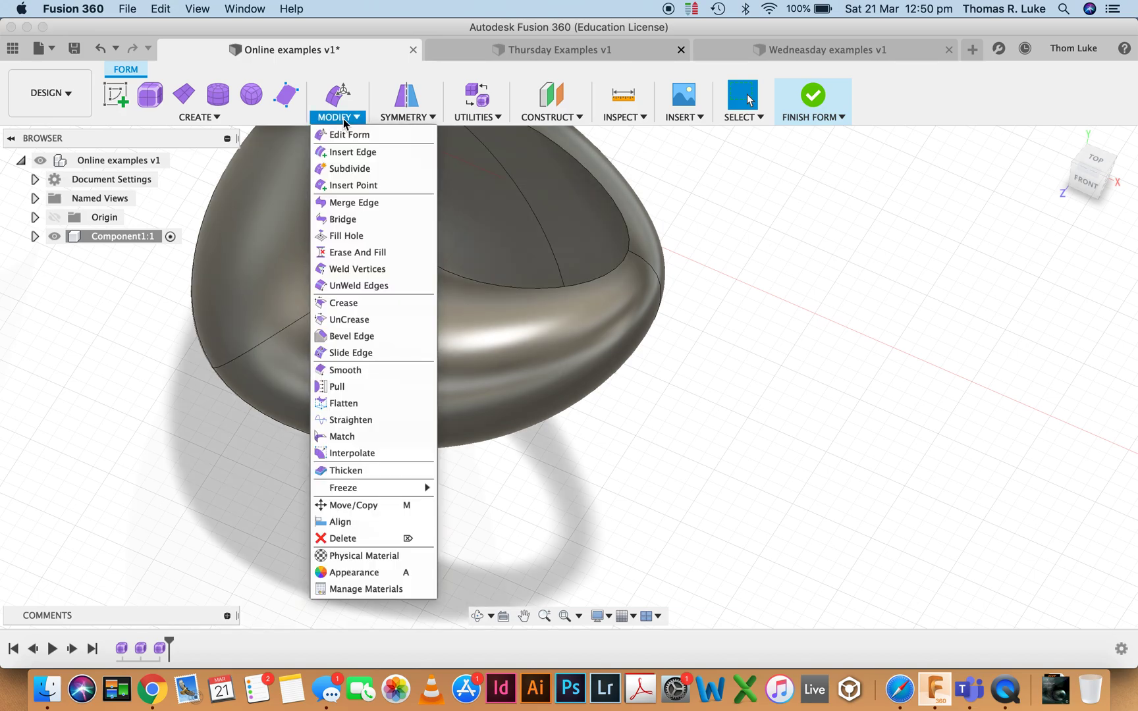
pyautogui.click(349, 470)
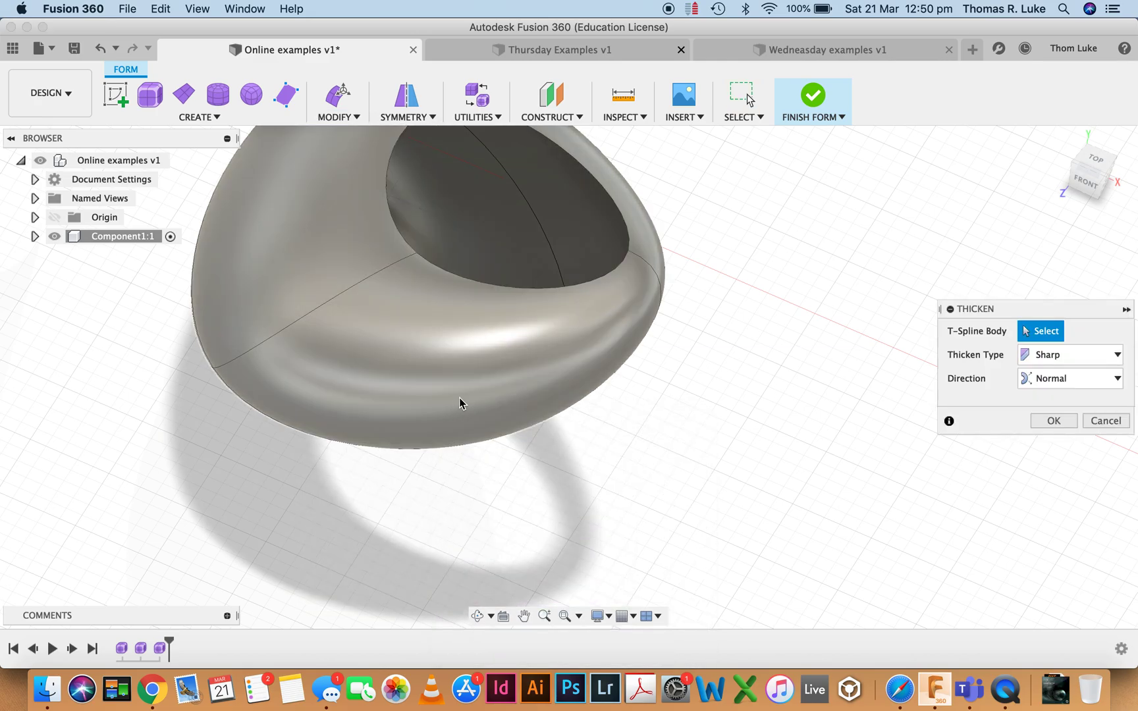
pyautogui.click(649, 259)
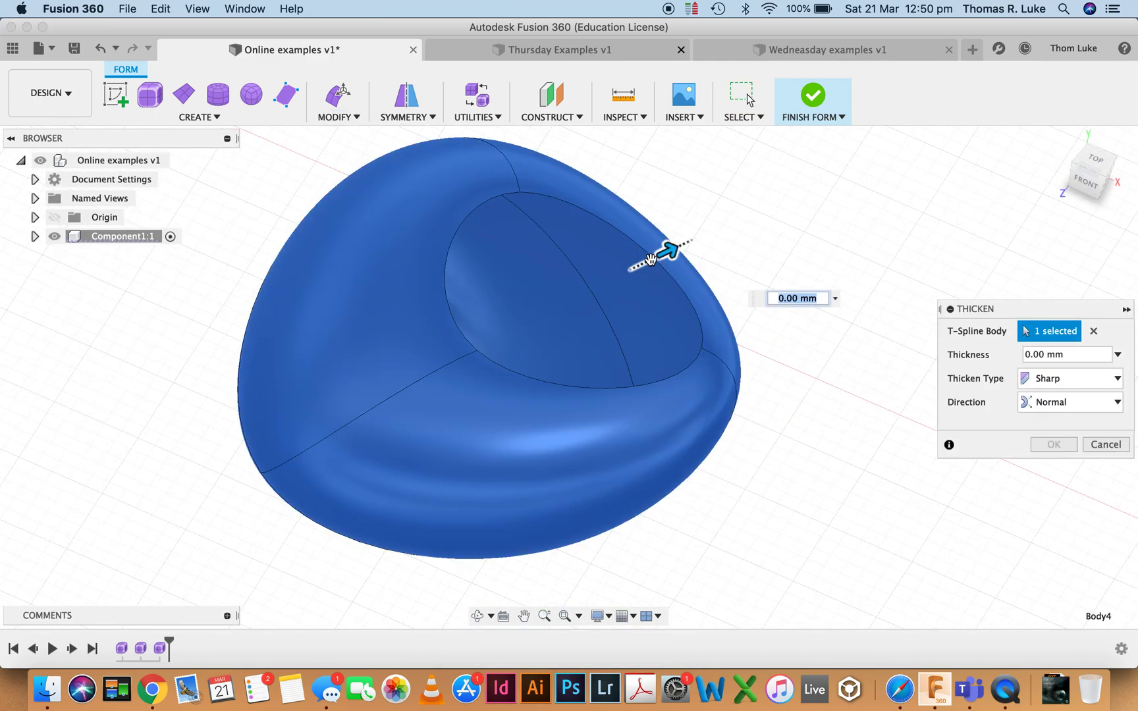
pyautogui.moveTo(663, 250); pyautogui.dragTo(624, 269)
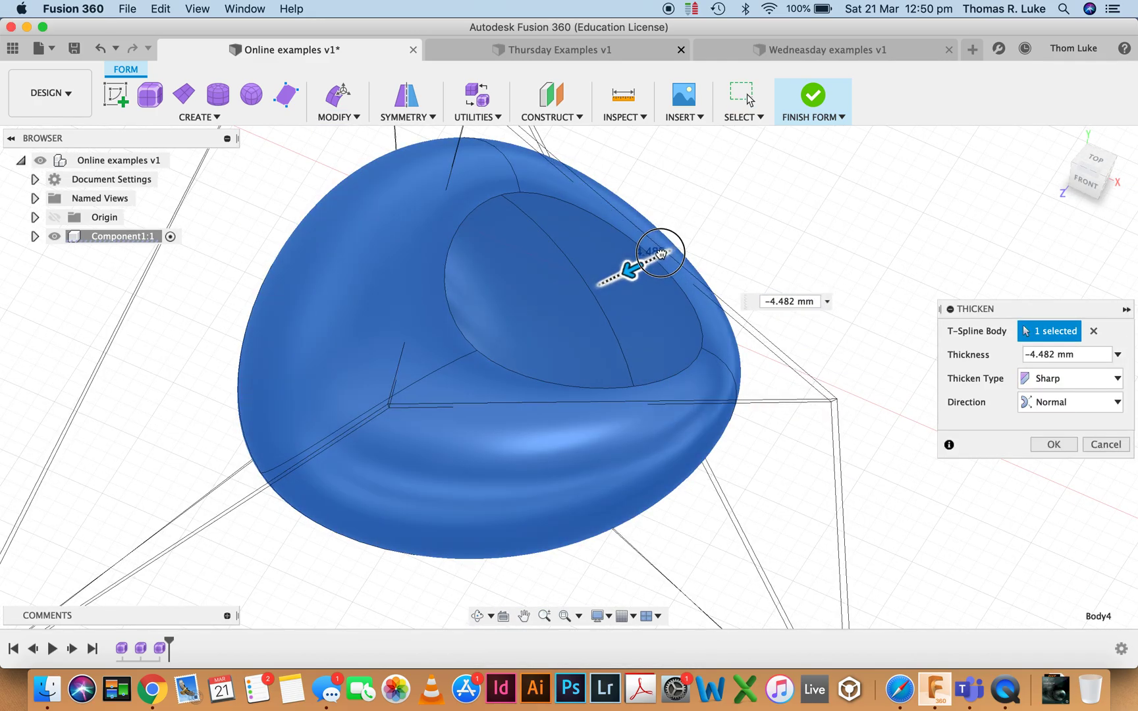
pyautogui.moveTo(635, 264); pyautogui.dragTo(631, 268)
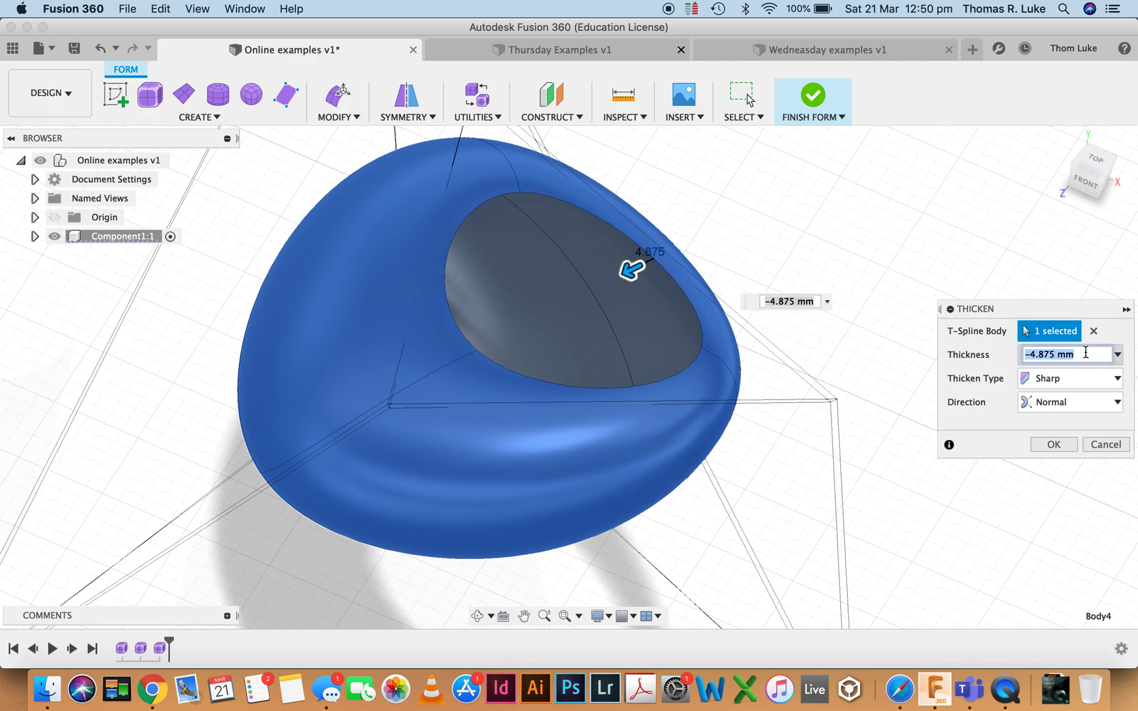
pyautogui.write('4')
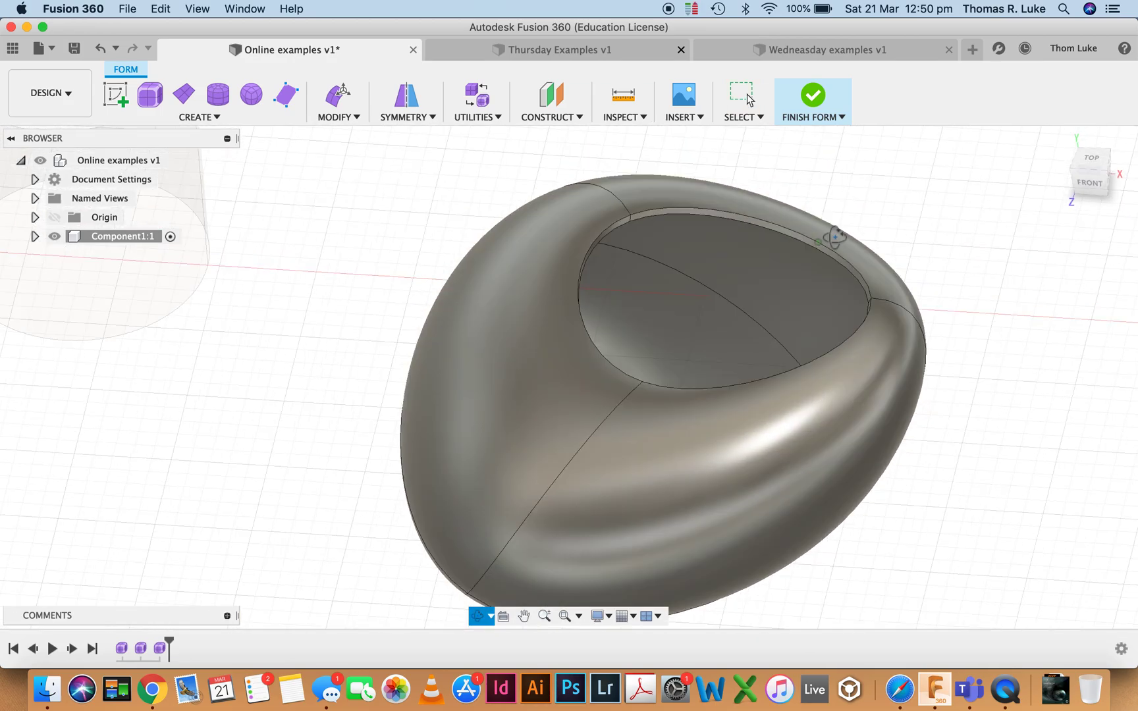
# Step: Finish the form, then thicken the open cylinder about 5 mm inward into a solid tube
pyautogui.click(813, 95)
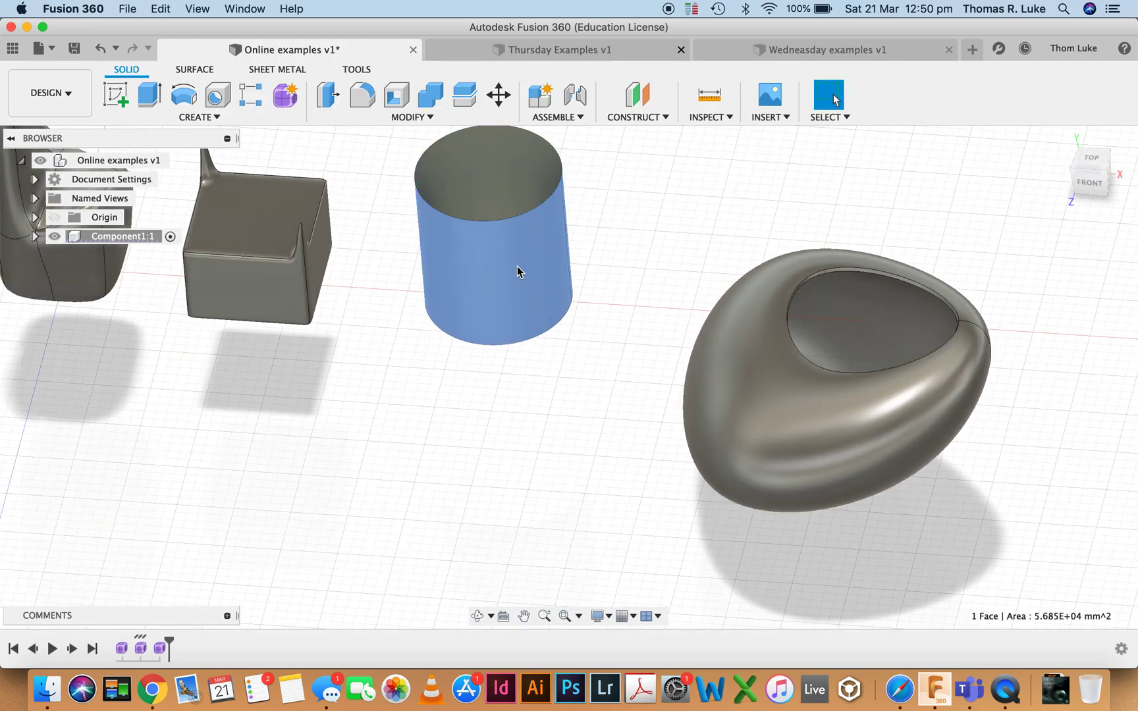
pyautogui.rightClick(517, 272)
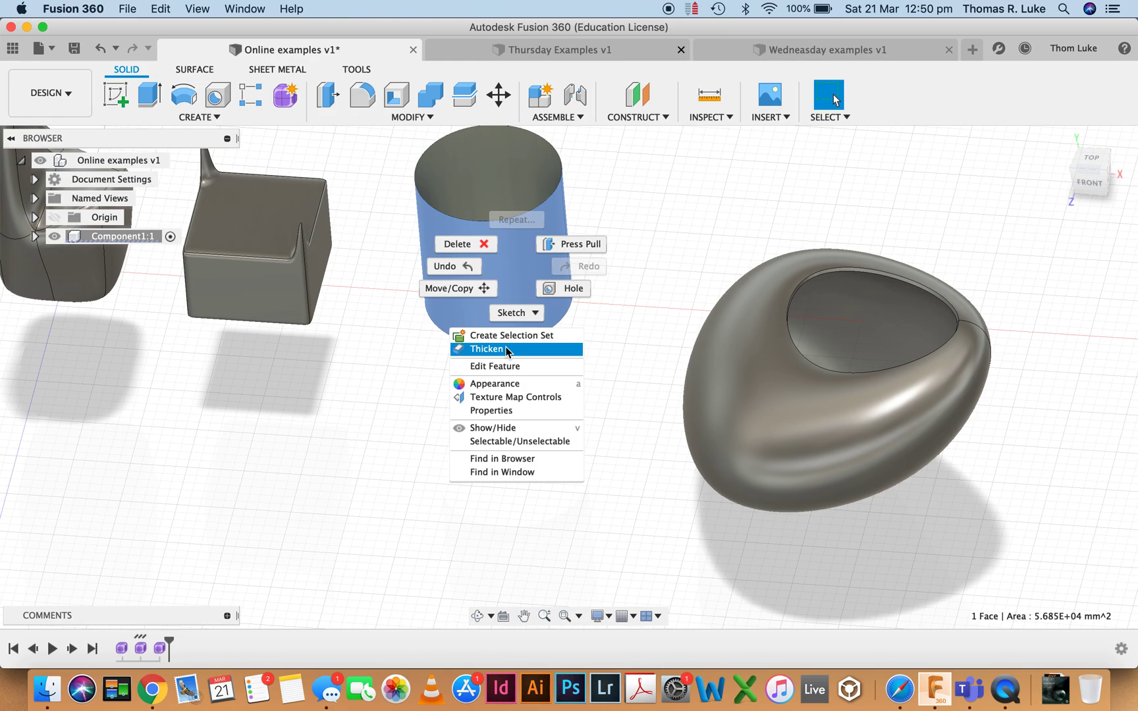
pyautogui.click(485, 349)
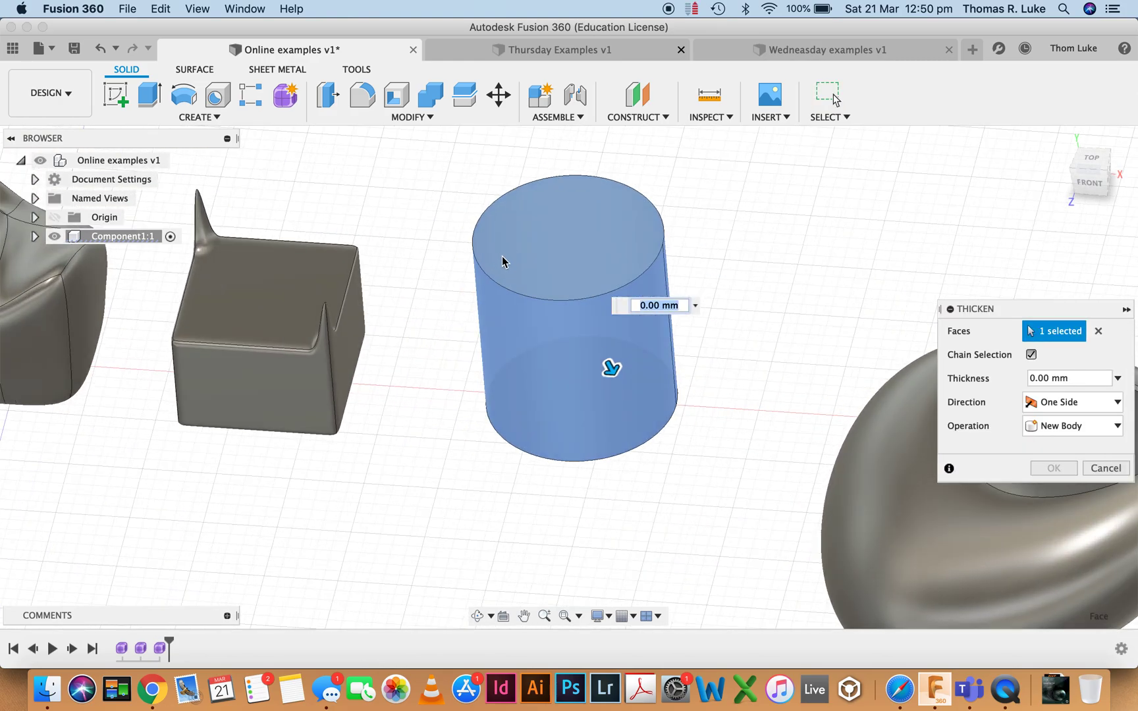
pyautogui.moveTo(610, 366); pyautogui.dragTo(638, 394)
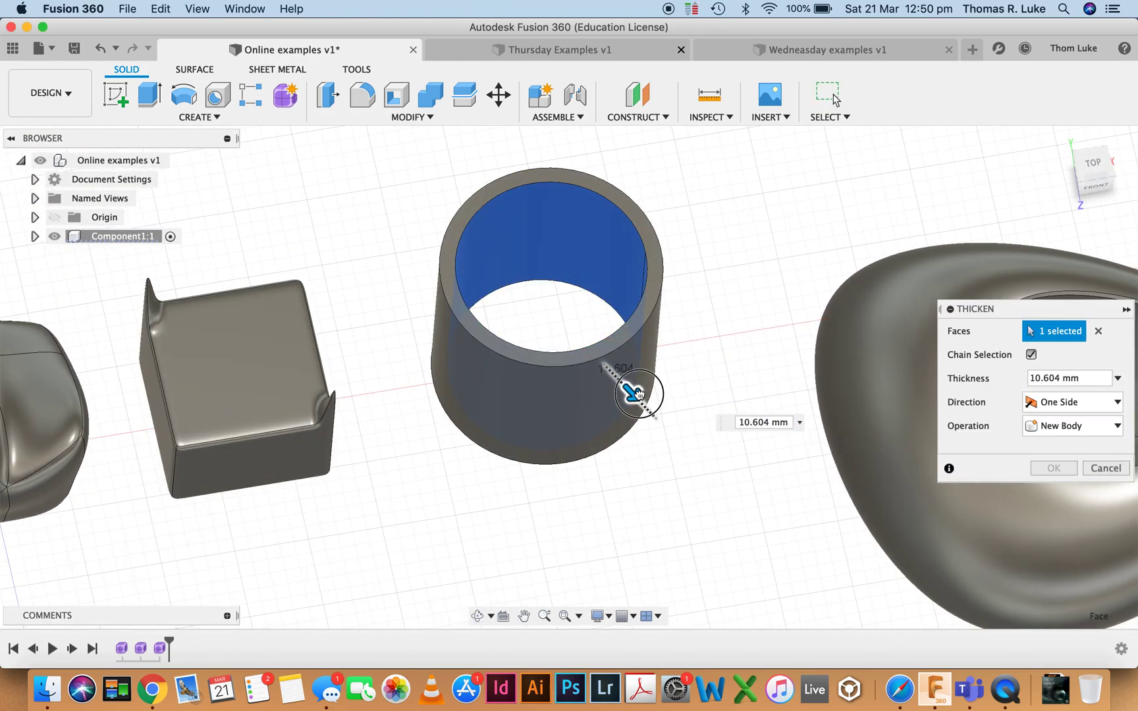
pyautogui.moveTo(634, 395); pyautogui.dragTo(606, 378)
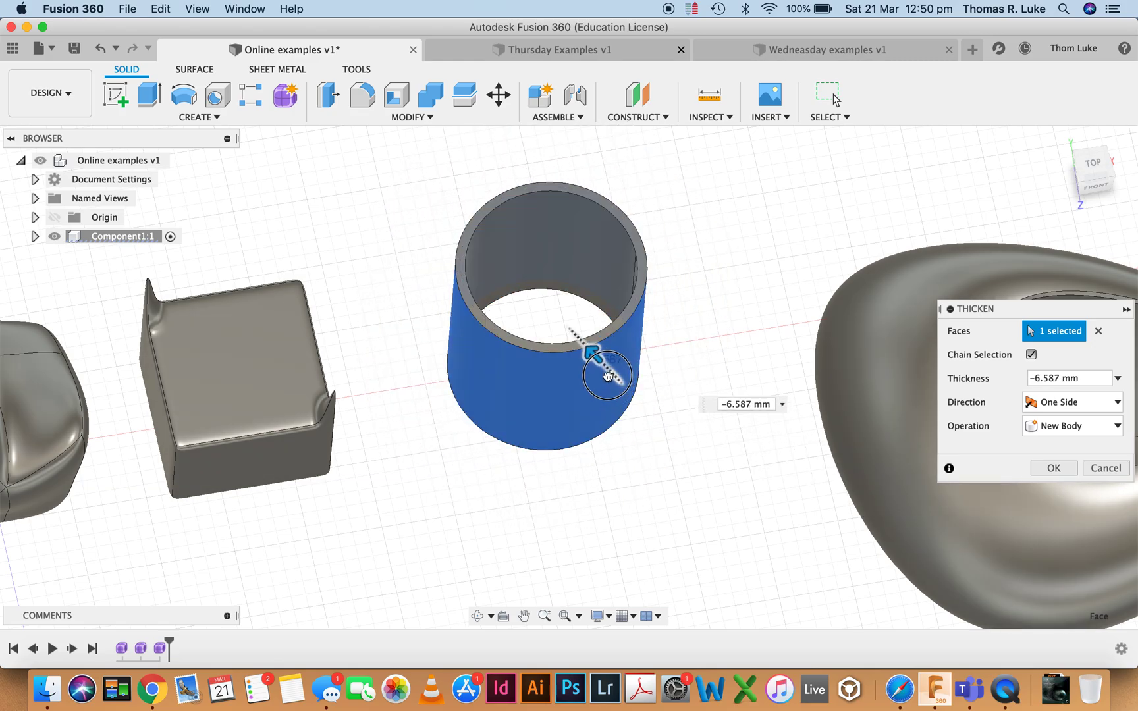
pyautogui.moveTo(606, 376); pyautogui.dragTo(620, 378)
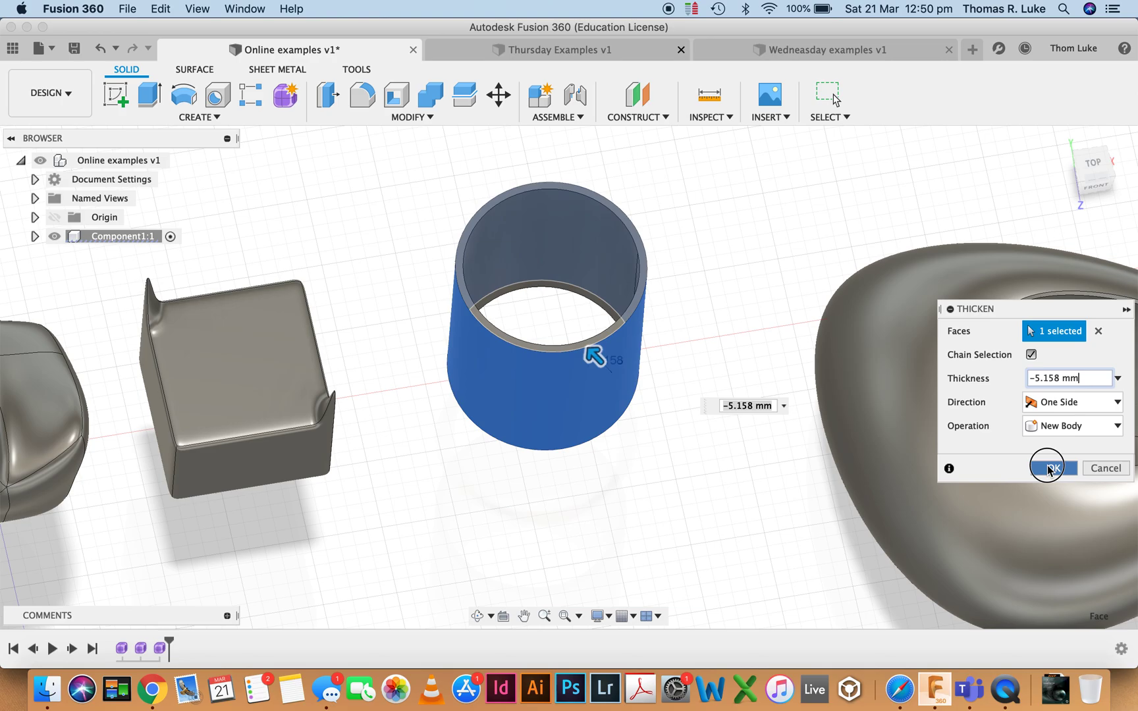
pyautogui.click(1047, 467)
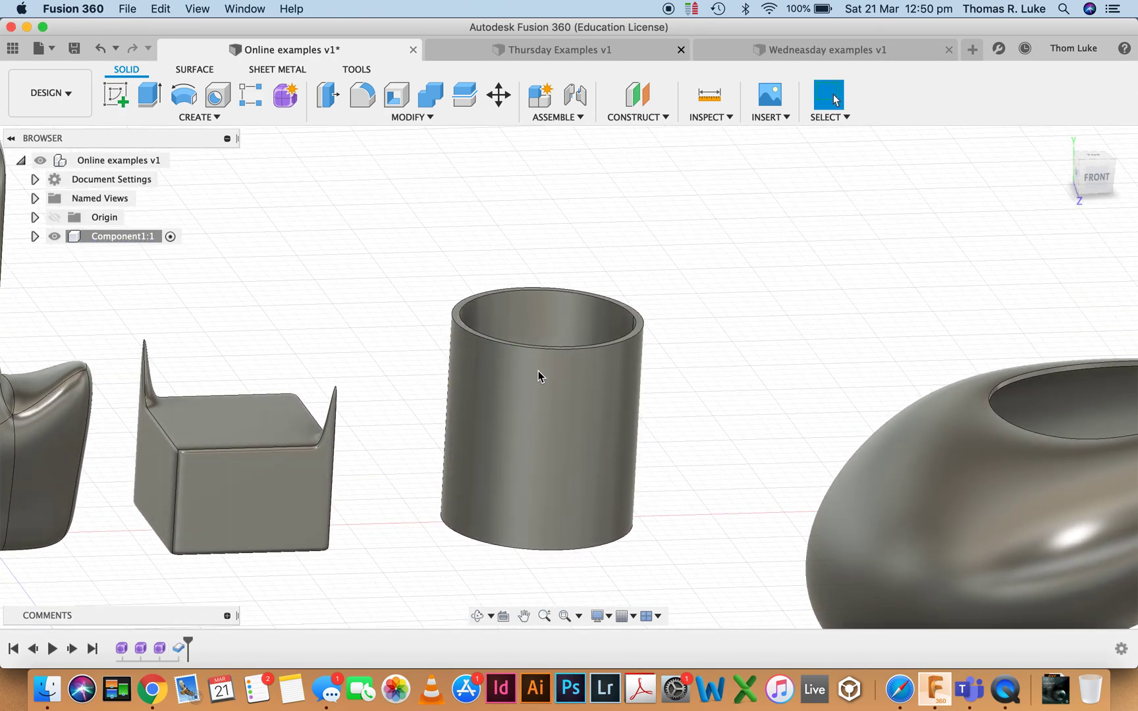
pyautogui.moveTo(541, 375); pyautogui.dragTo(515, 304)
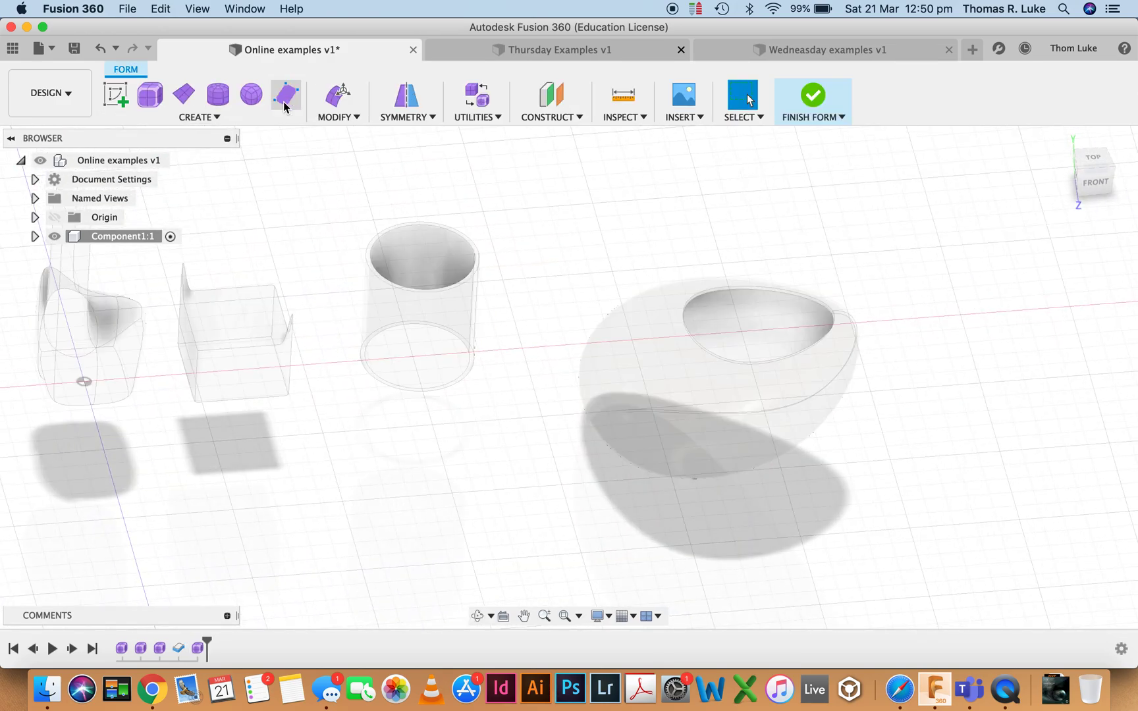
# Step: Create a torus on the ground plane and size it to about 339 mm across
pyautogui.click(197, 117)
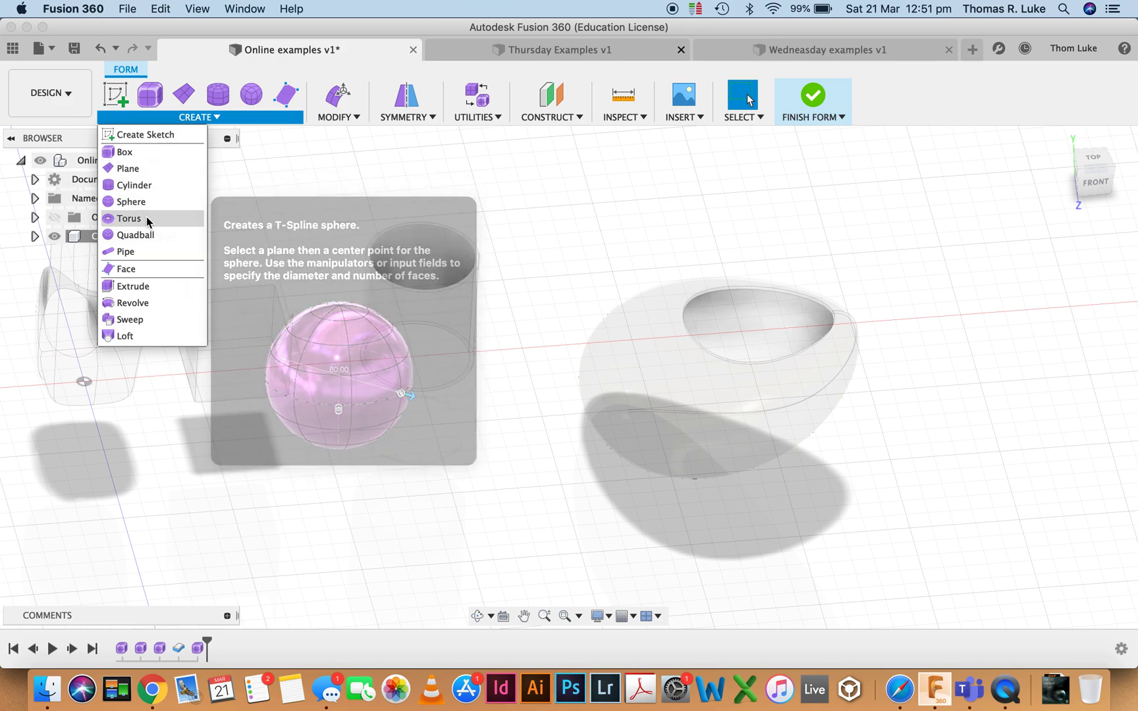
pyautogui.moveTo(129, 218)
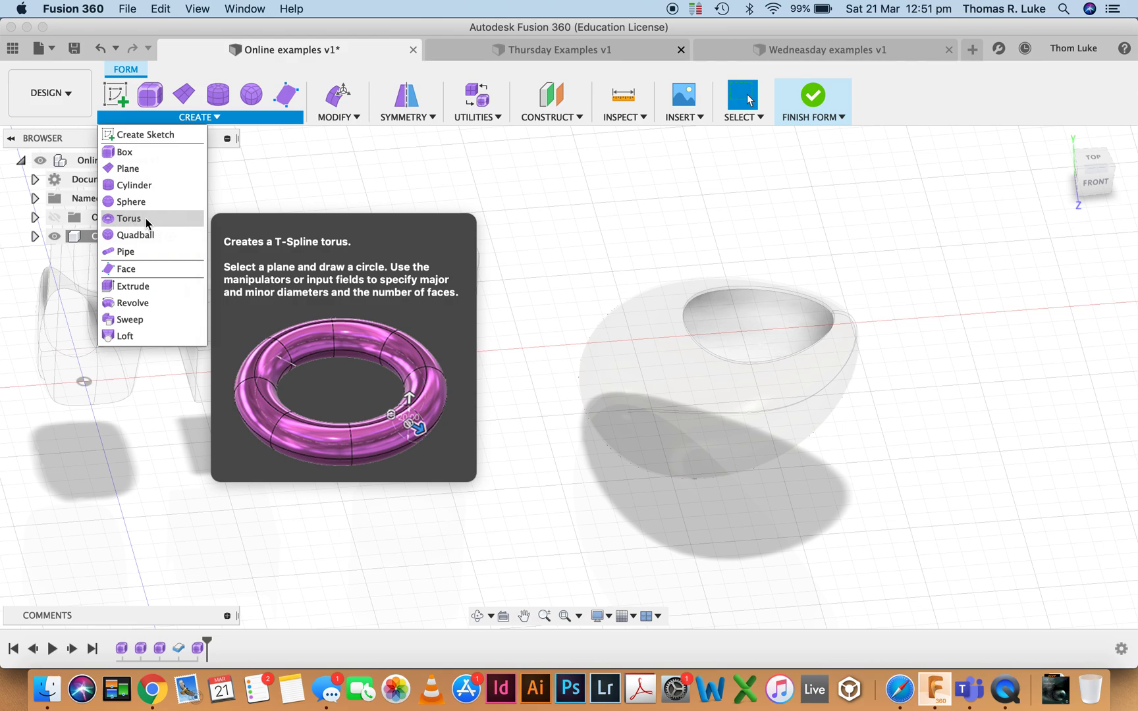
pyautogui.click(129, 218)
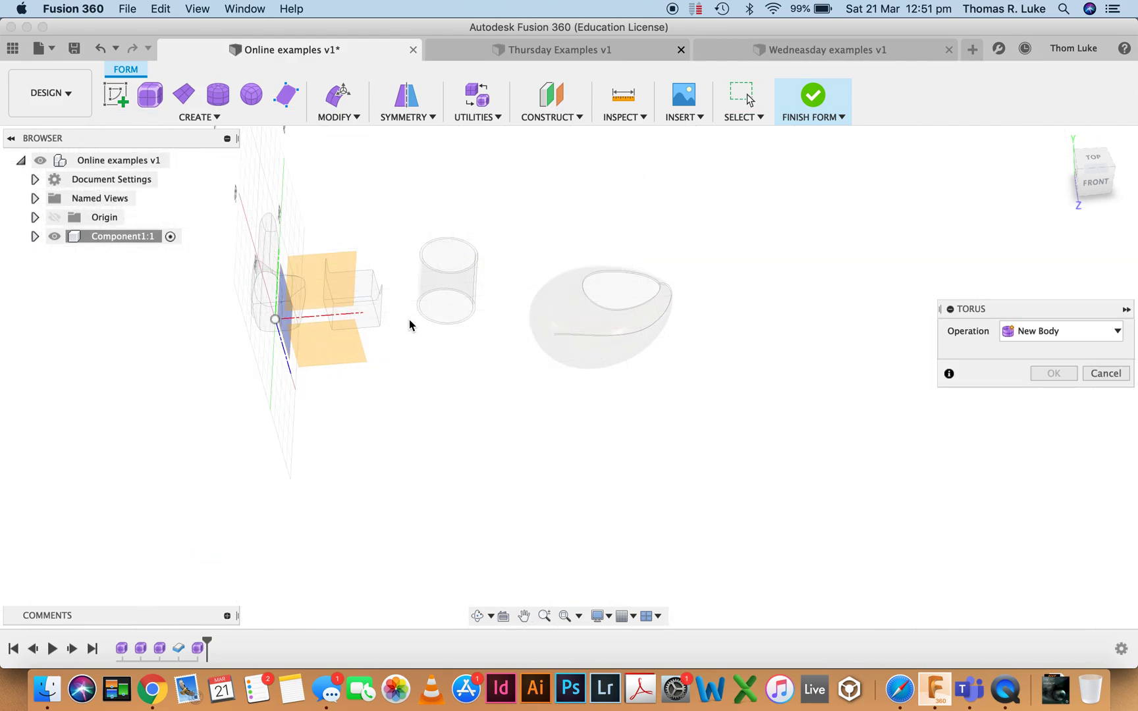
pyautogui.click(197, 117)
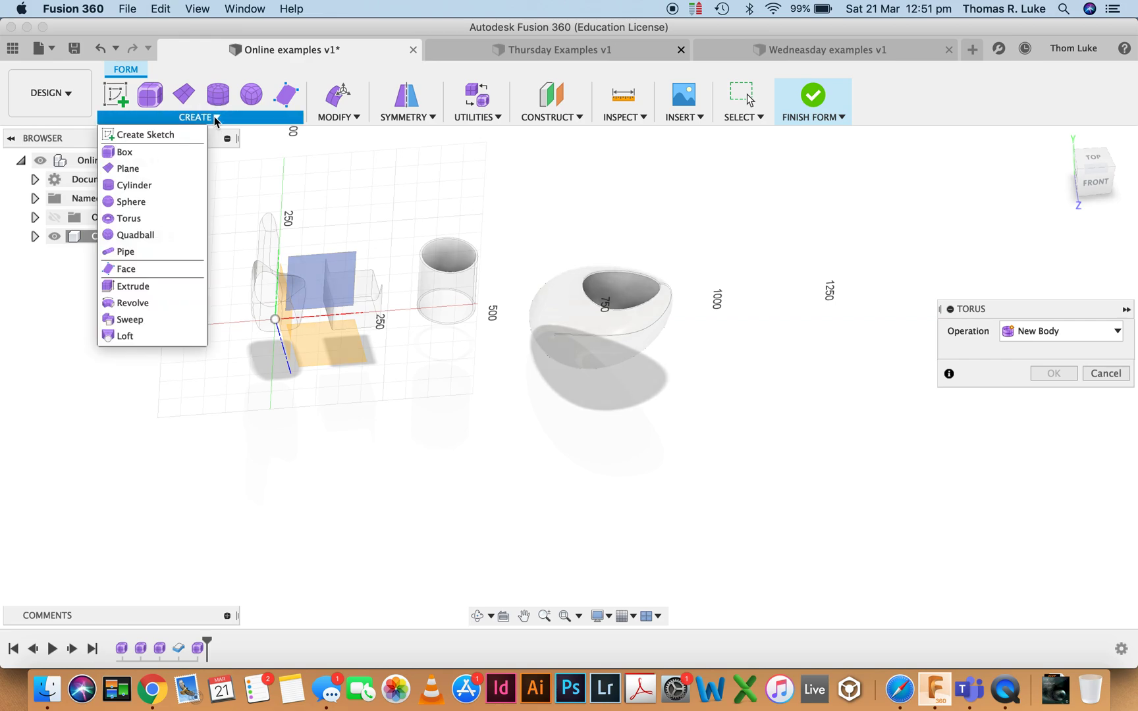
pyautogui.moveTo(145, 134)
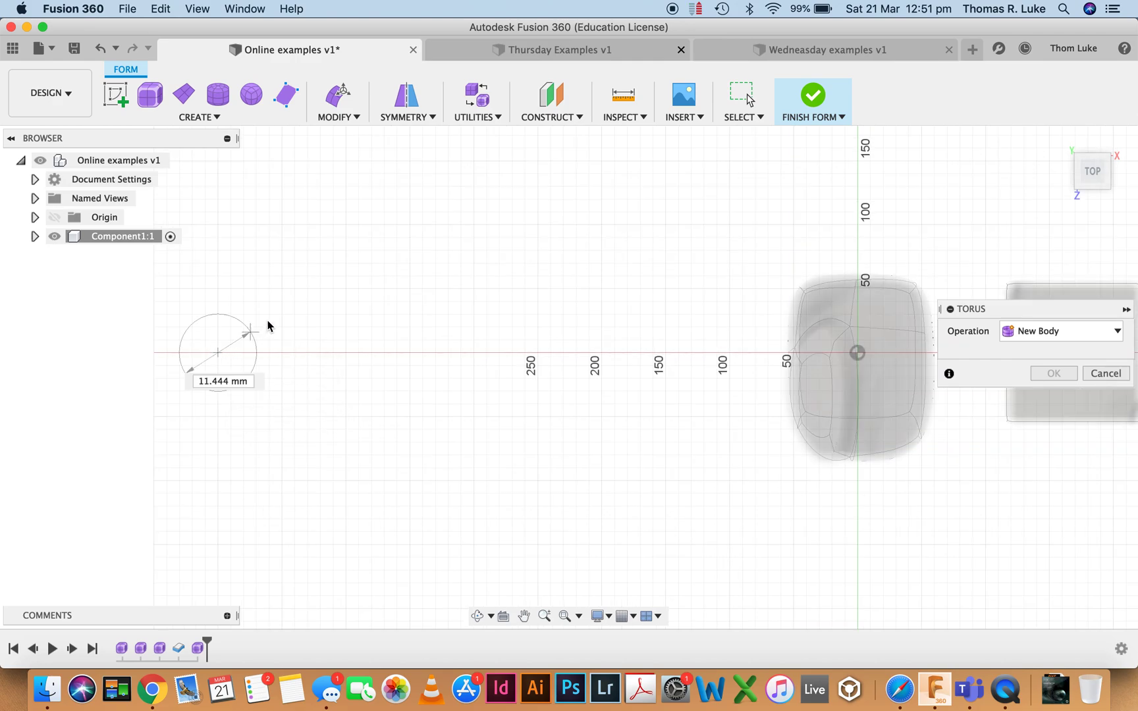
pyautogui.moveTo(250, 332); pyautogui.dragTo(407, 221)
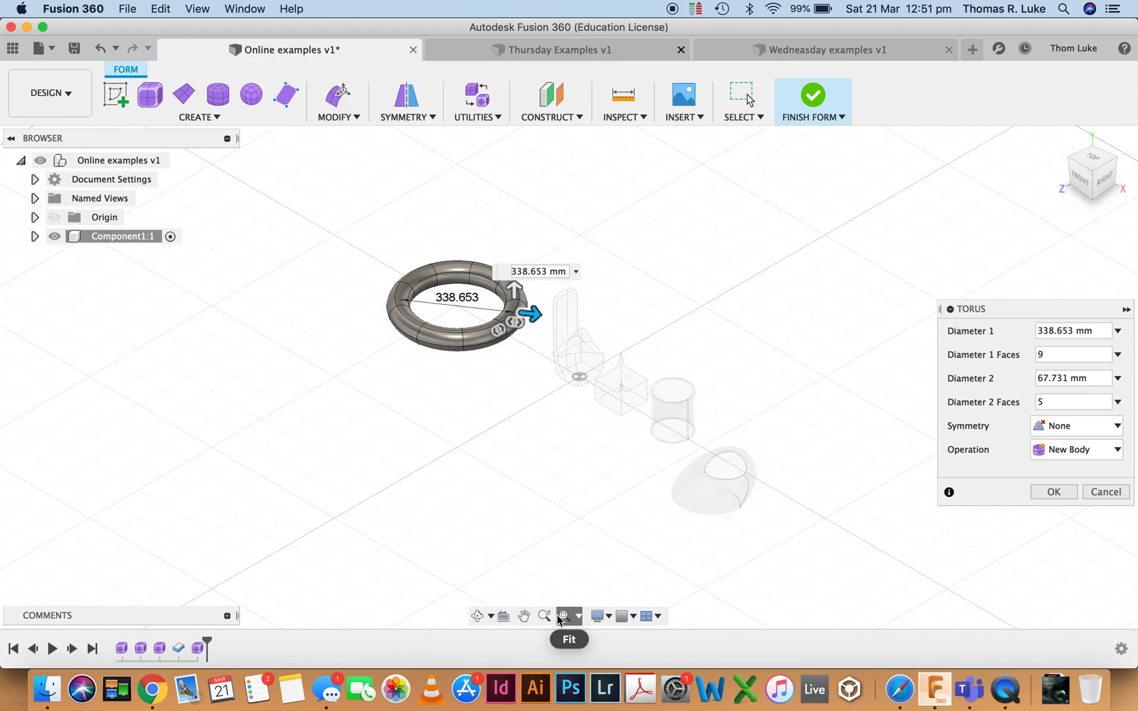
# Step: Slim the torus tube diameter to about 34 mm while keeping the 339 mm outer size
pyautogui.click(568, 616)
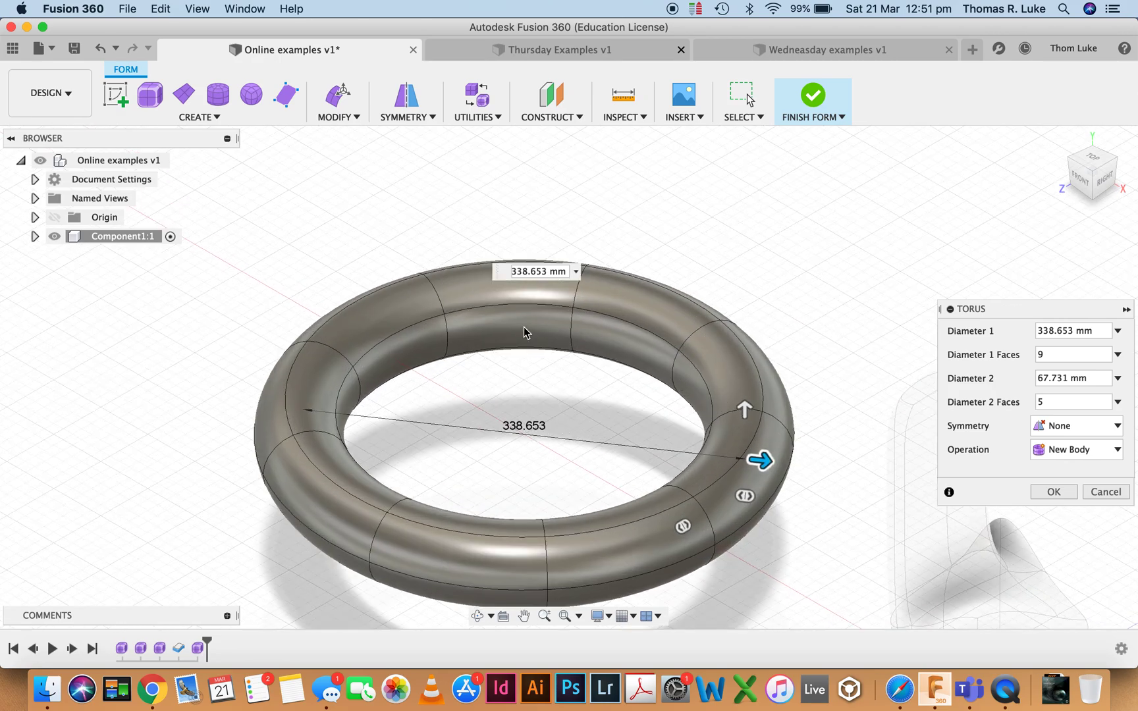
pyautogui.moveTo(666, 443)
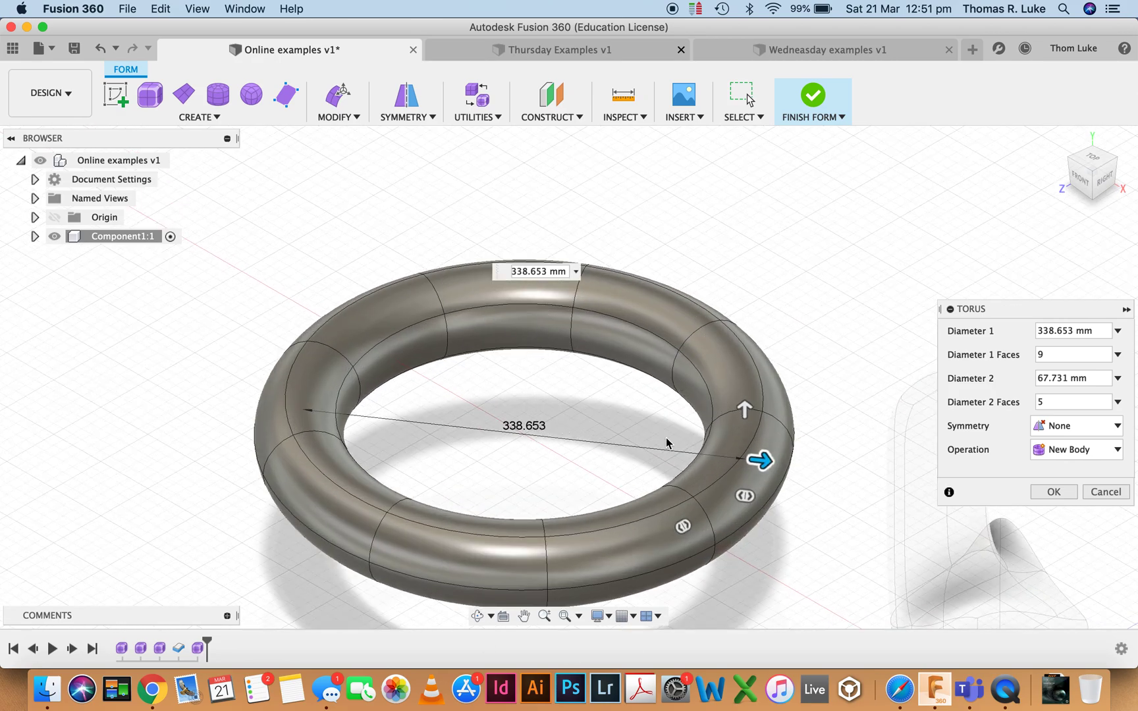
pyautogui.moveTo(679, 404)
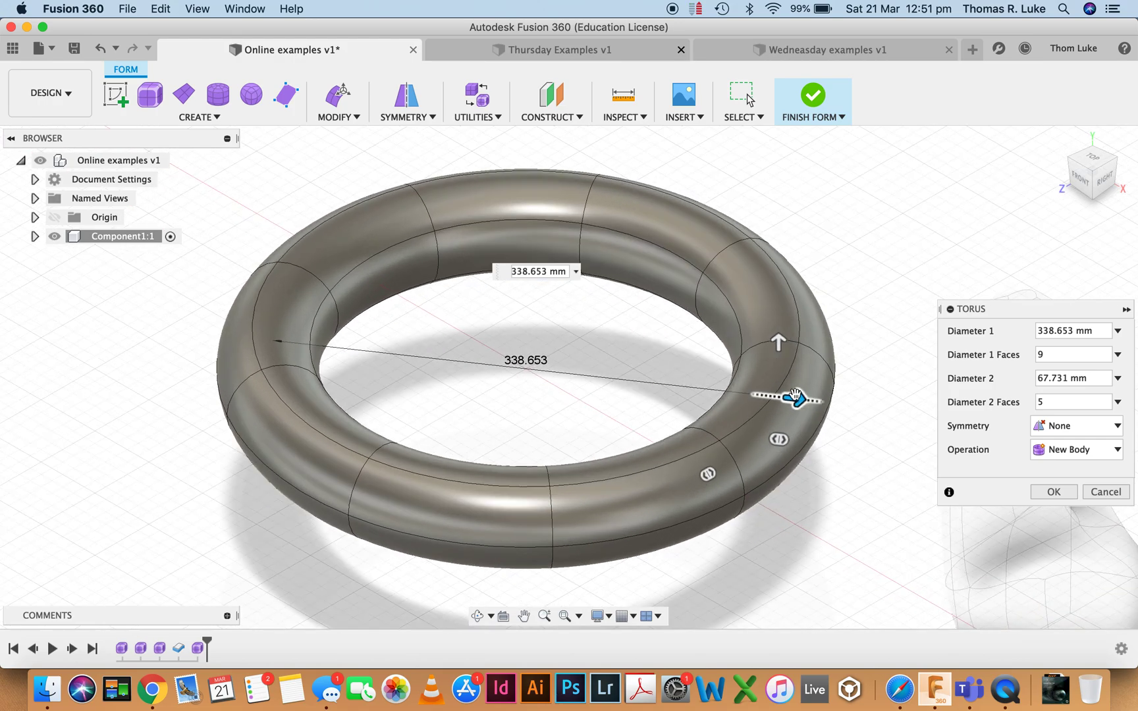
pyautogui.moveTo(793, 393); pyautogui.dragTo(778, 366)
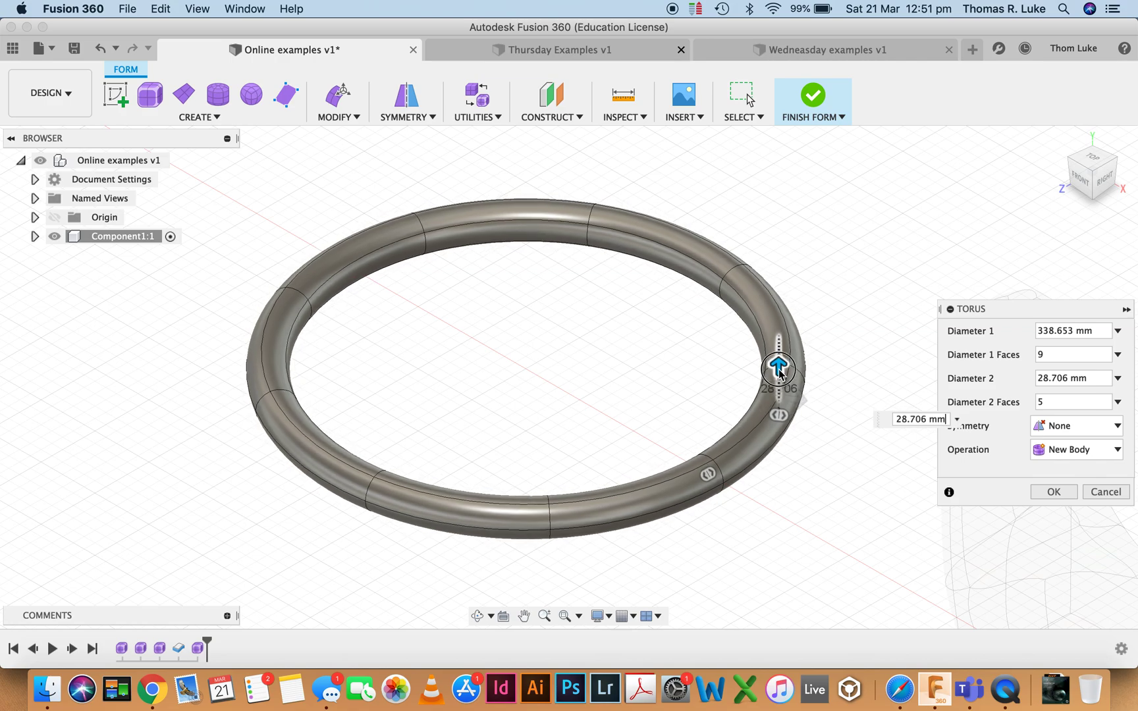
pyautogui.moveTo(778, 368); pyautogui.dragTo(779, 364)
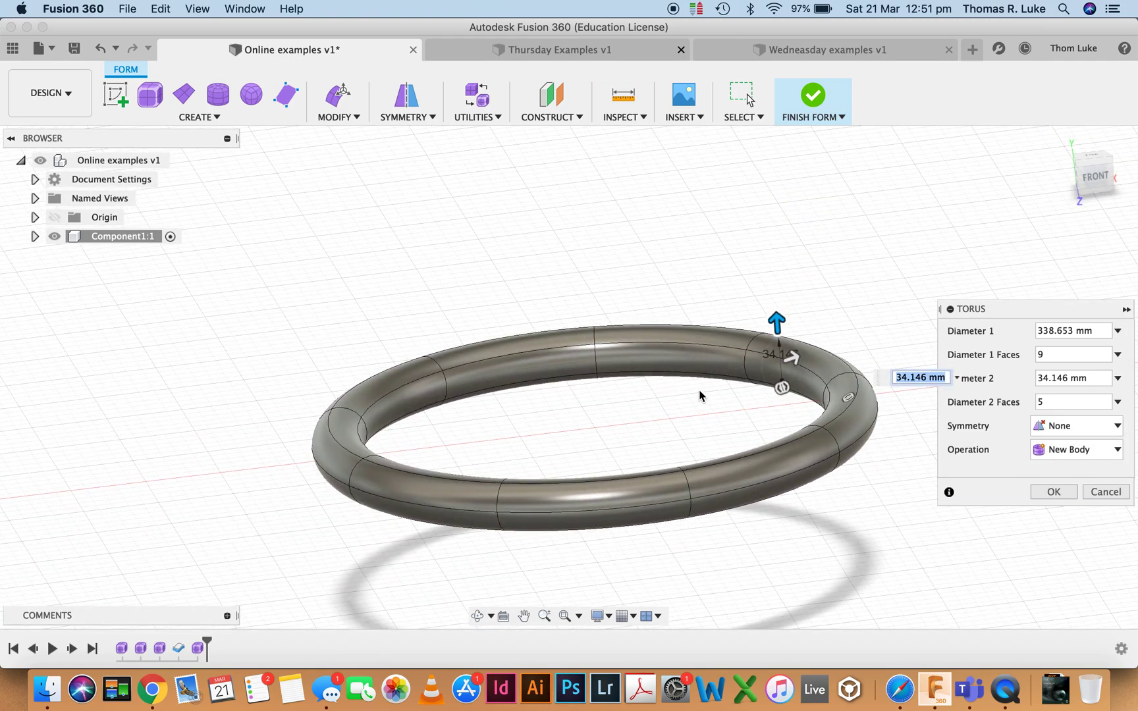
pyautogui.moveTo(532, 356)
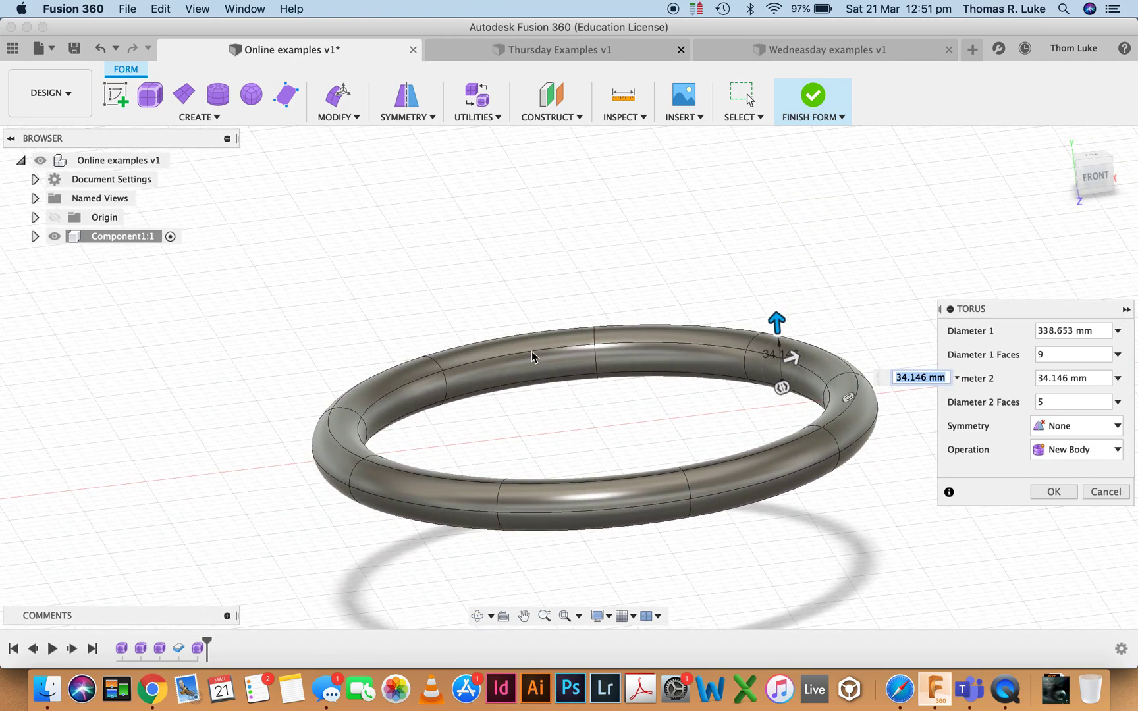
pyautogui.moveTo(709, 343)
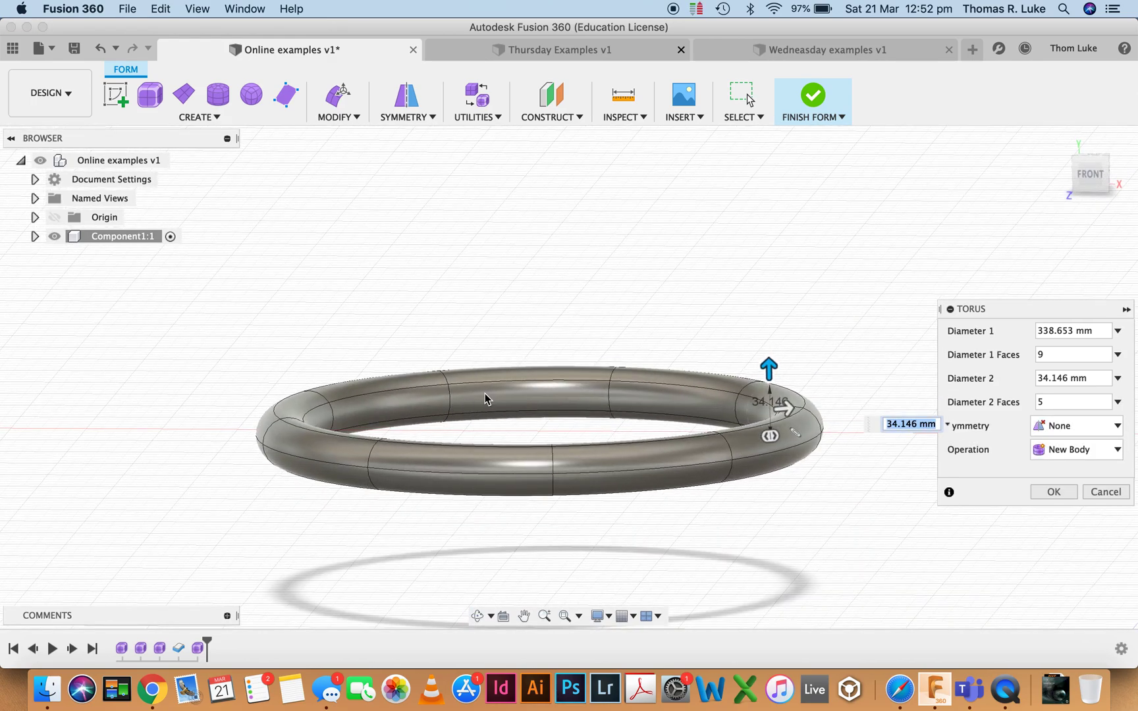
pyautogui.moveTo(441, 416)
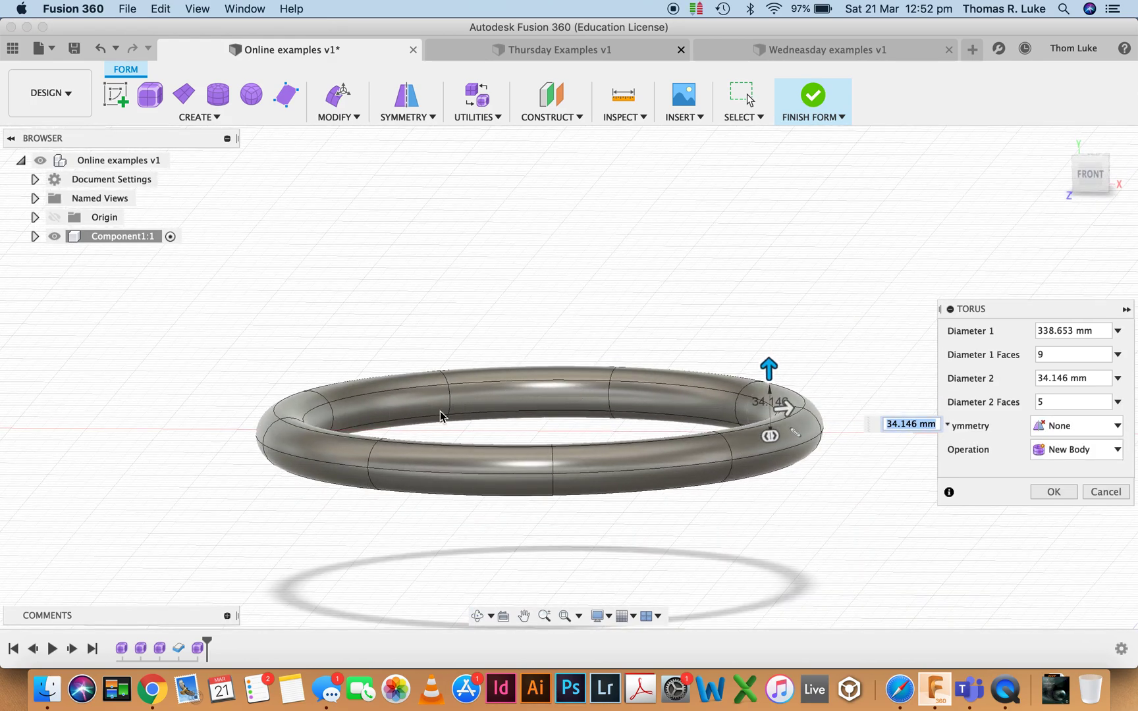
pyautogui.moveTo(413, 419)
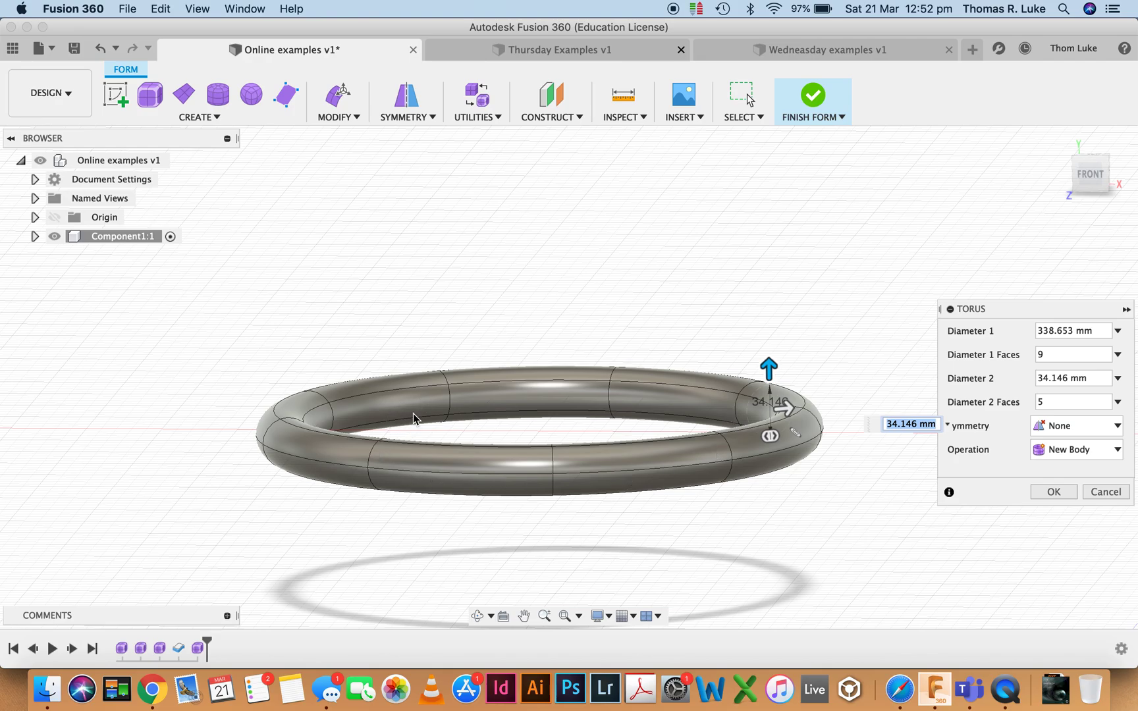
pyautogui.moveTo(1053, 492)
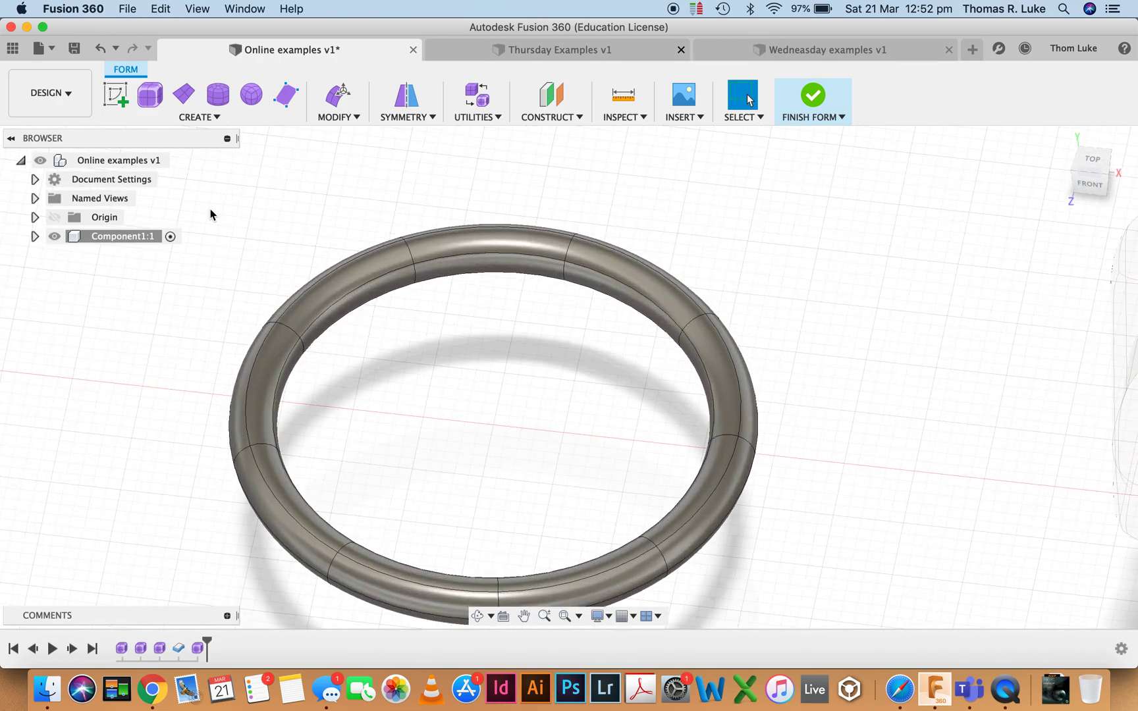
# Step: Create an open cylinder hub about 81 mm wide and 40 mm tall at the rim's centre
pyautogui.click(217, 95)
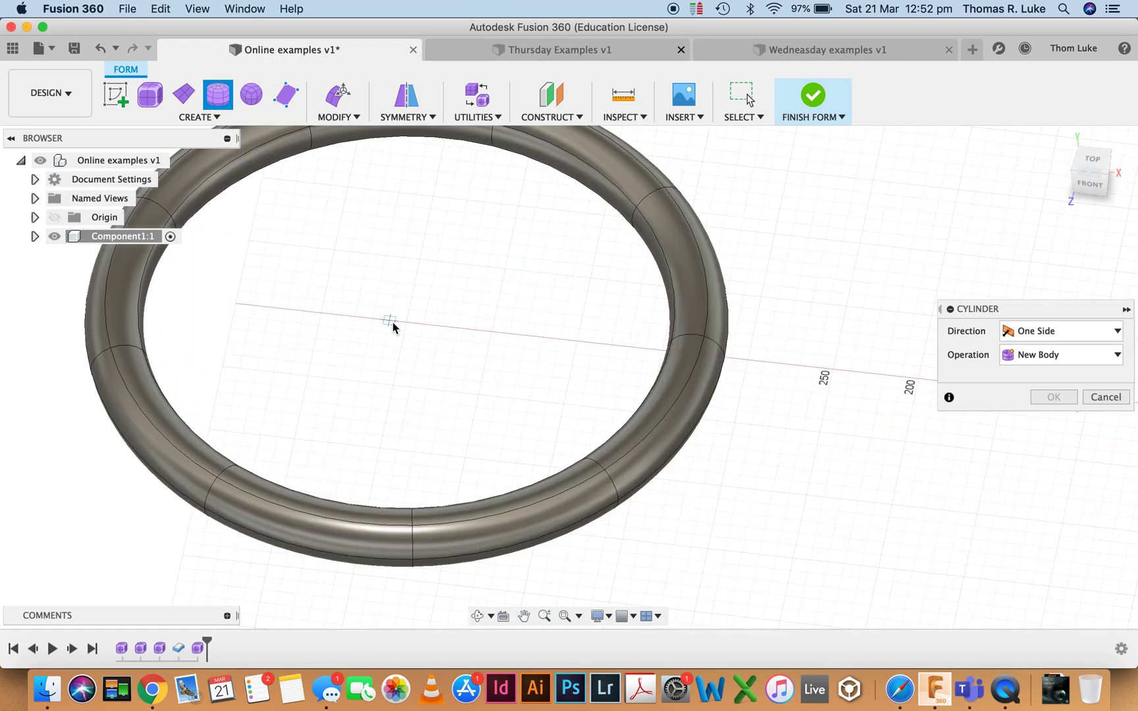
pyautogui.moveTo(390, 322); pyautogui.dragTo(458, 292)
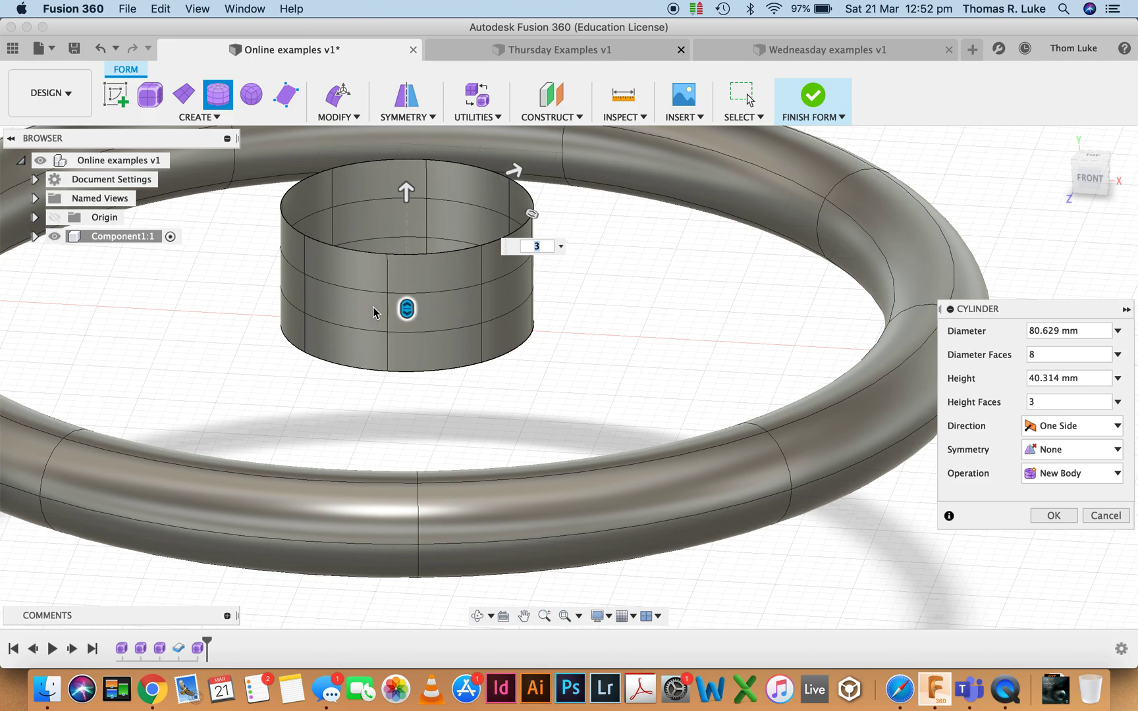
pyautogui.moveTo(427, 321)
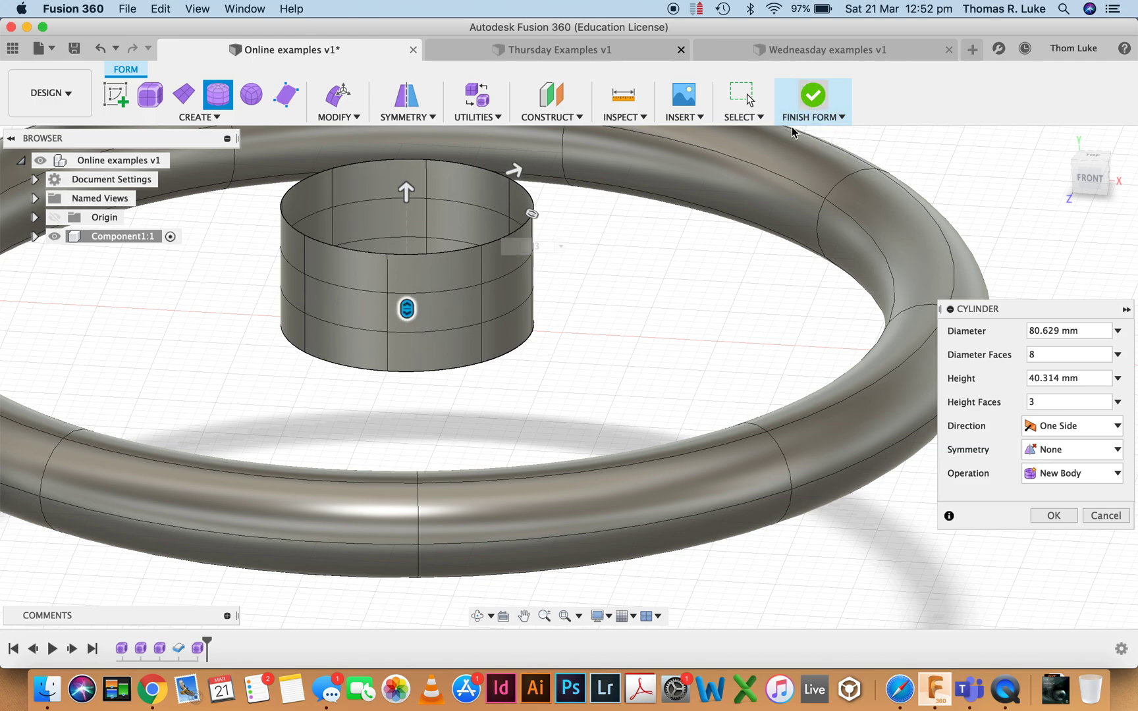
pyautogui.click(813, 99)
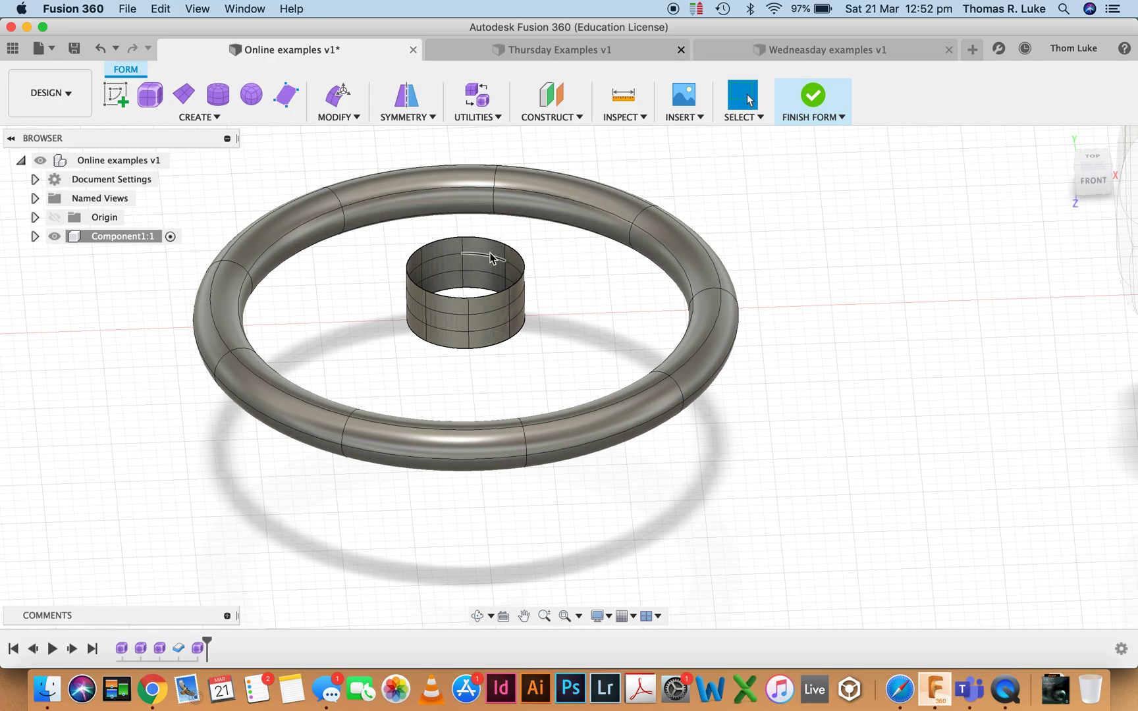
# Step: Start the Bridge tool and pick a rim face as the first side of the spoke
pyautogui.click(335, 101)
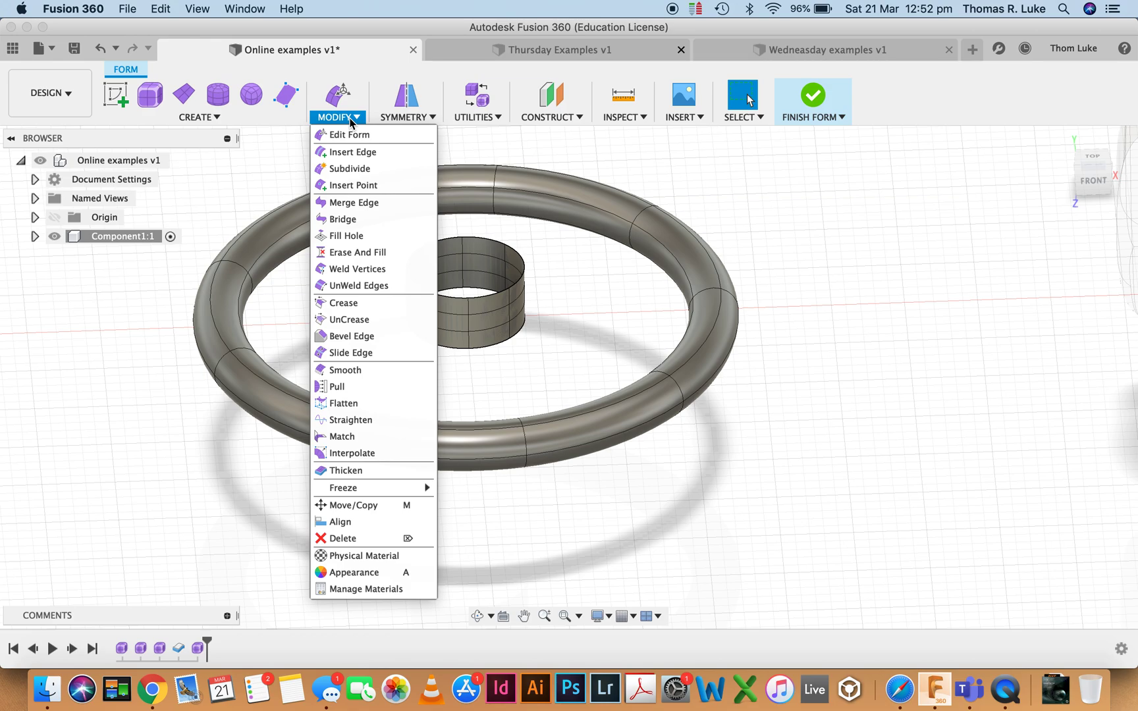
pyautogui.moveTo(341, 218)
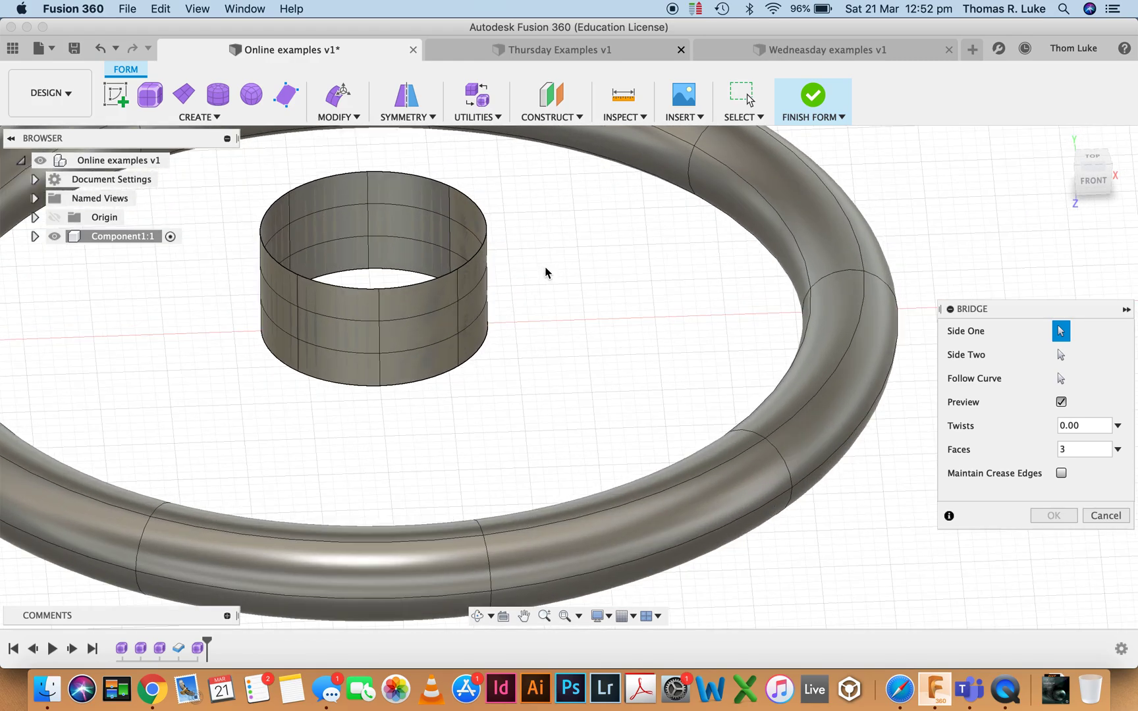
pyautogui.moveTo(546, 273); pyautogui.dragTo(361, 288)
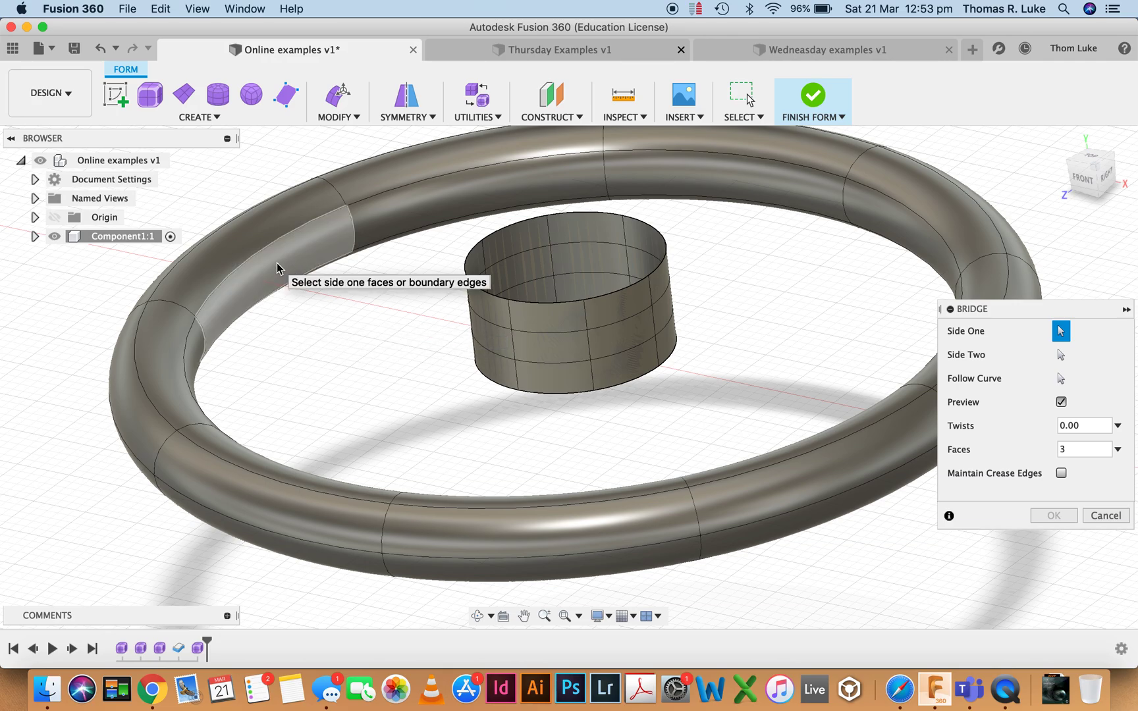
pyautogui.click(275, 261)
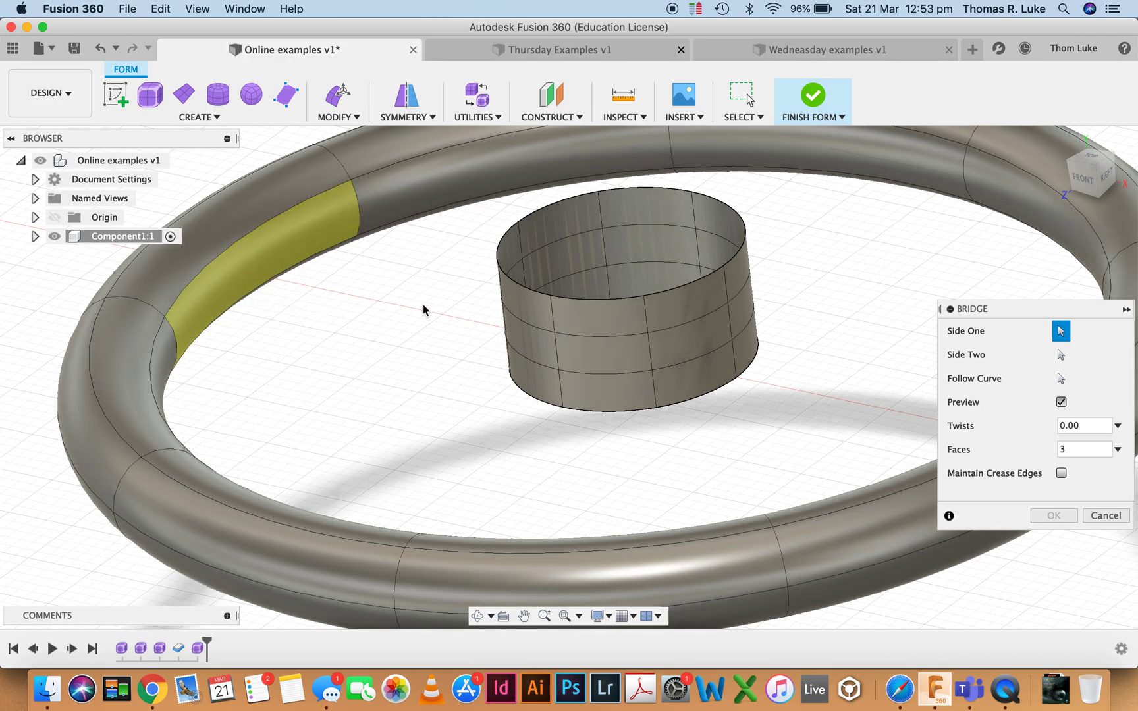
pyautogui.moveTo(972, 337)
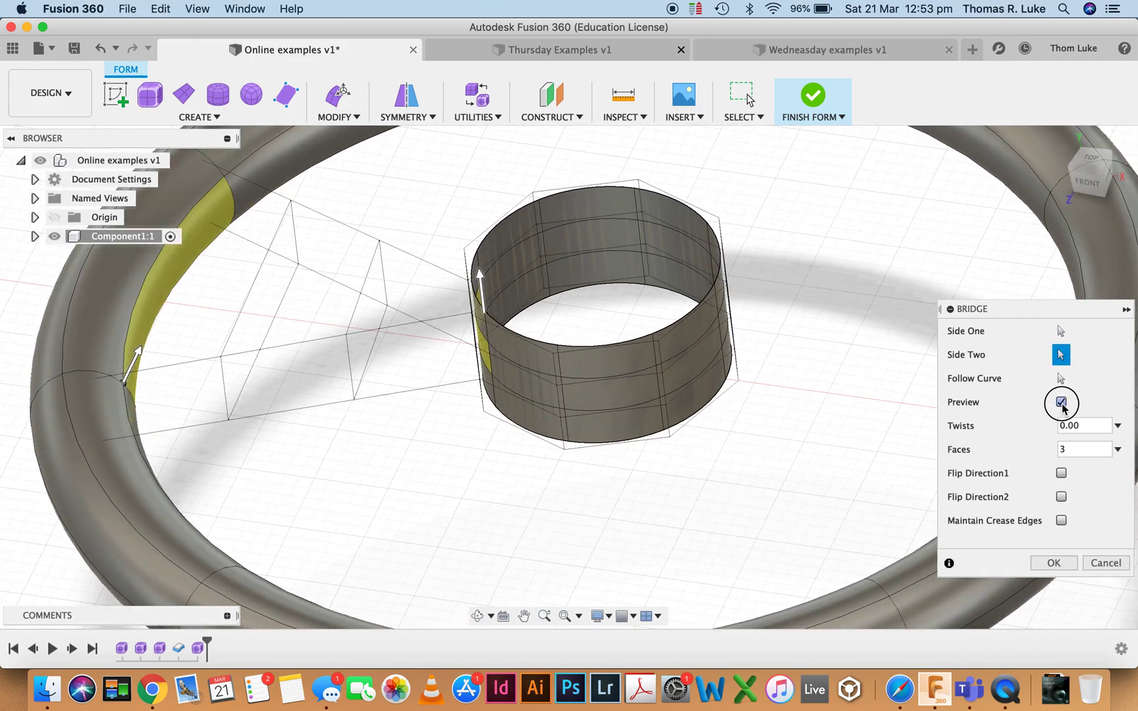
# Step: Toggle the bridge preview and flip Direction 2 so the first spoke runs untwisted to the hub
pyautogui.click(1060, 402)
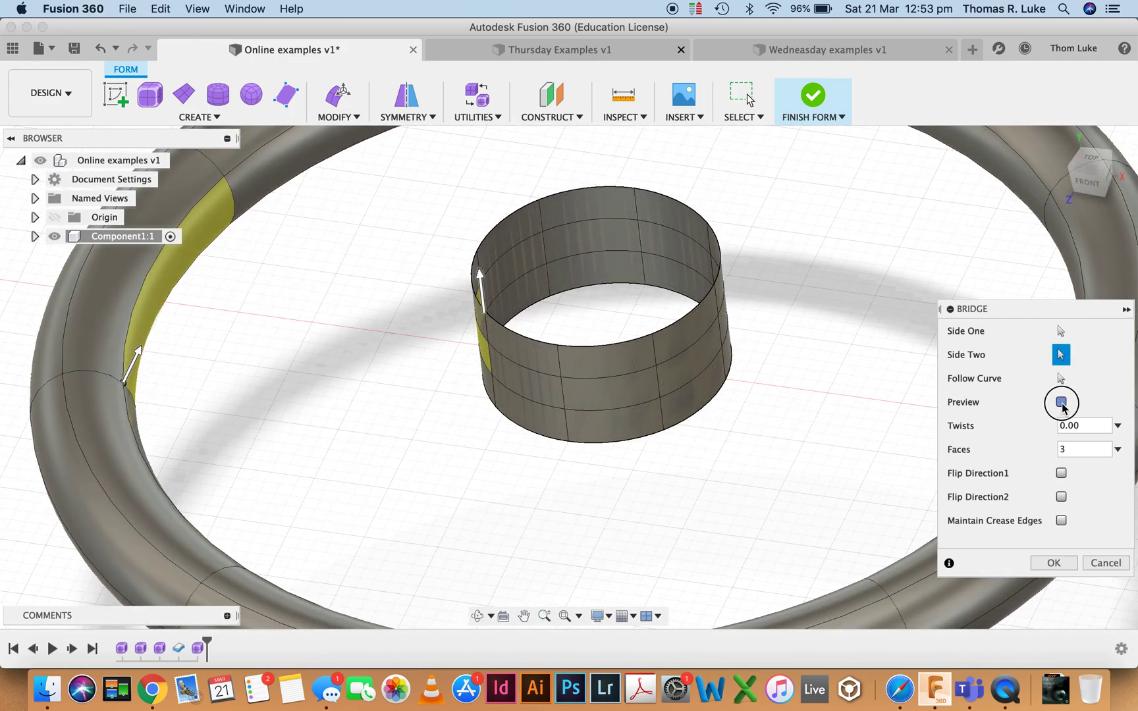
pyautogui.click(1060, 402)
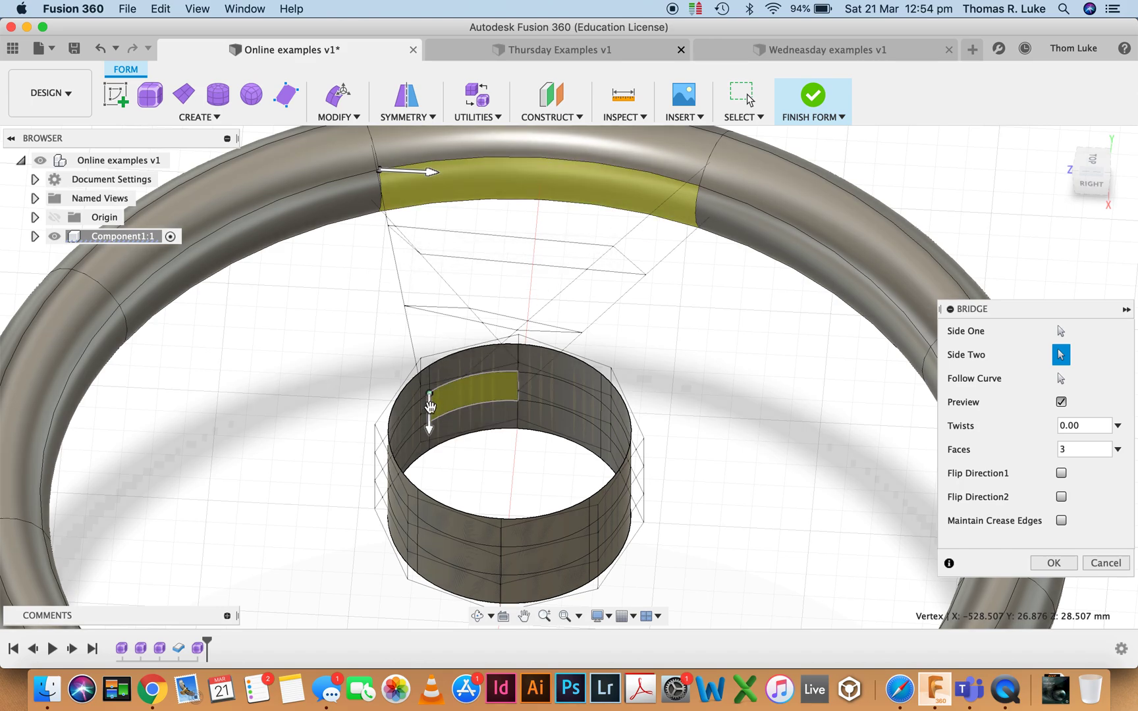
pyautogui.click(1060, 497)
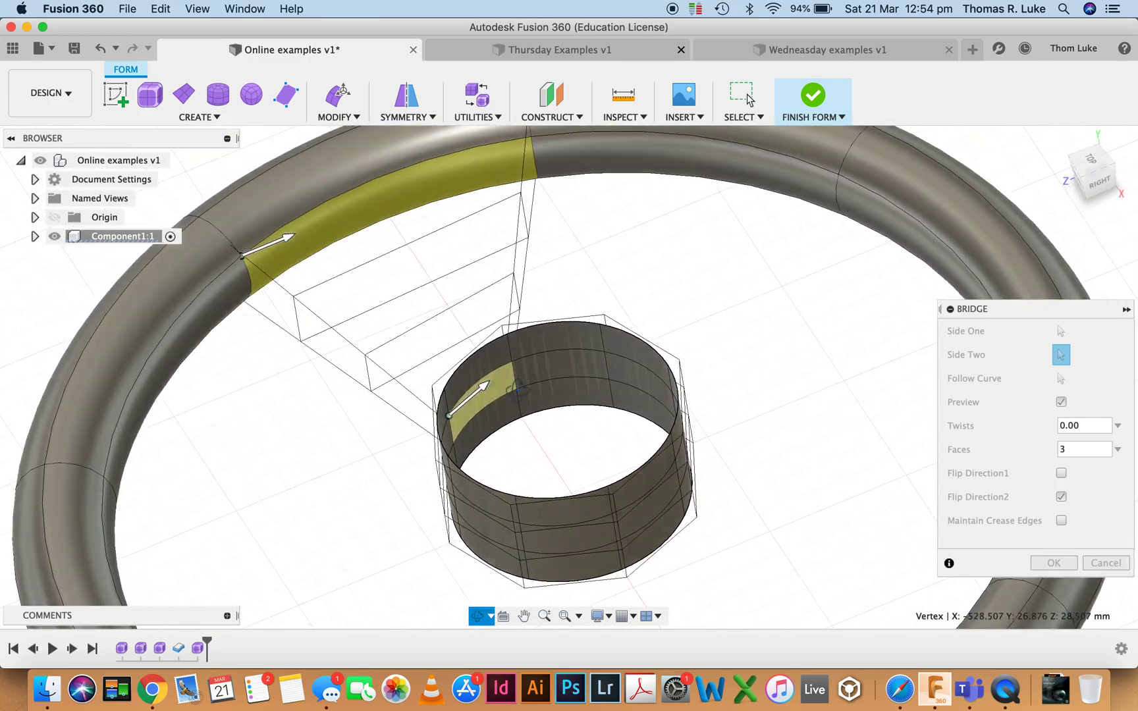
pyautogui.moveTo(566, 378); pyautogui.dragTo(653, 432)
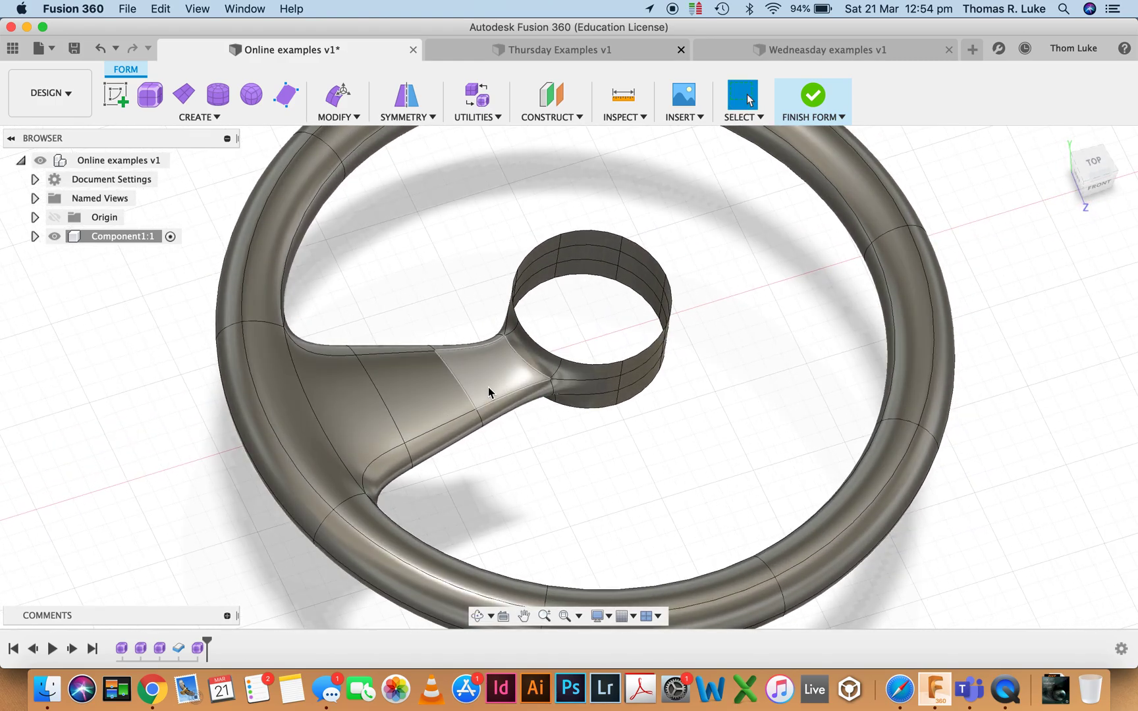
# Step: Bridge a second rim face to a hub face with Flip Direction 2 checked and confirm it
pyautogui.moveTo(490, 392); pyautogui.dragTo(436, 325)
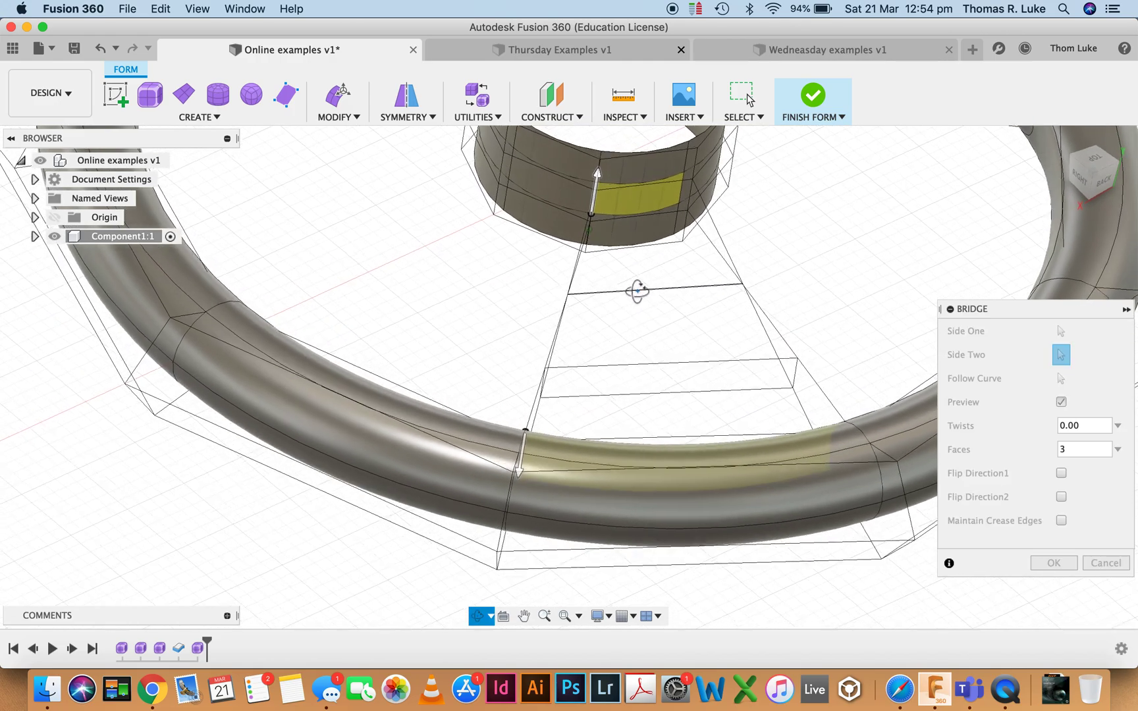
pyautogui.moveTo(636, 289); pyautogui.dragTo(479, 341)
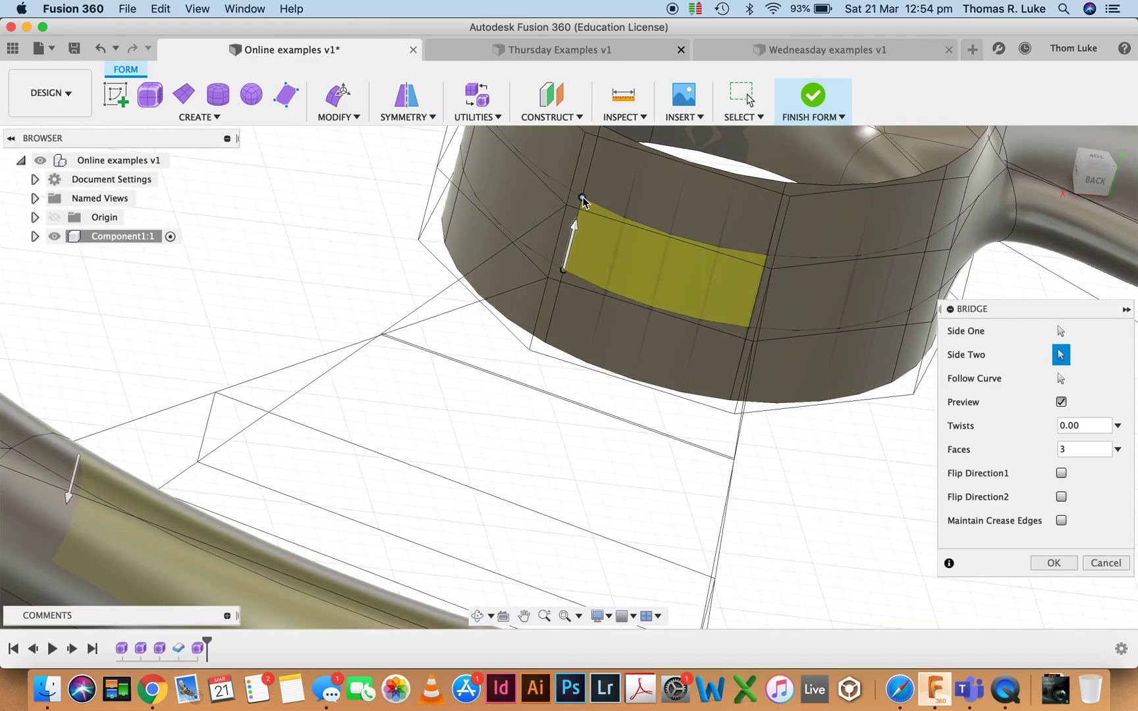
pyautogui.click(1060, 497)
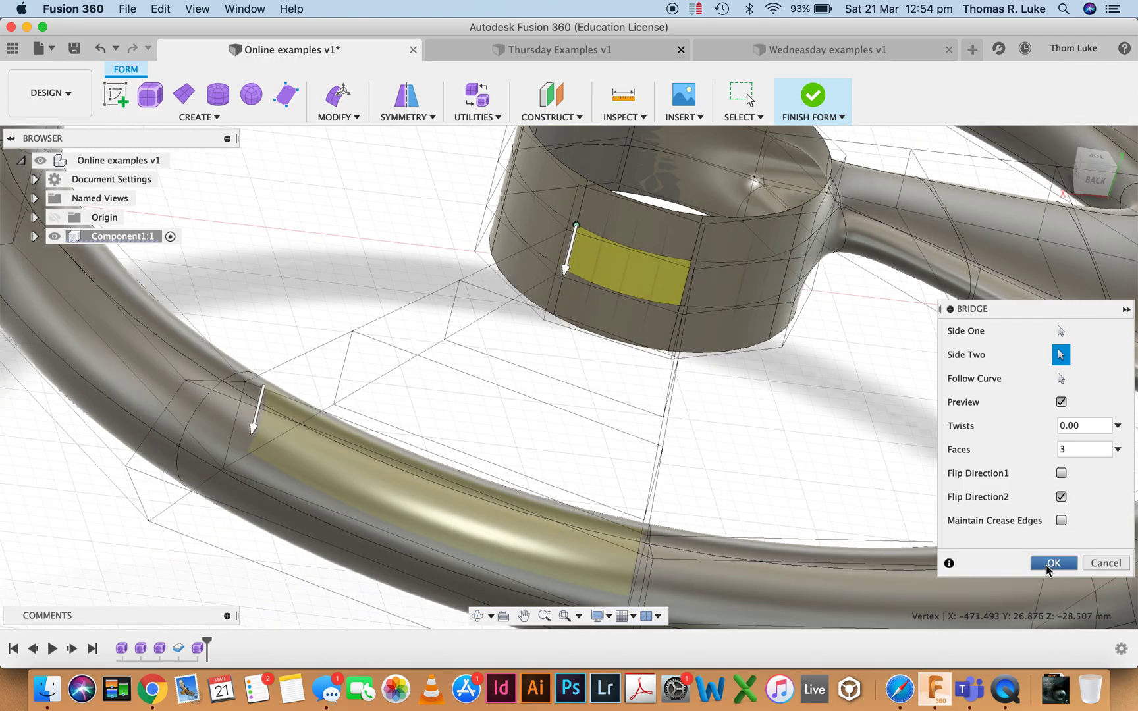
pyautogui.click(1053, 562)
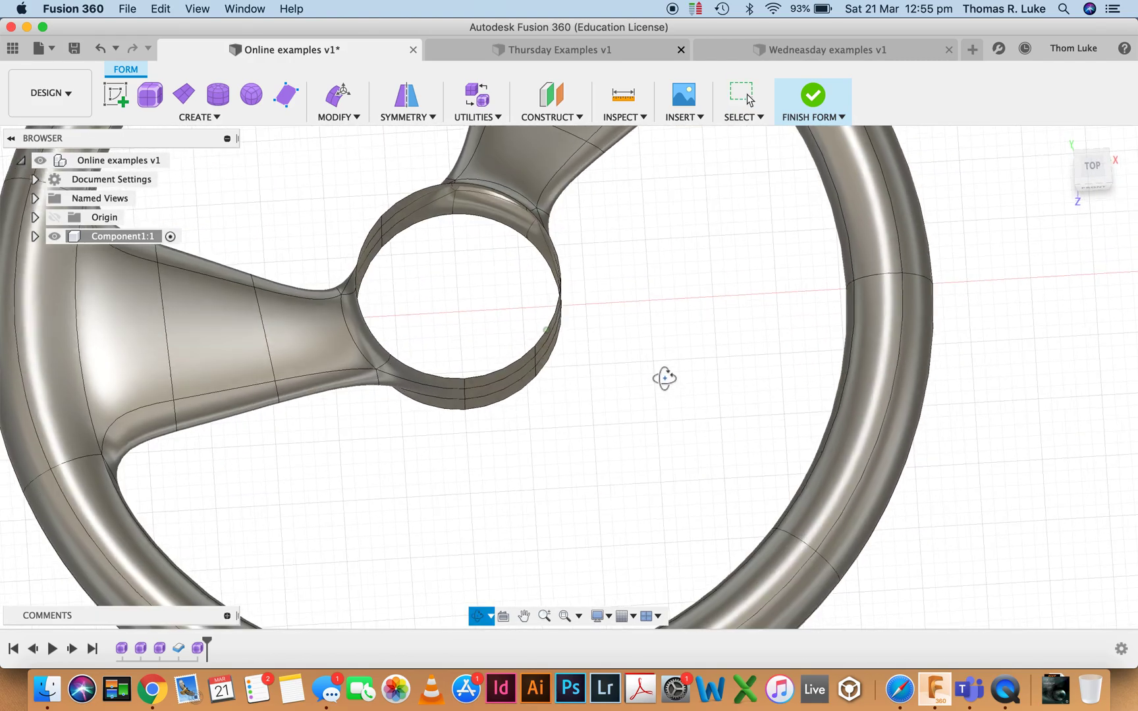
# Step: Start Modify > Bridge again and pick the remaining rim and hub faces for the third spoke
pyautogui.click(335, 117)
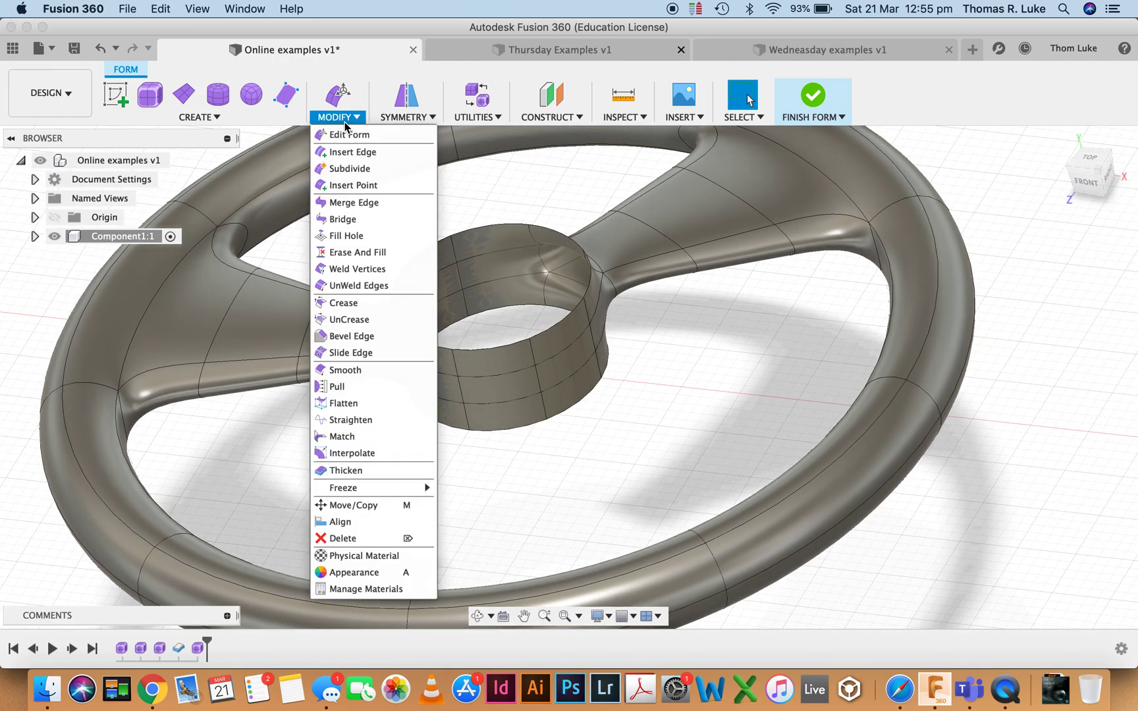
pyautogui.click(340, 219)
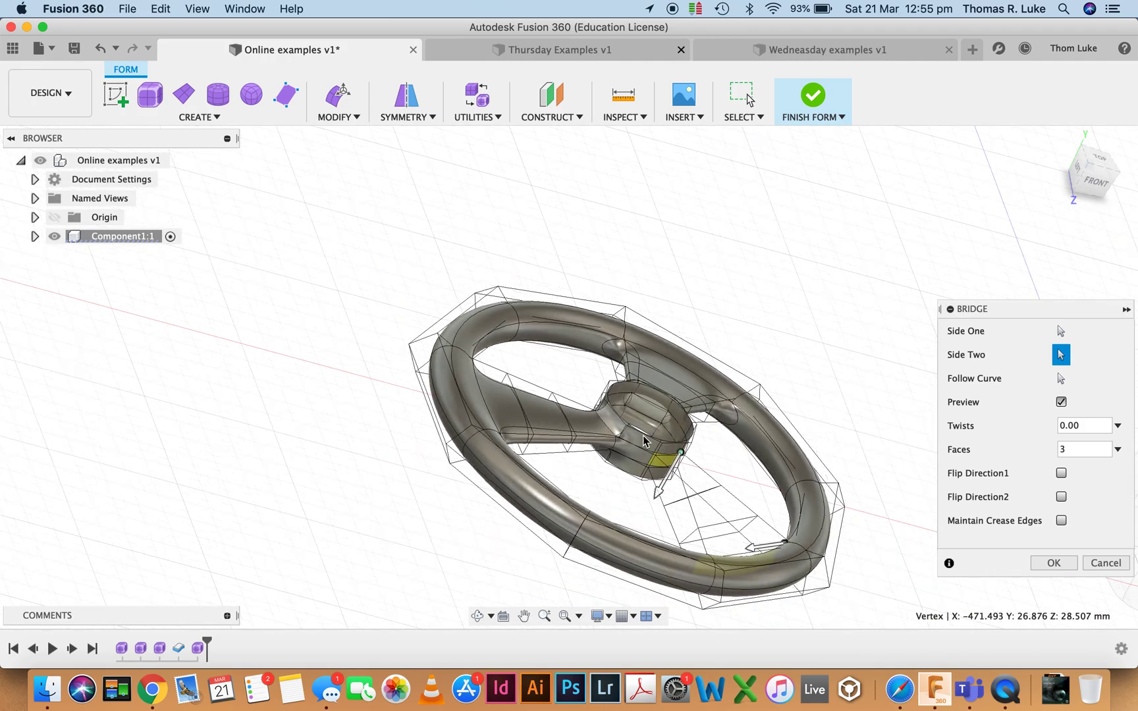
pyautogui.click(1060, 473)
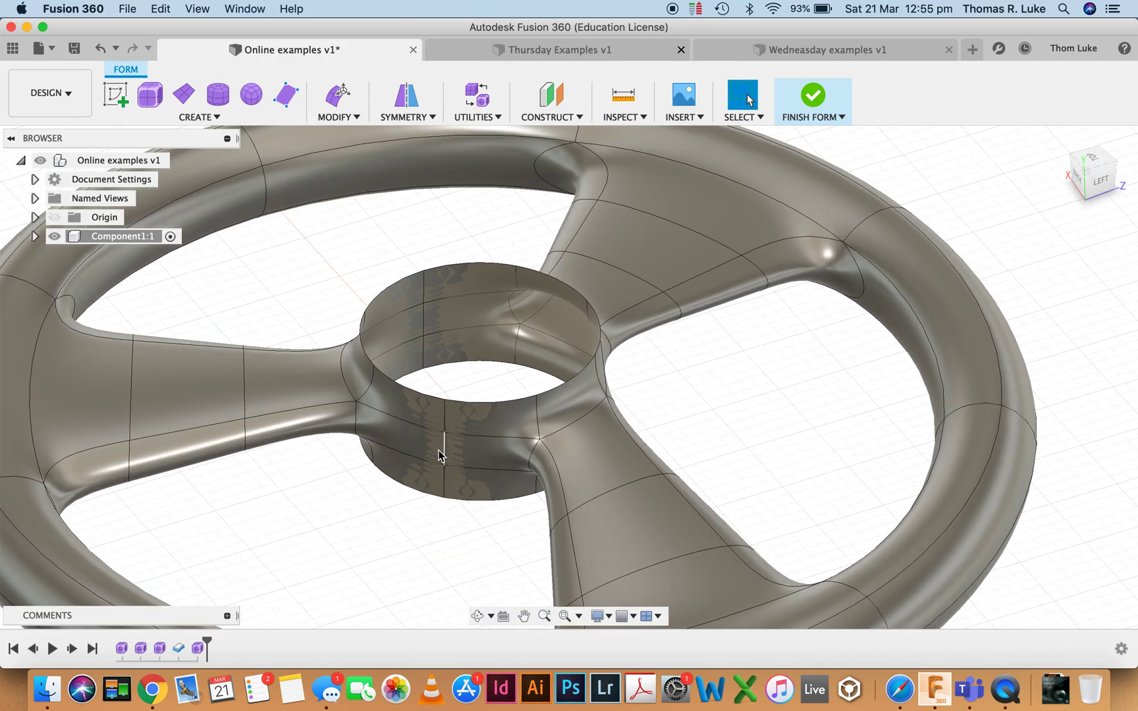
pyautogui.moveTo(438, 455); pyautogui.dragTo(542, 408)
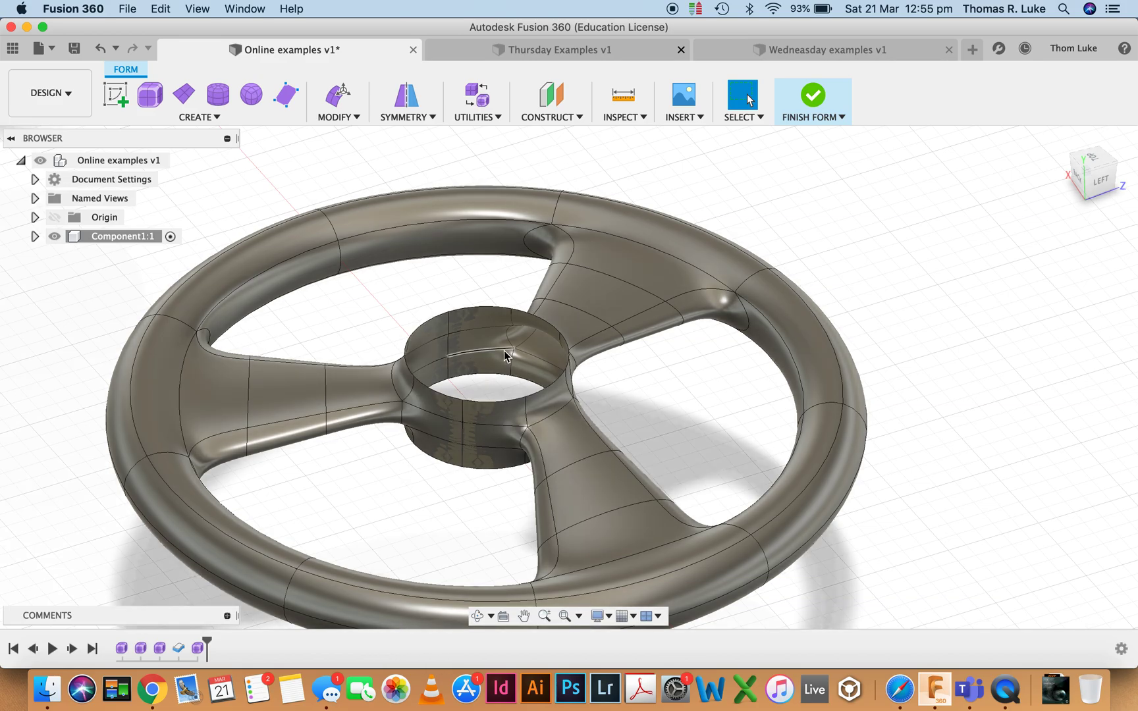
pyautogui.moveTo(504, 356); pyautogui.dragTo(505, 295)
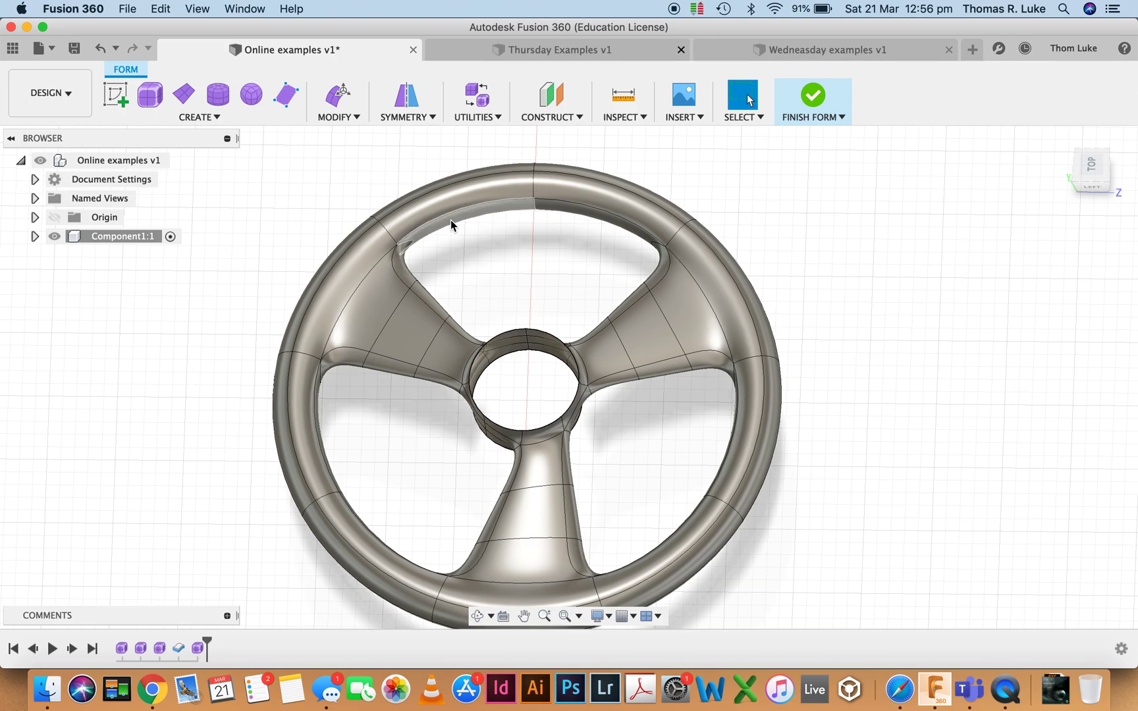
pyautogui.moveTo(450, 225); pyautogui.dragTo(508, 348)
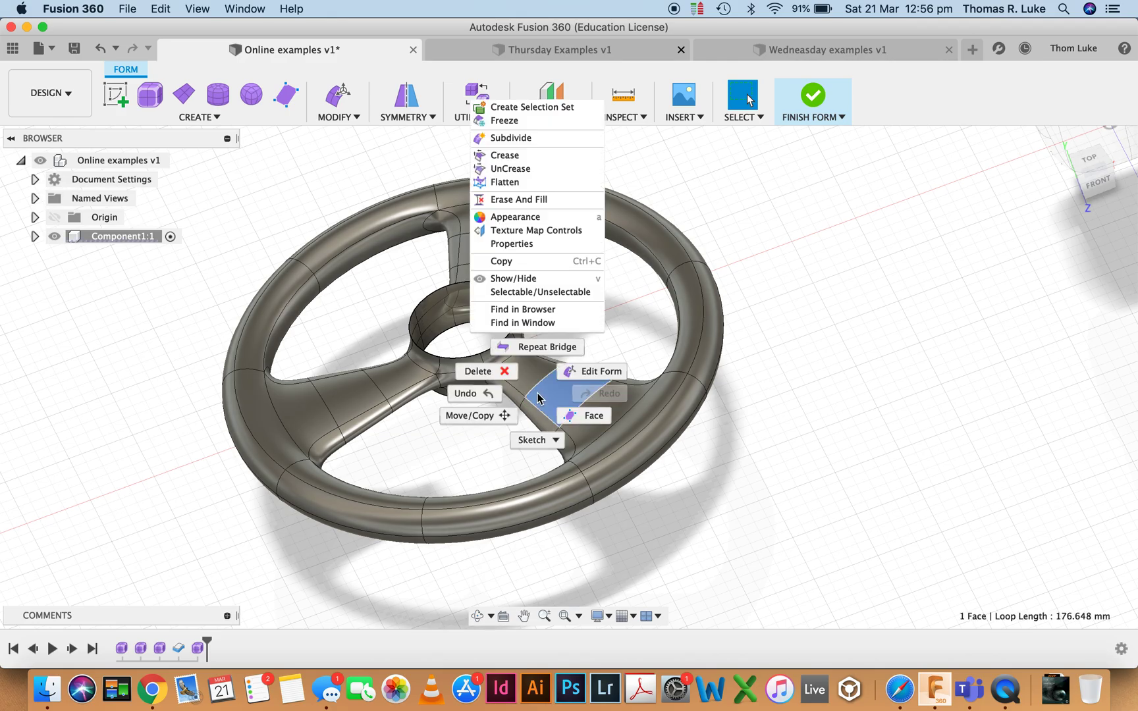
pyautogui.click(599, 372)
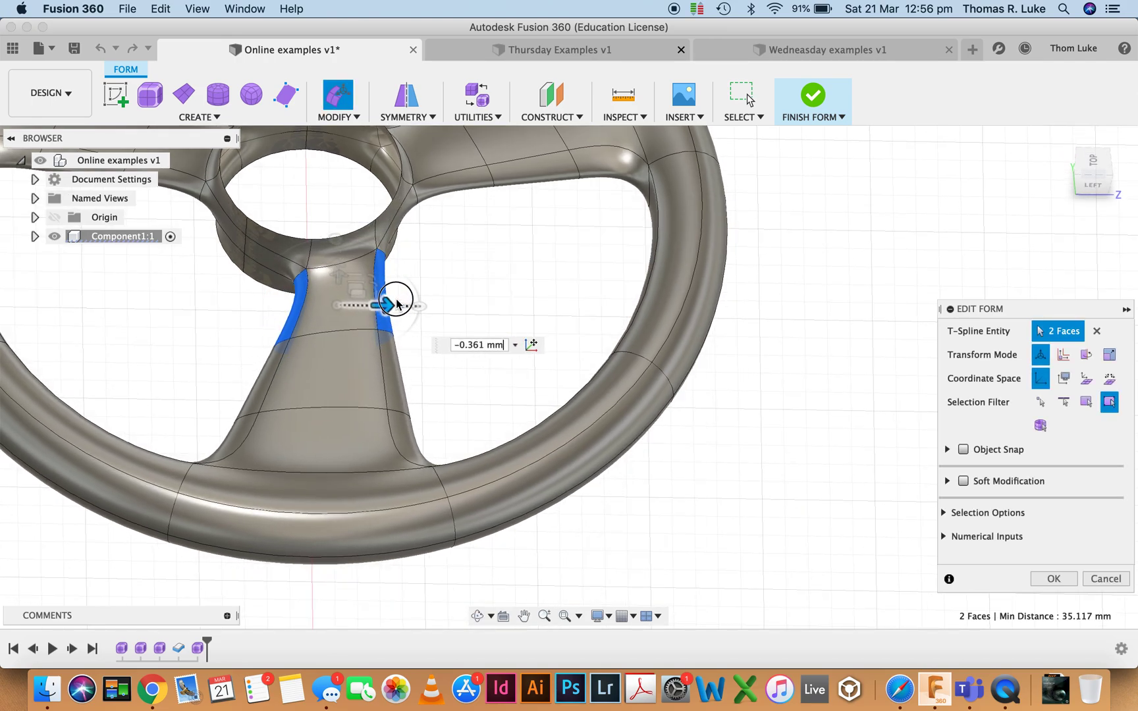
# Step: Drag the lower spoke's two side faces sideways in Edit Form to settle its width near the hub
pyautogui.moveTo(399, 302); pyautogui.dragTo(384, 303)
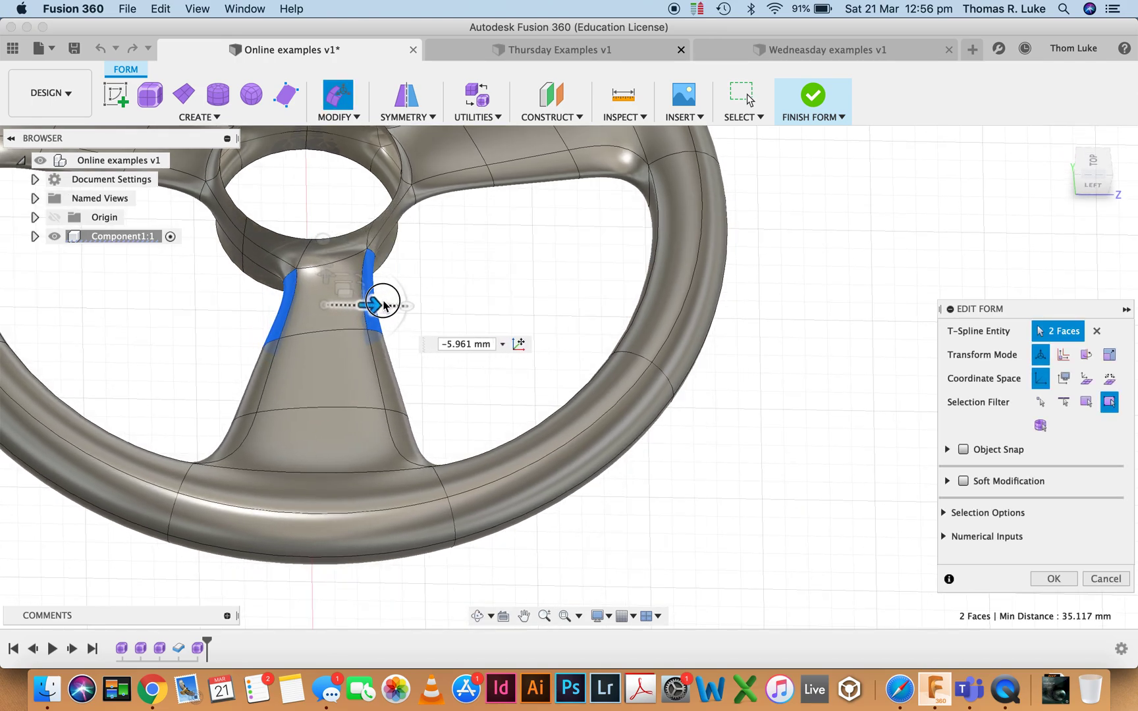
pyautogui.moveTo(385, 303); pyautogui.dragTo(388, 305)
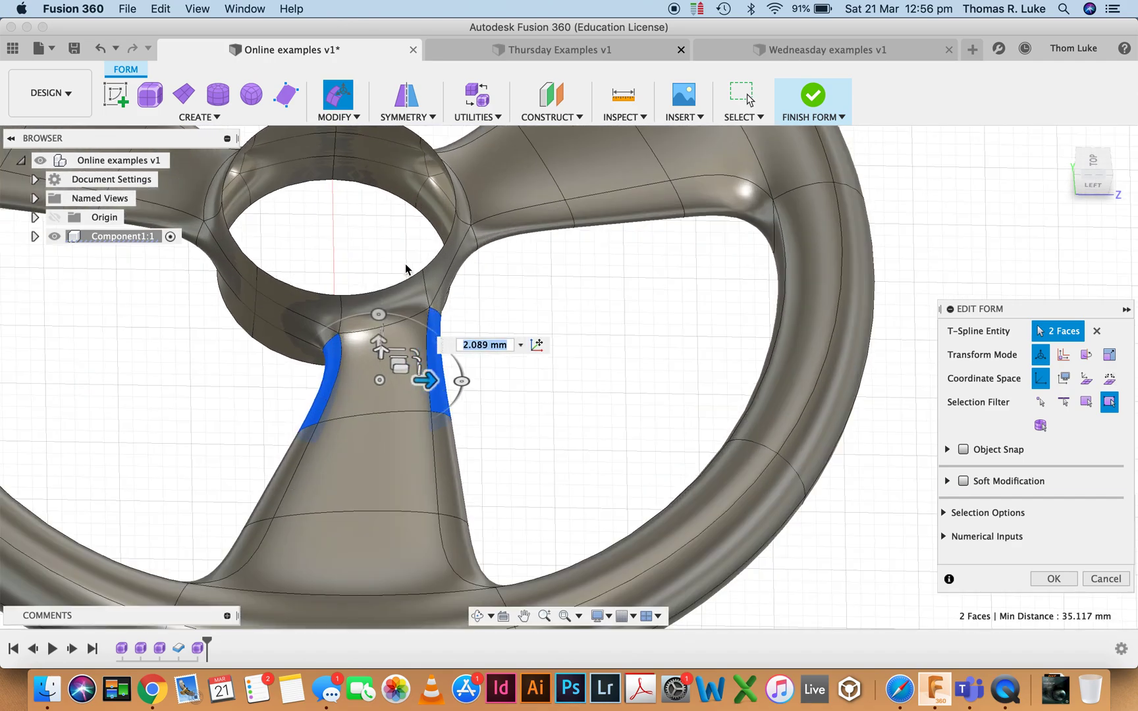
pyautogui.moveTo(424, 381); pyautogui.dragTo(403, 364)
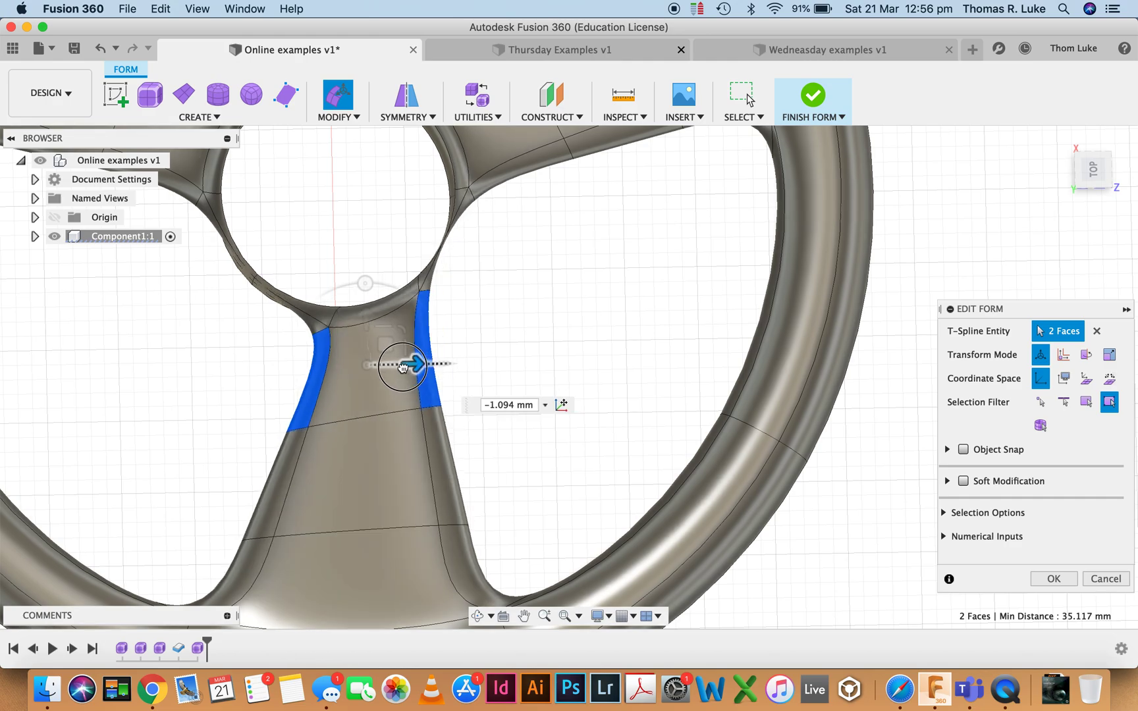
pyautogui.moveTo(403, 364); pyautogui.dragTo(453, 356)
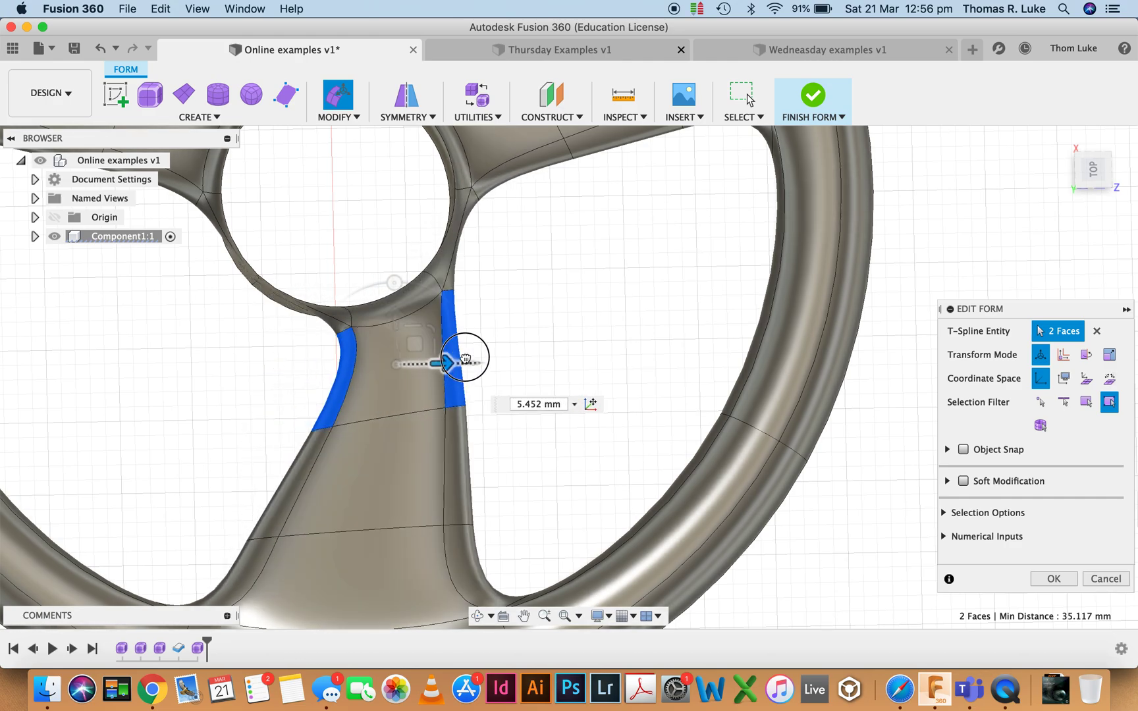
pyautogui.moveTo(461, 358); pyautogui.dragTo(431, 361)
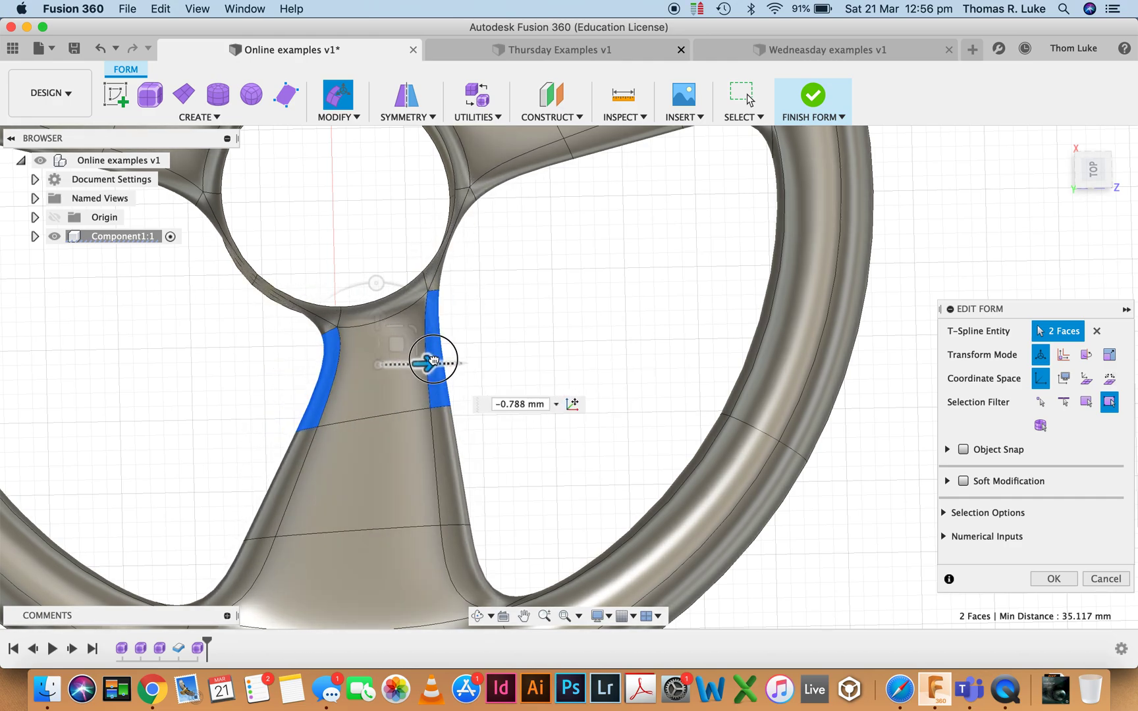
pyautogui.moveTo(432, 360); pyautogui.dragTo(476, 364)
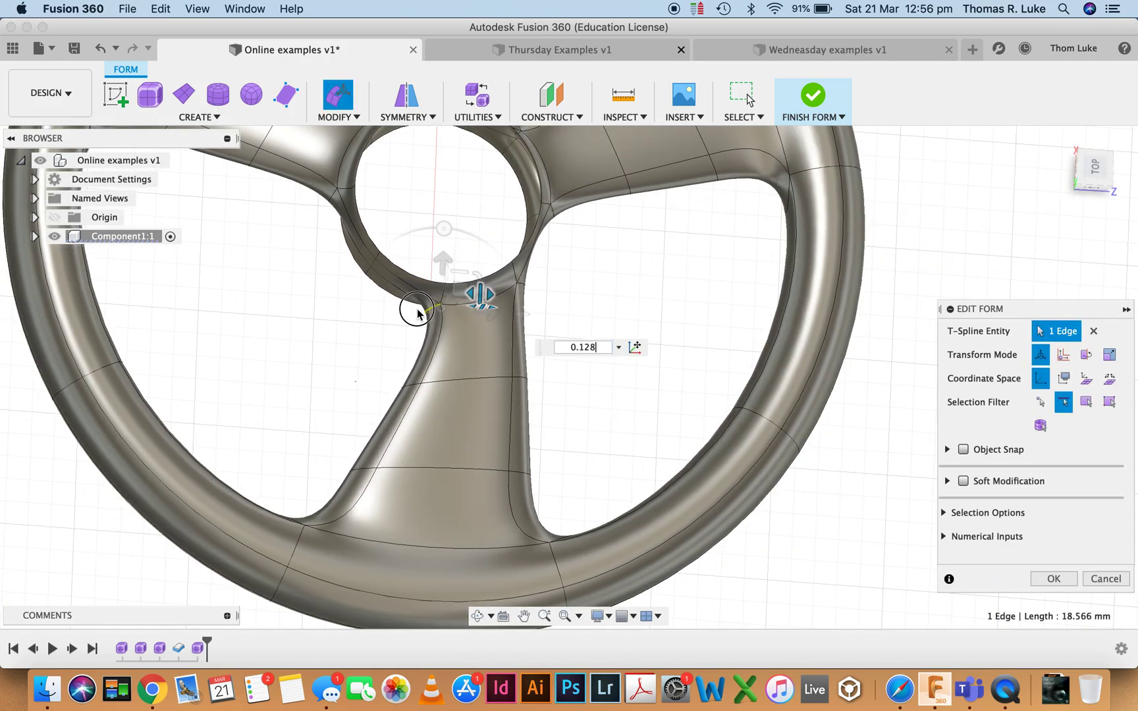
# Step: Move the spoke's hub-junction and side edges to taper the spoke along its length
pyautogui.moveTo(480, 292); pyautogui.dragTo(453, 318)
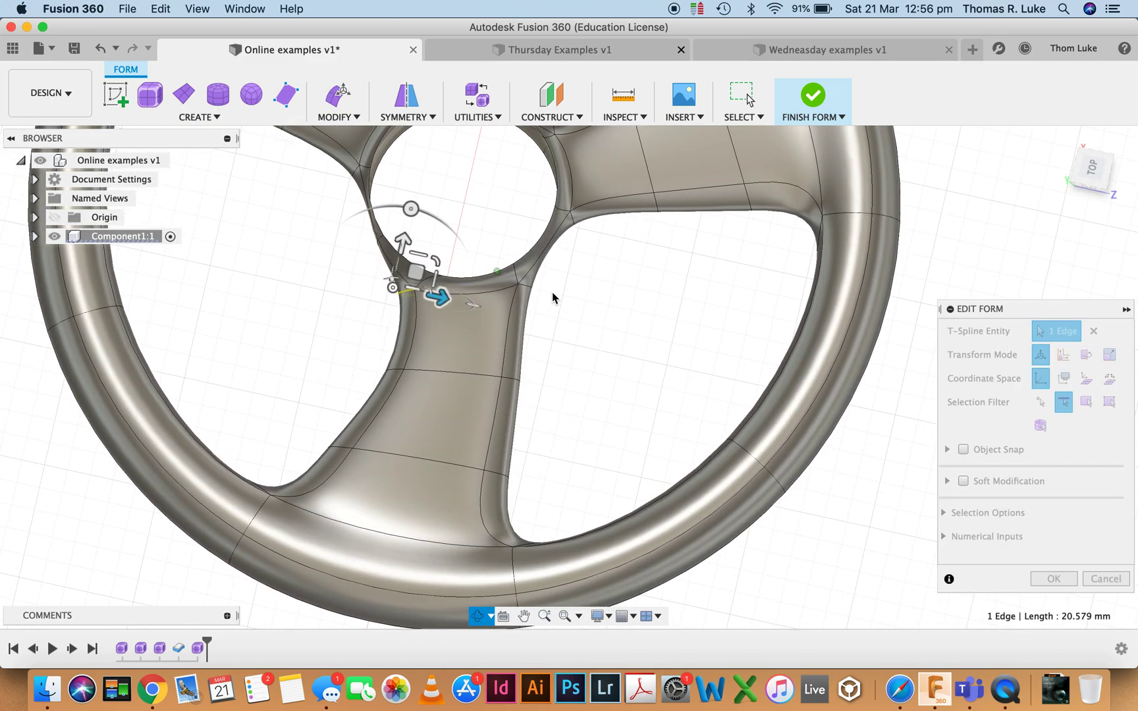
pyautogui.moveTo(436, 298); pyautogui.dragTo(566, 304)
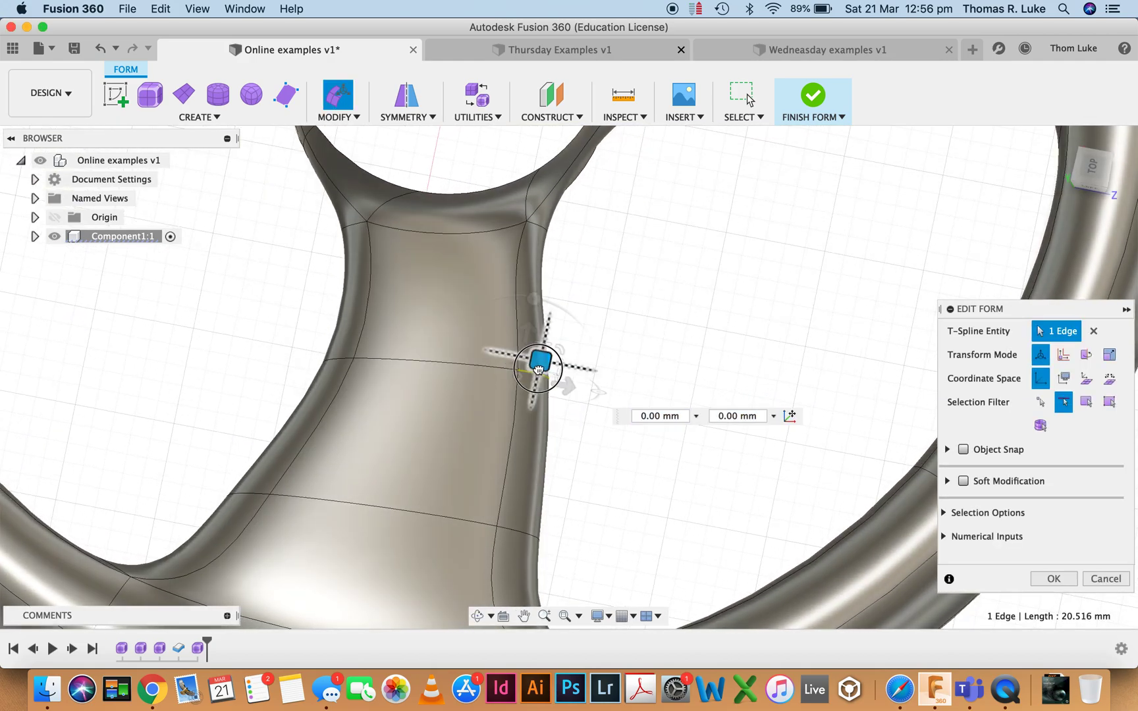
pyautogui.moveTo(537, 366); pyautogui.dragTo(501, 380)
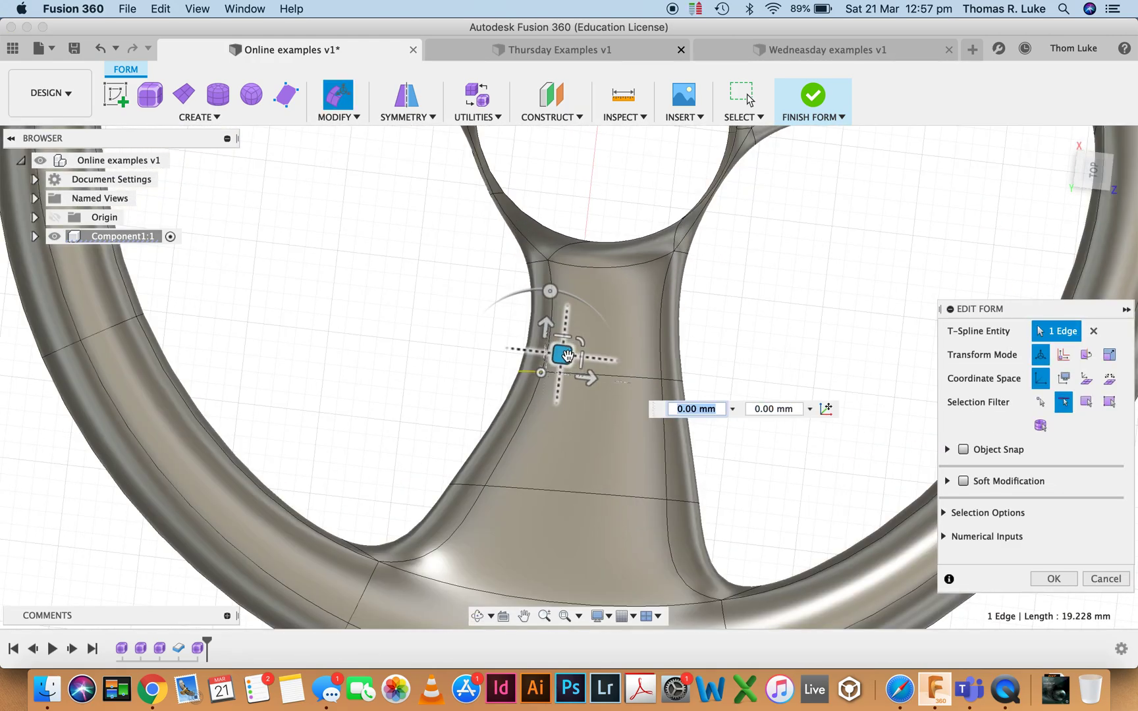
pyautogui.moveTo(567, 355); pyautogui.dragTo(534, 357)
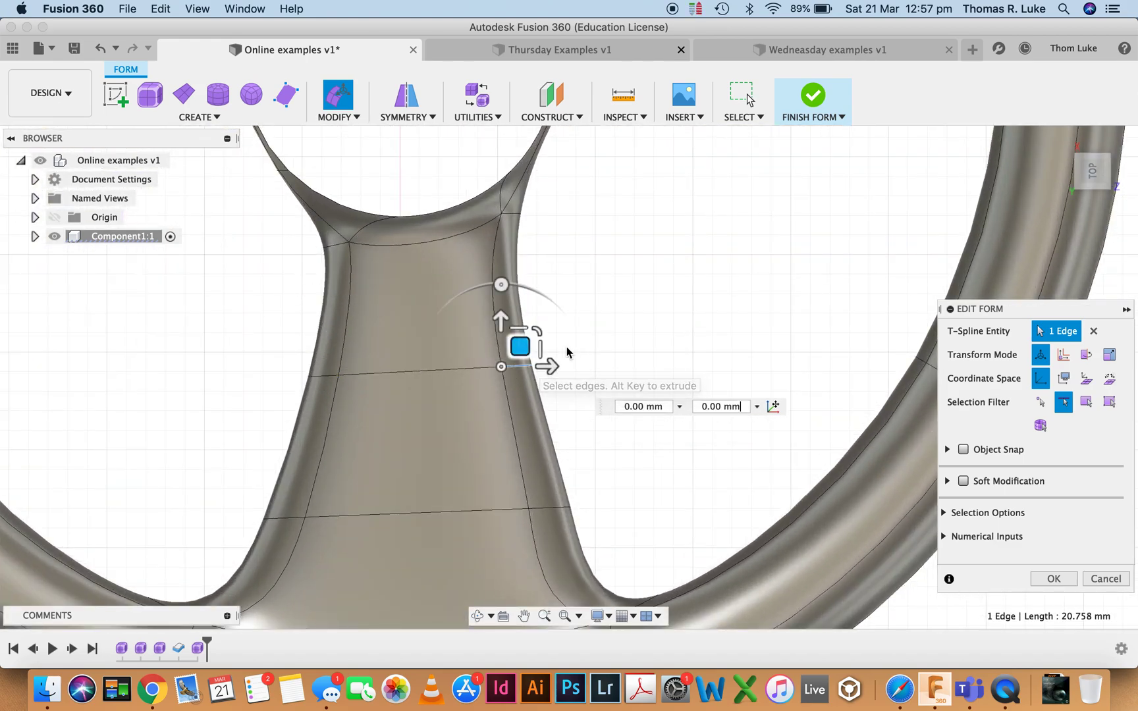
pyautogui.moveTo(518, 347); pyautogui.dragTo(519, 361)
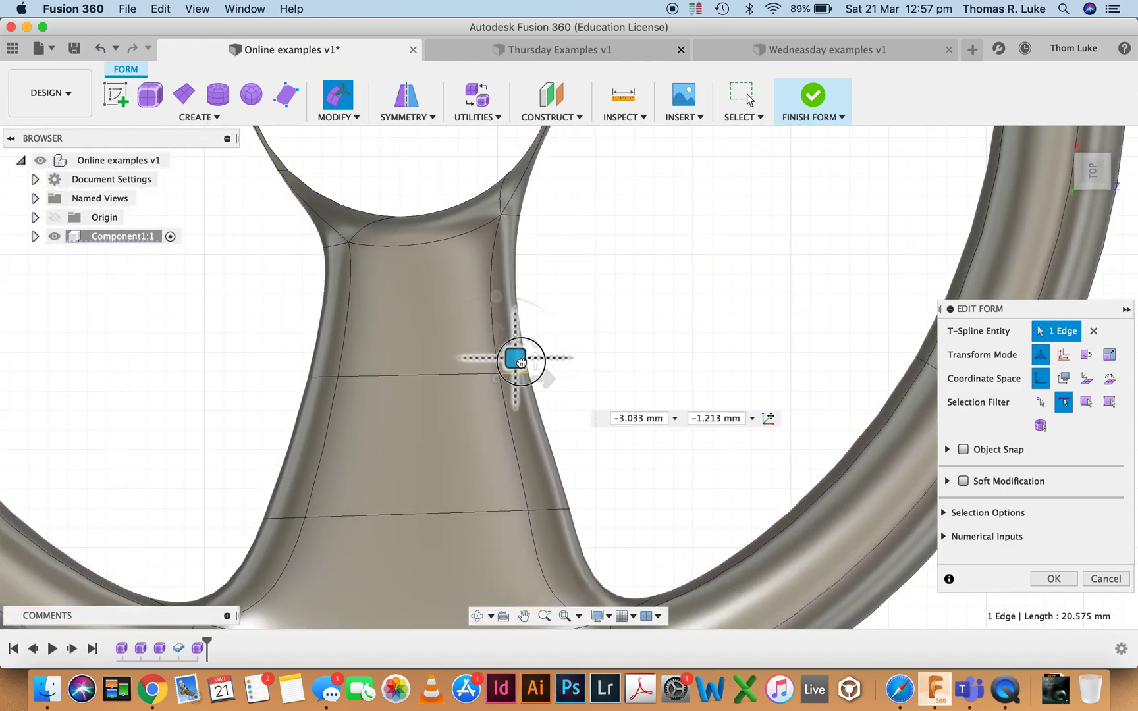
pyautogui.moveTo(519, 361); pyautogui.dragTo(547, 490)
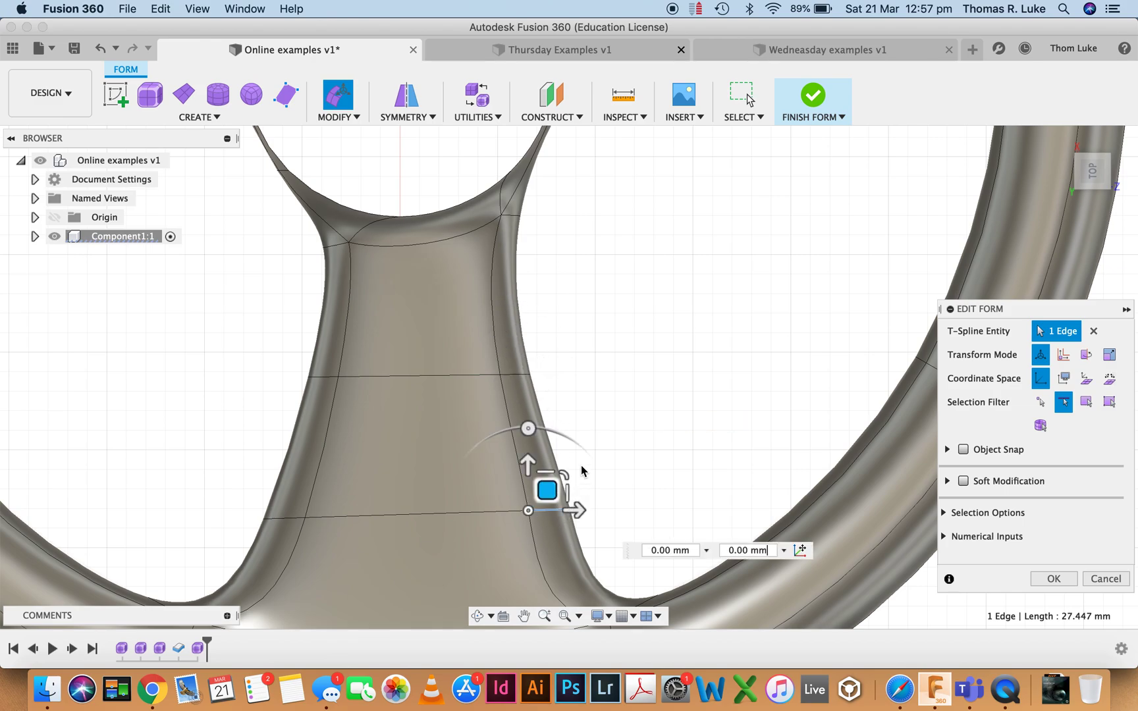
pyautogui.moveTo(545, 490); pyautogui.dragTo(528, 501)
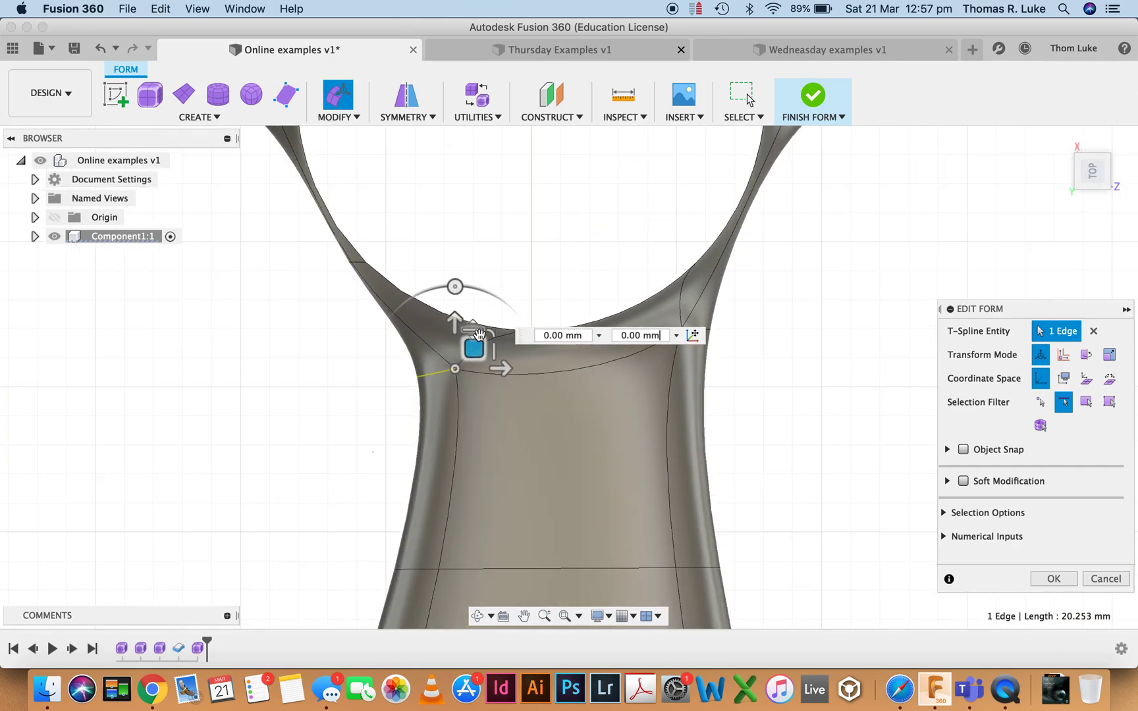
# Step: Smooth the left and right edges where the spoke meets the hub into gentler curves
pyautogui.moveTo(473, 346); pyautogui.dragTo(465, 390)
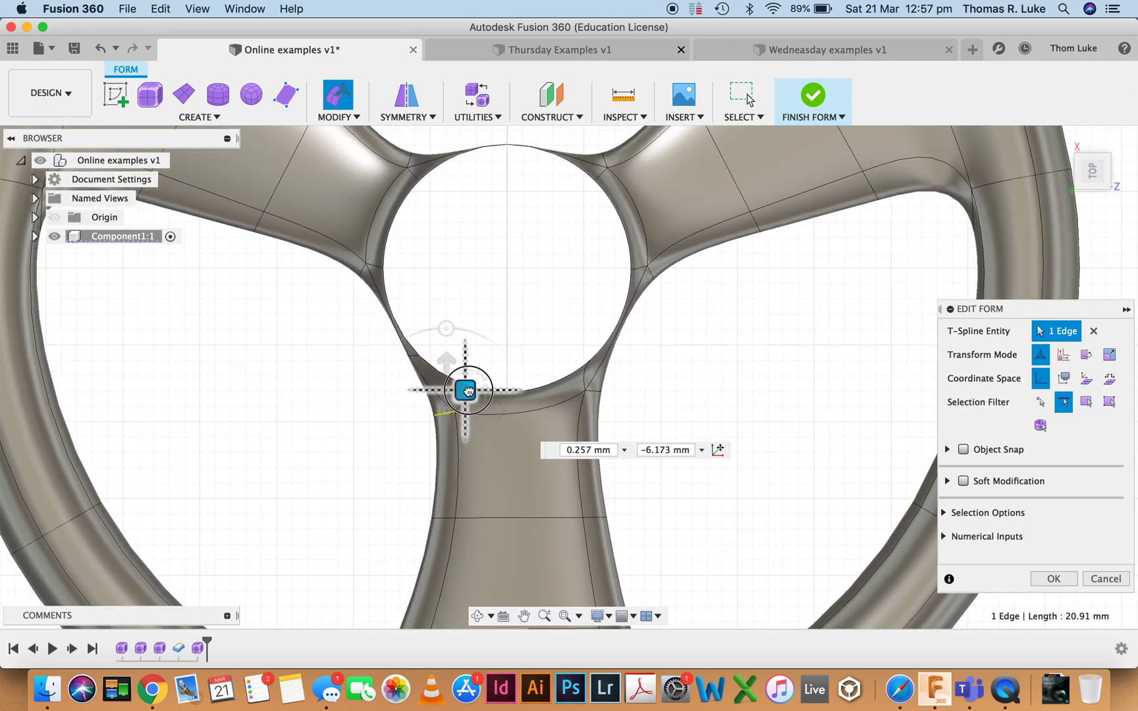
pyautogui.moveTo(465, 389); pyautogui.dragTo(462, 376)
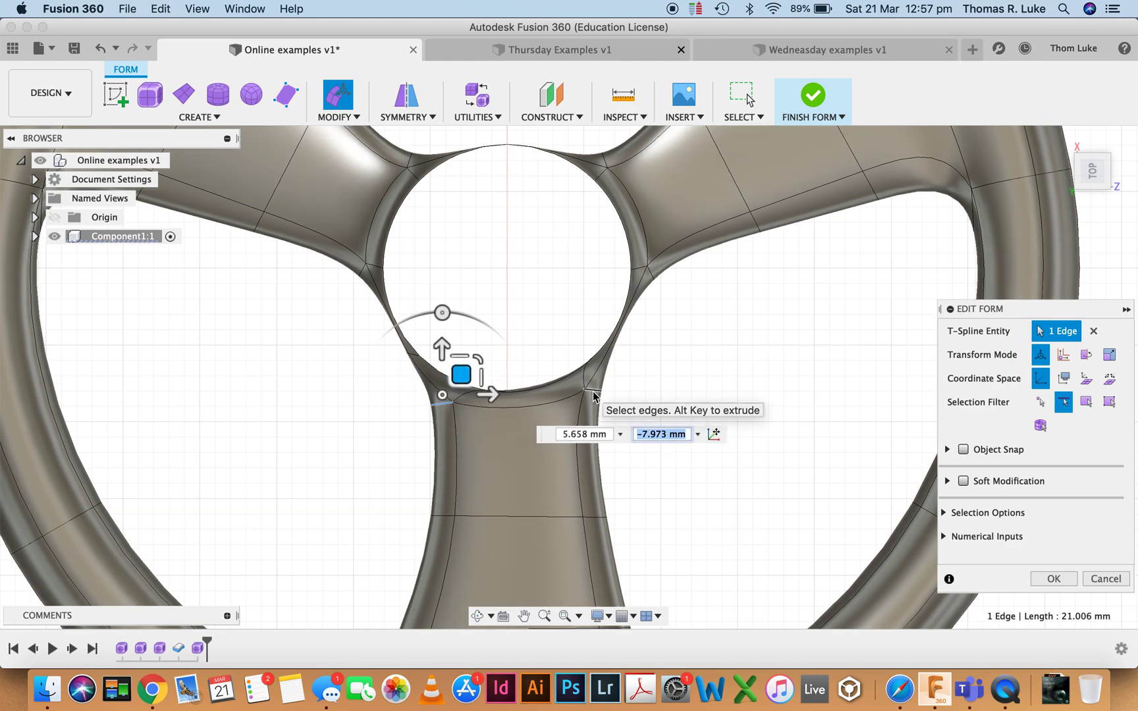
pyautogui.moveTo(460, 374); pyautogui.dragTo(605, 385)
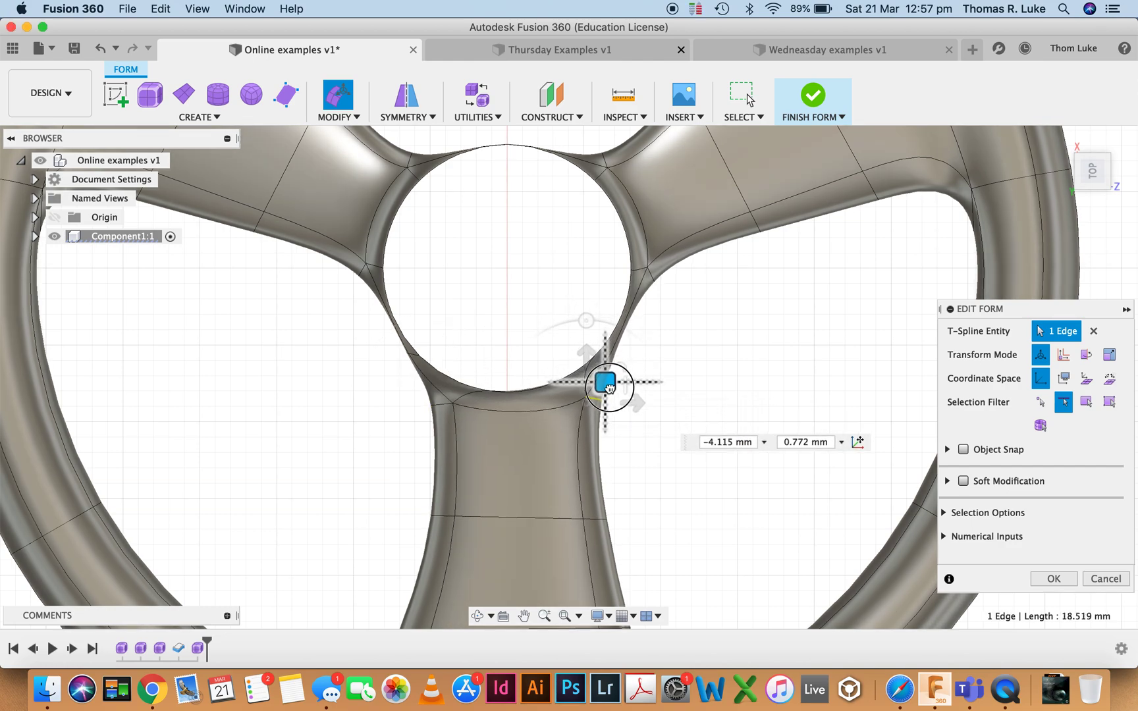
pyautogui.moveTo(608, 386); pyautogui.dragTo(599, 382)
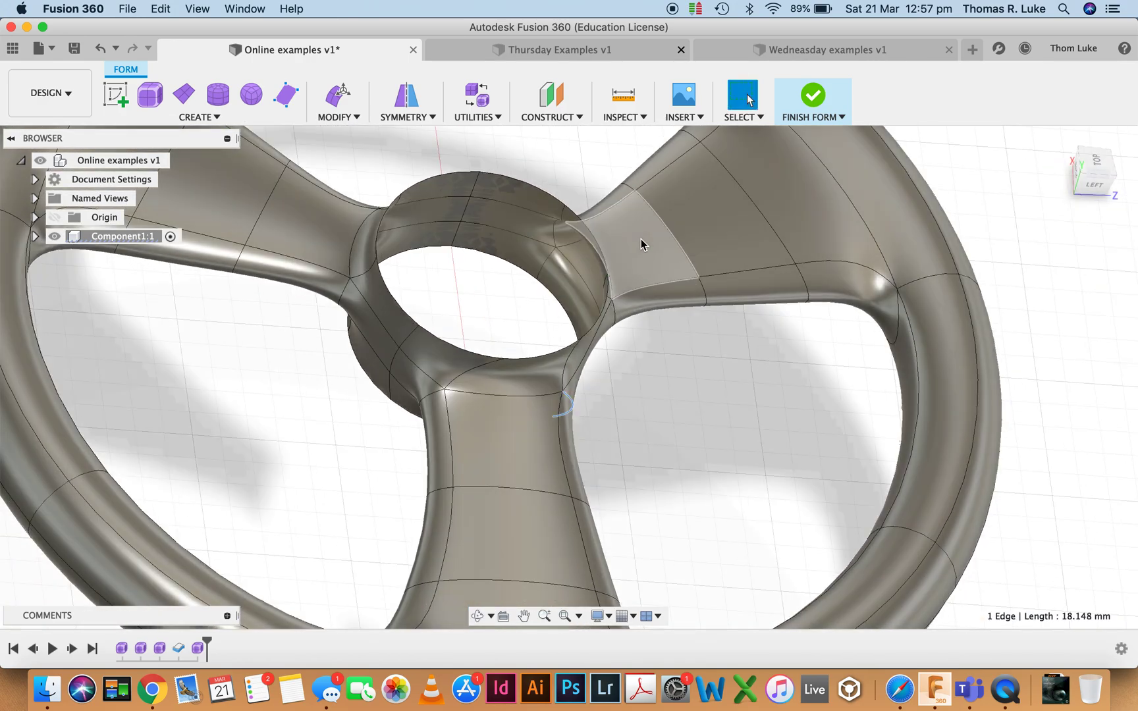
# Step: Thicken the steering-wheel T-spline body by -2 mm to give it a wall
pyautogui.click(333, 118)
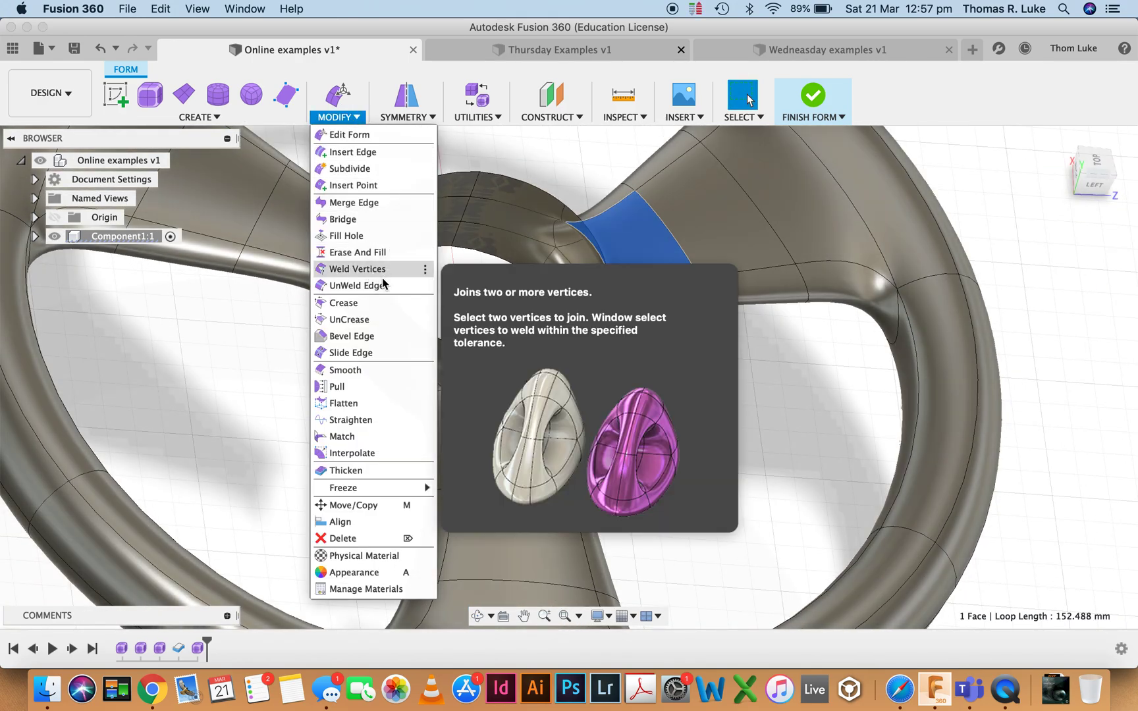
pyautogui.click(345, 470)
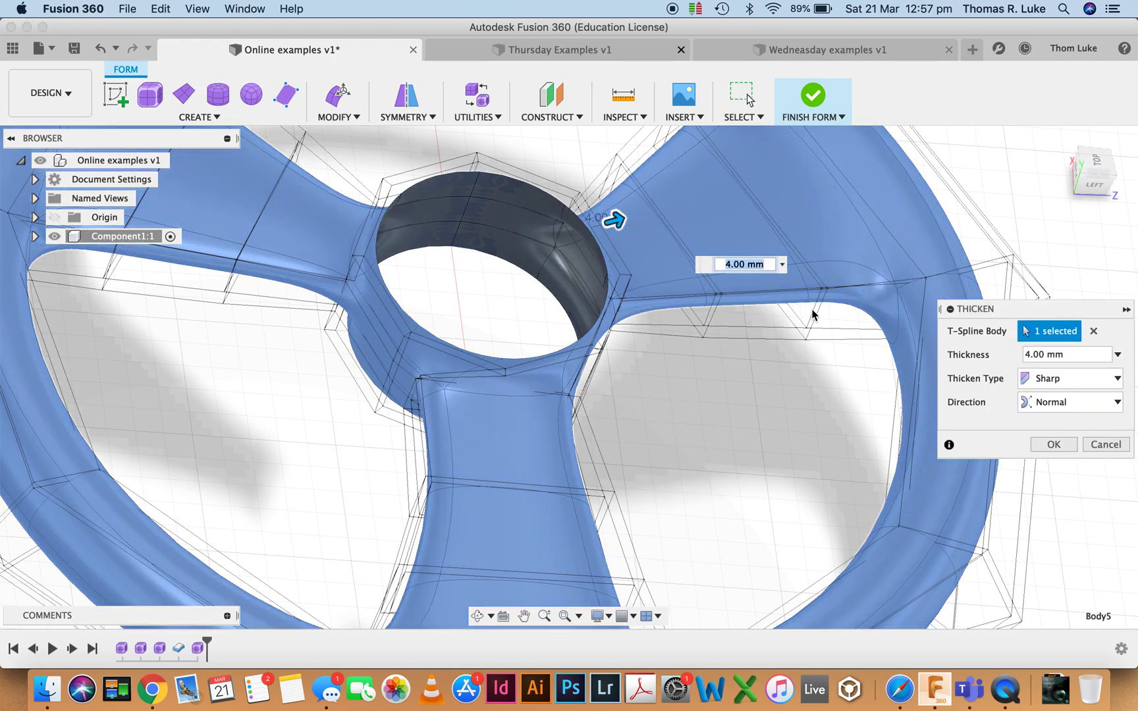
pyautogui.click(1066, 355)
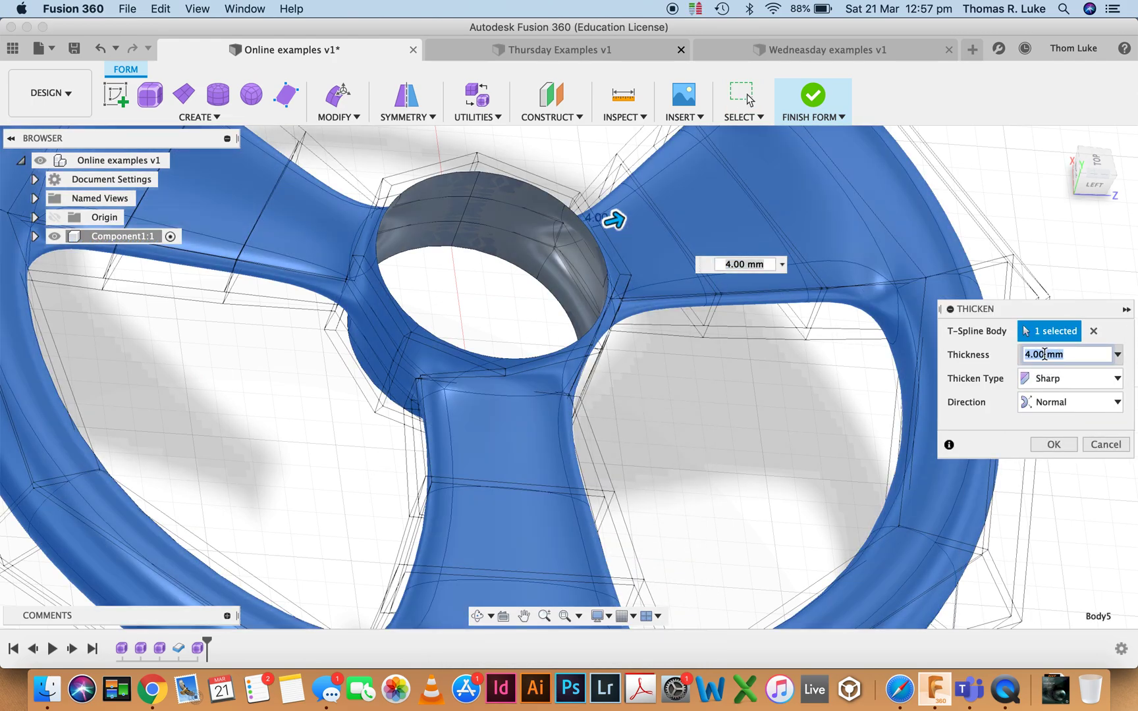
pyautogui.write('-2')
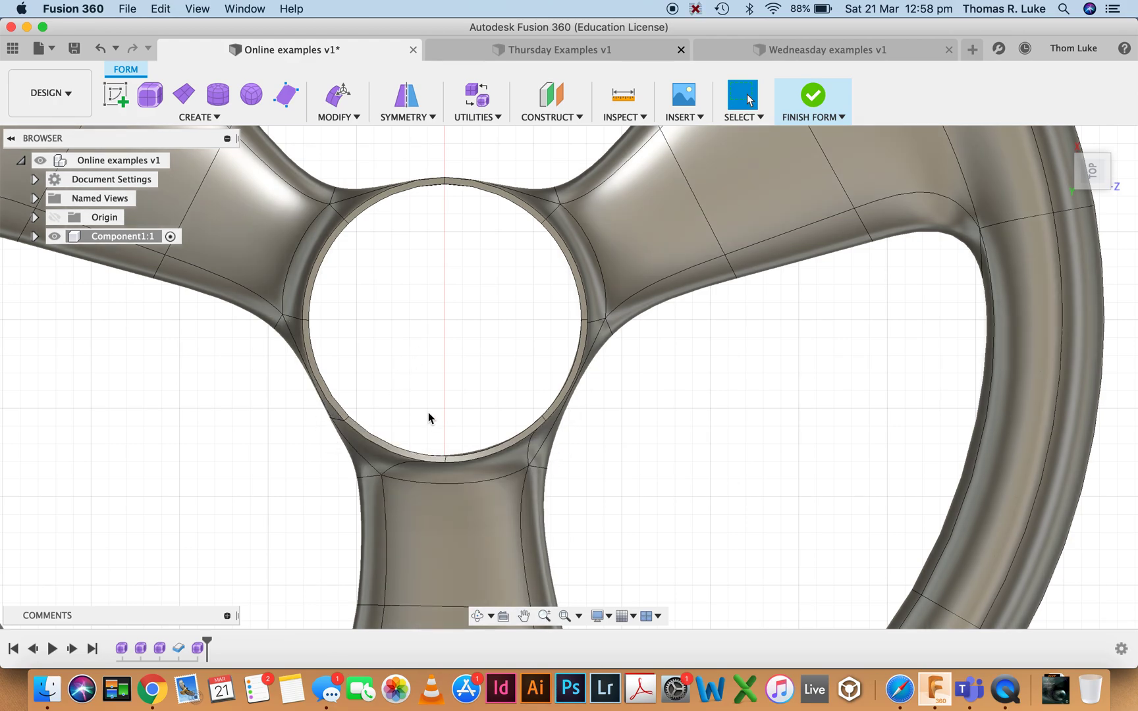
pyautogui.scroll(-3)
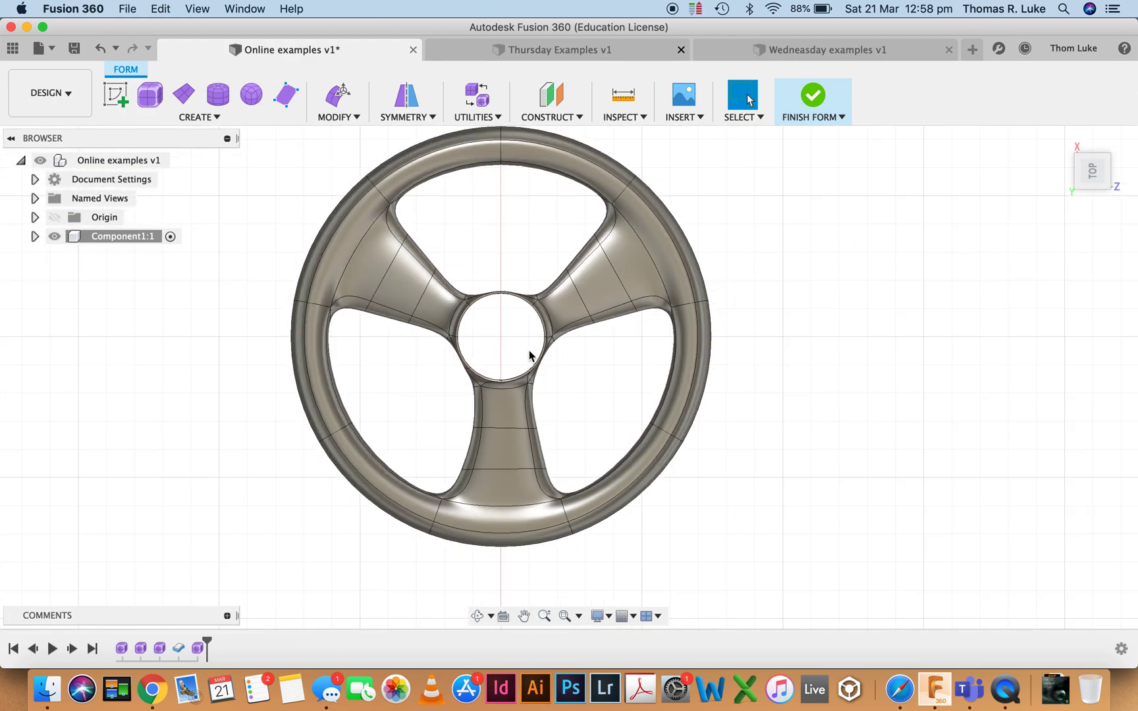